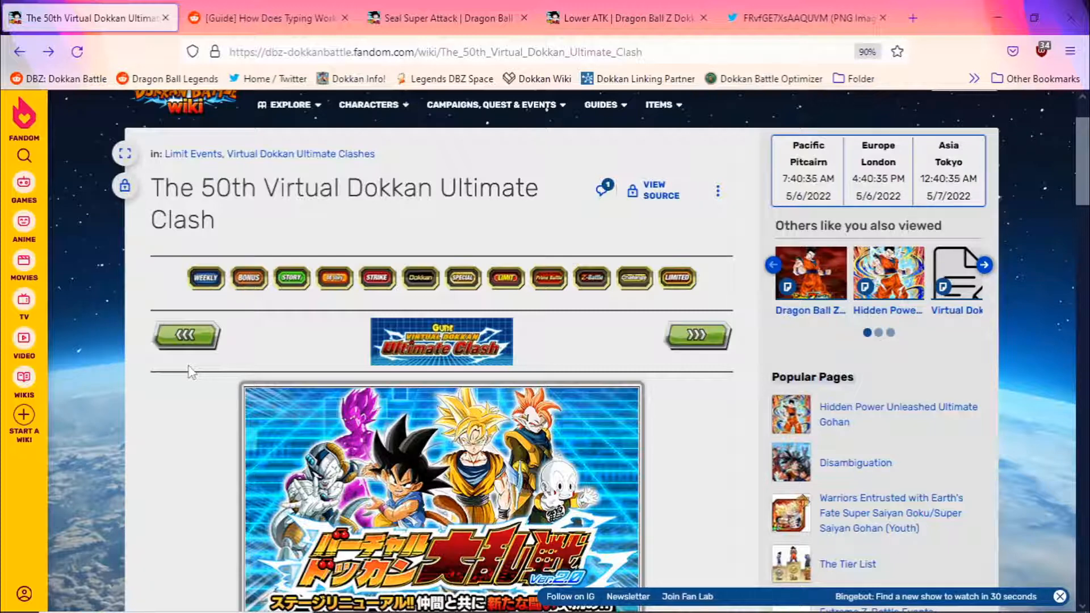
# Scroll through the Ultimate Clash stage table of bosses and enemy skills.
pyautogui.scroll(-3)
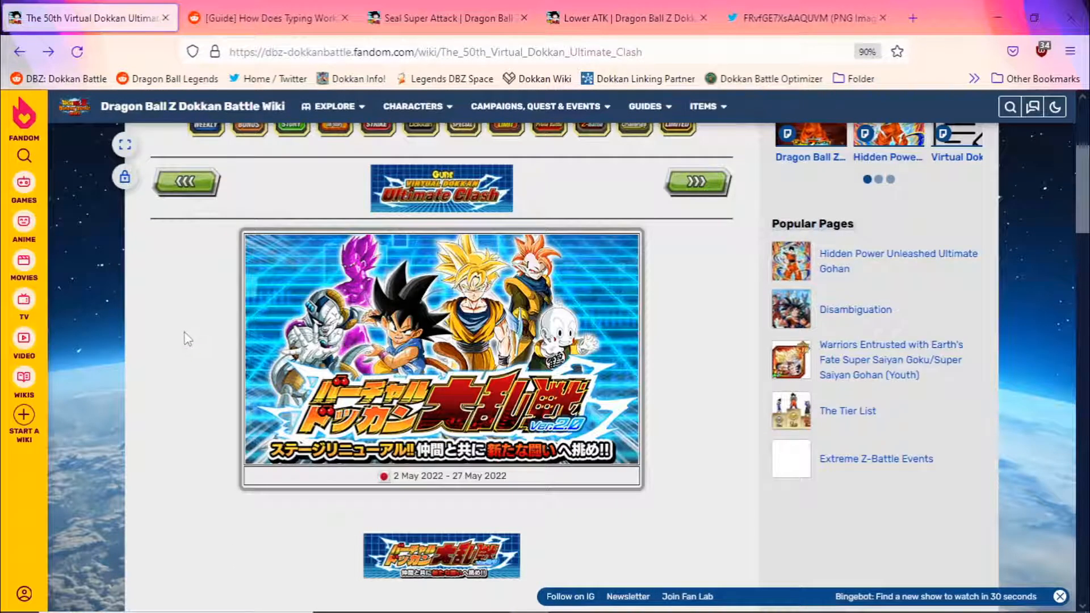
pyautogui.scroll(3)
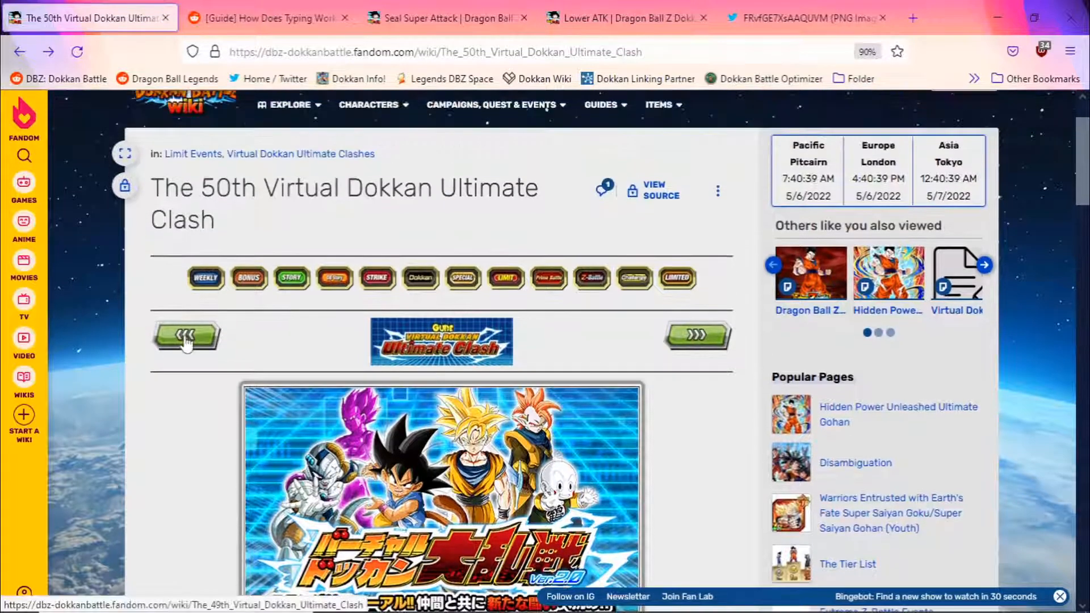
pyautogui.moveTo(186, 338)
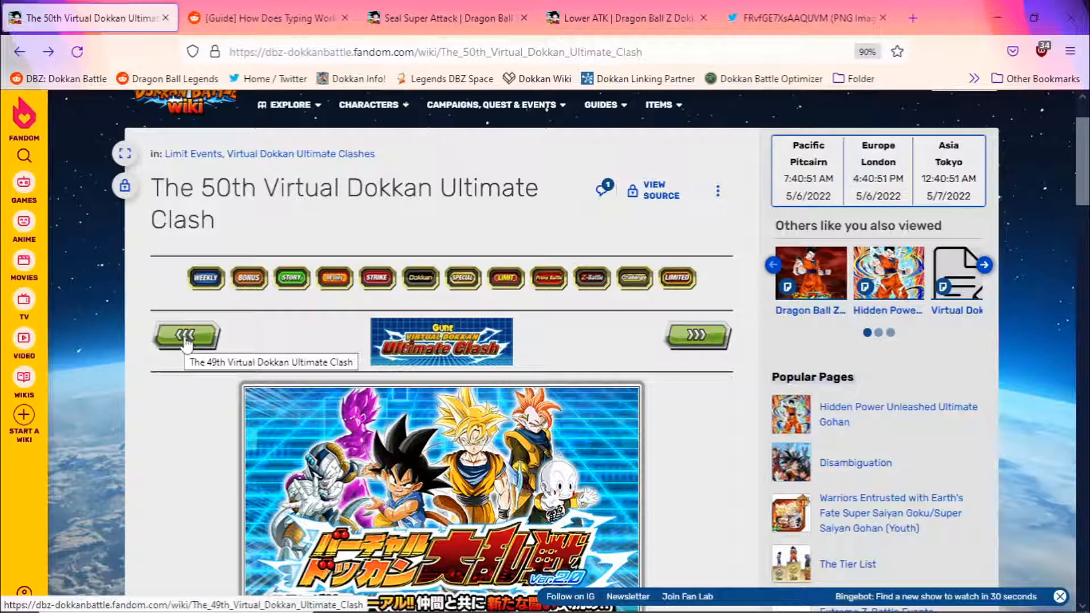
pyautogui.moveTo(272, 339)
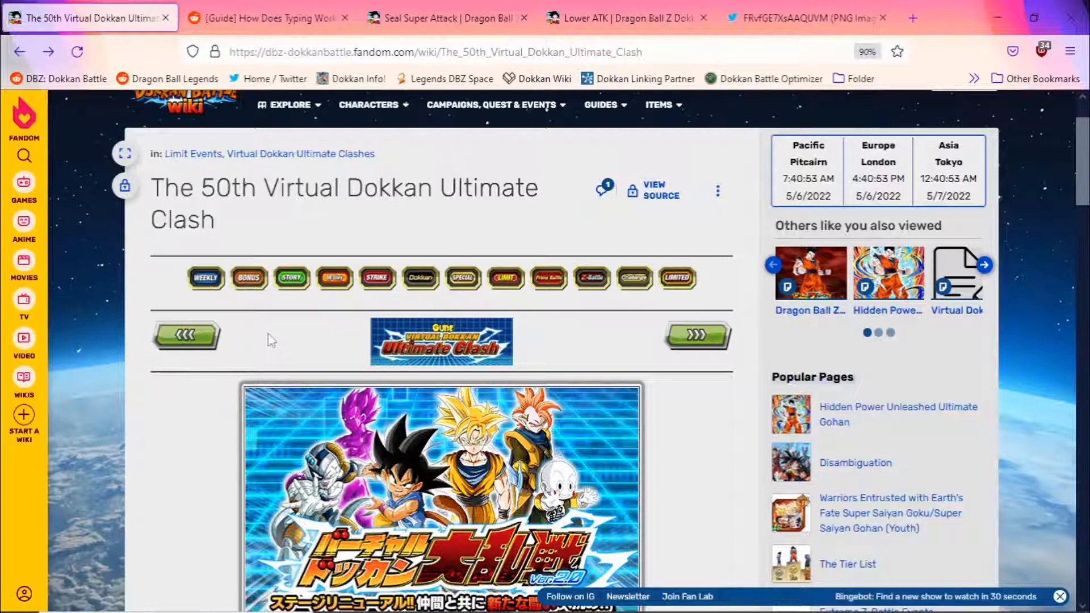
pyautogui.scroll(-3)
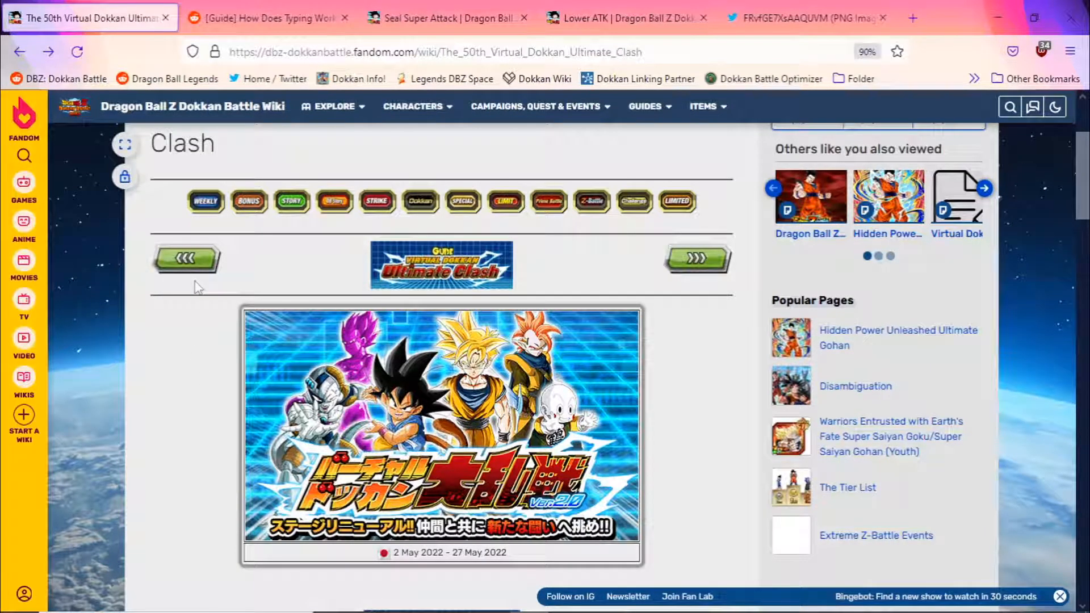
pyautogui.scroll(-3)
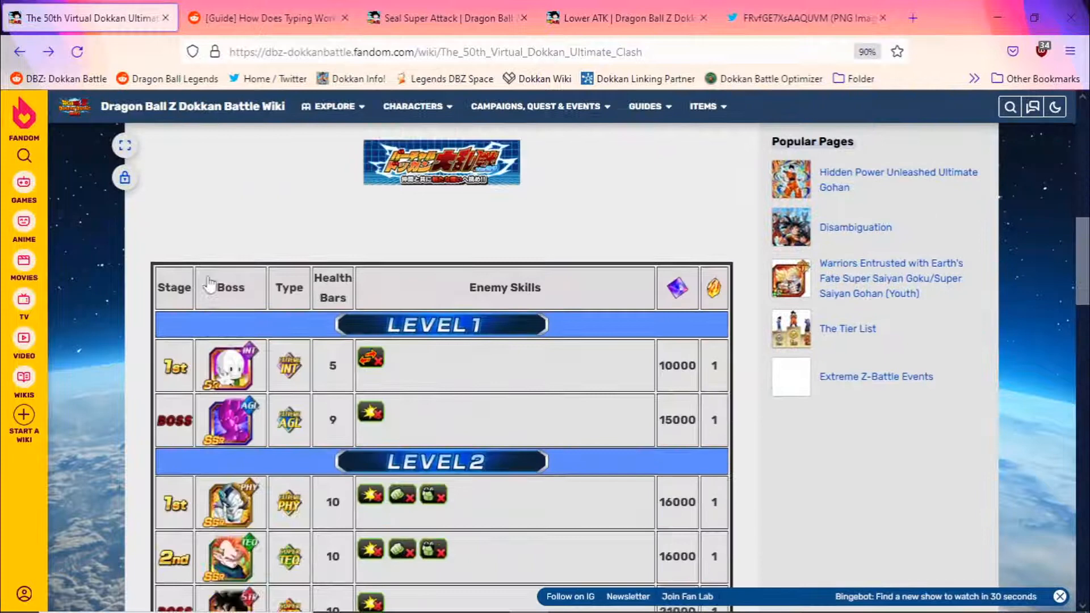
pyautogui.scroll(-3)
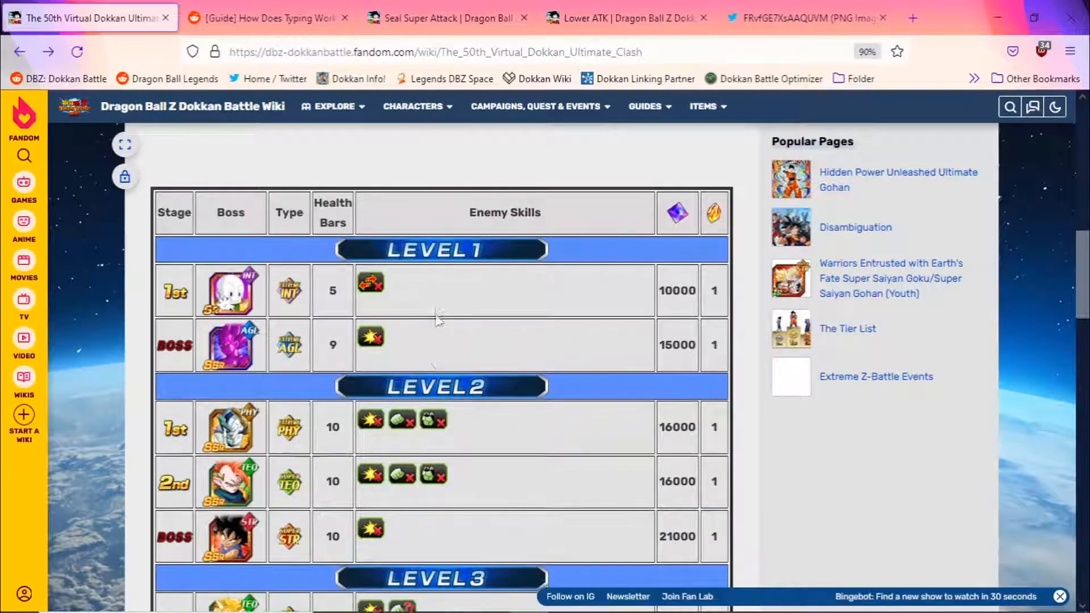
pyautogui.scroll(-3)
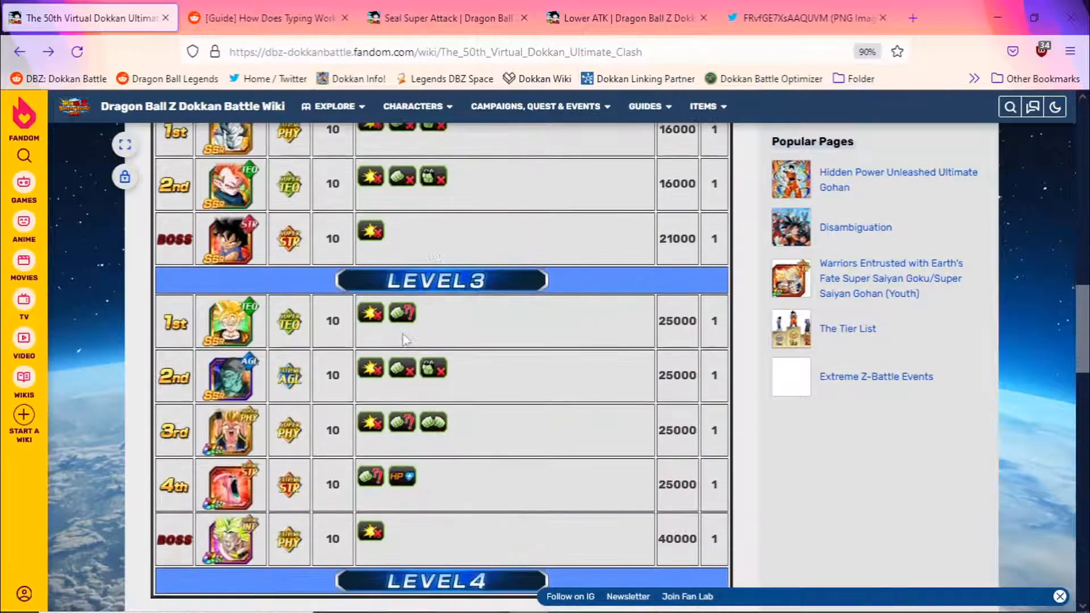
pyautogui.moveTo(272, 497)
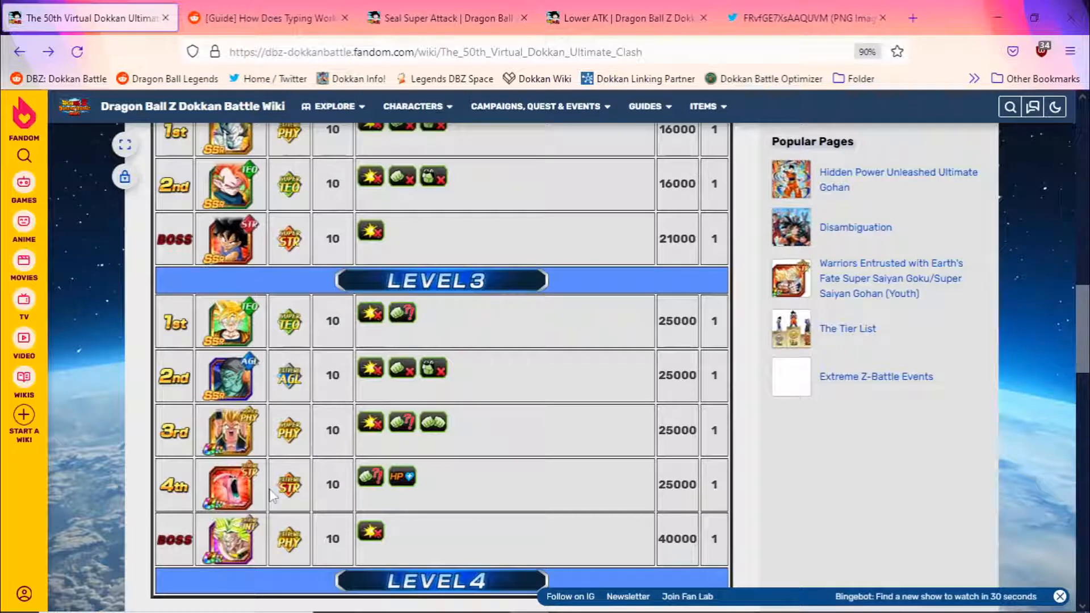
pyautogui.moveTo(426, 526)
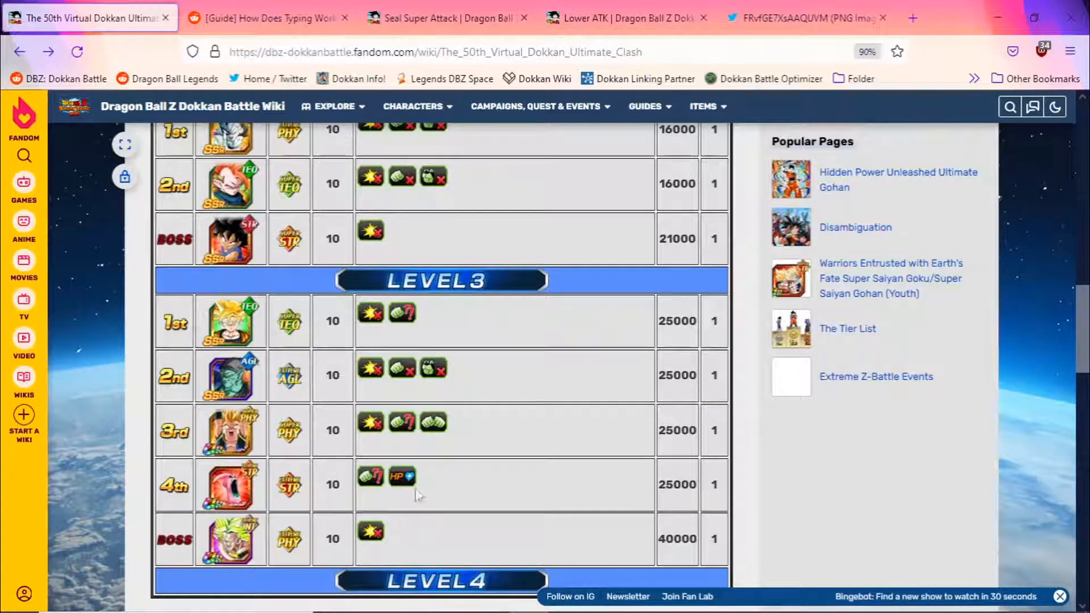
pyautogui.moveTo(316, 400)
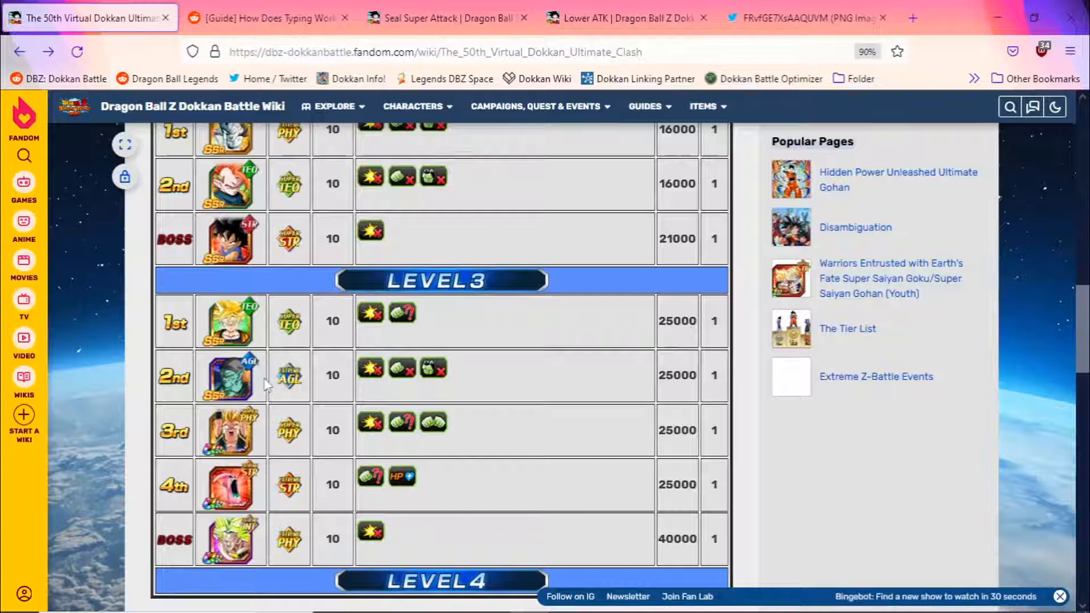
pyautogui.moveTo(323, 378)
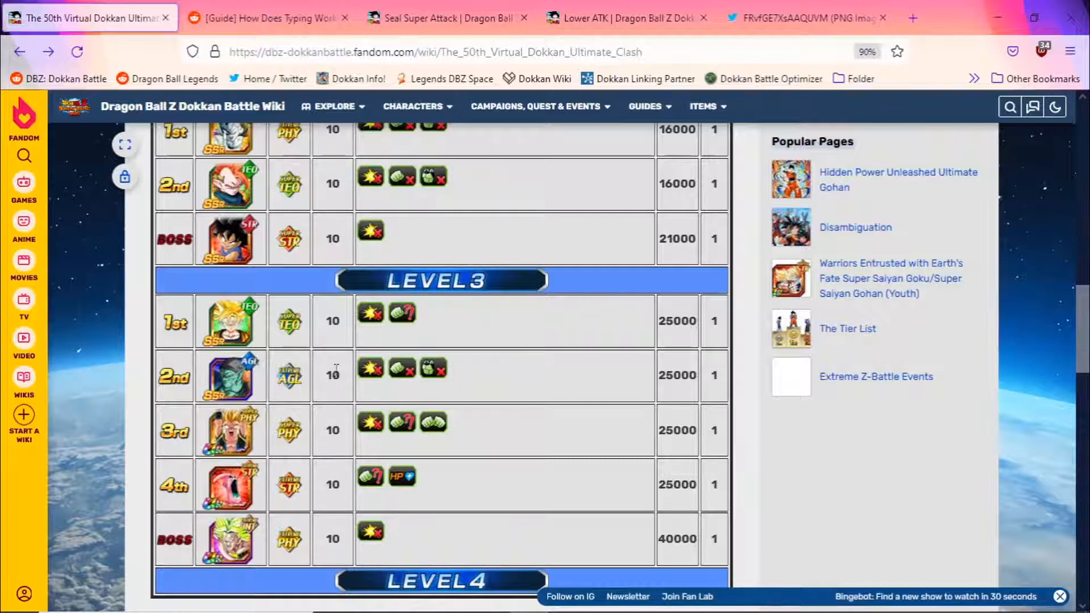
pyautogui.moveTo(289, 382)
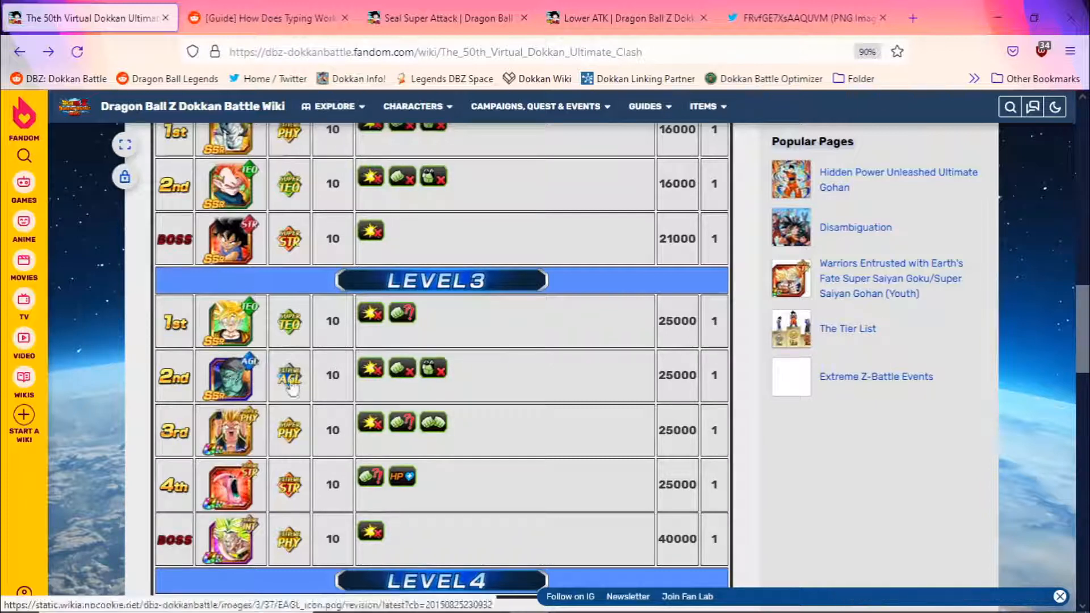
pyautogui.moveTo(310, 526)
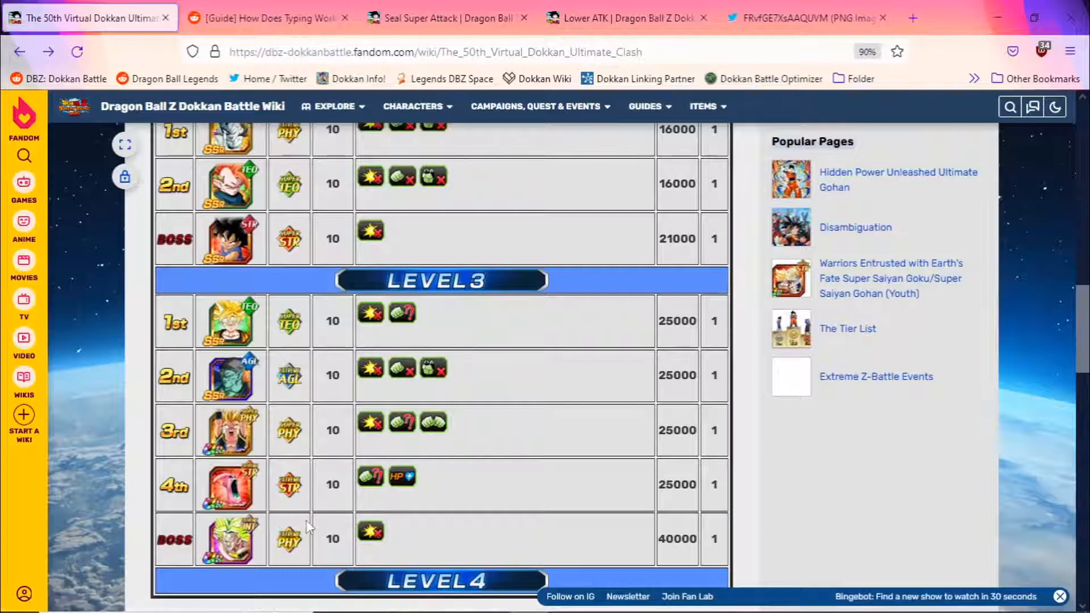
pyautogui.moveTo(278, 542)
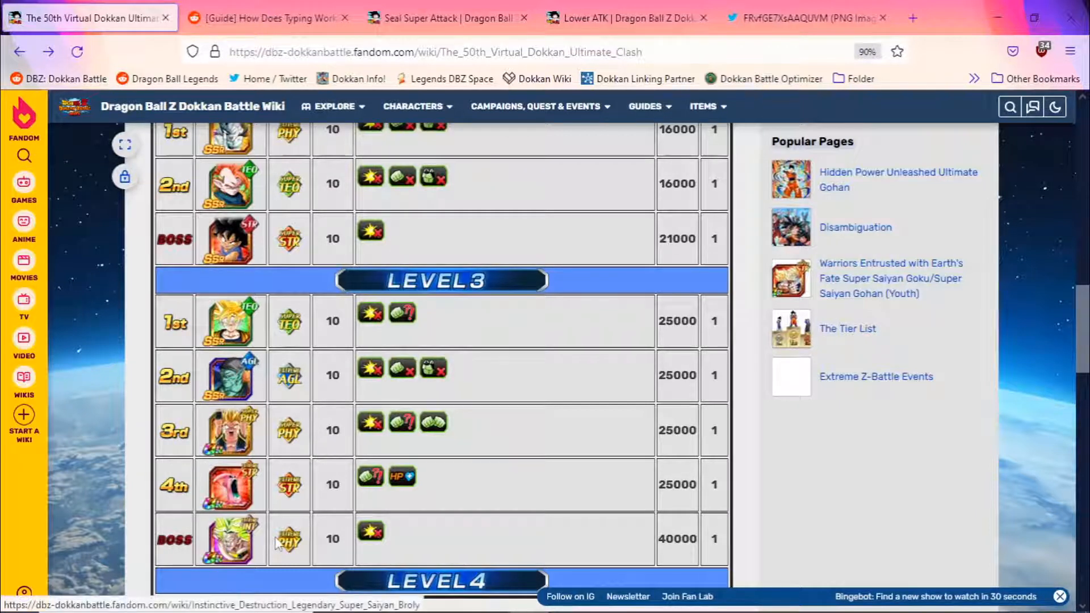
pyautogui.moveTo(288, 542)
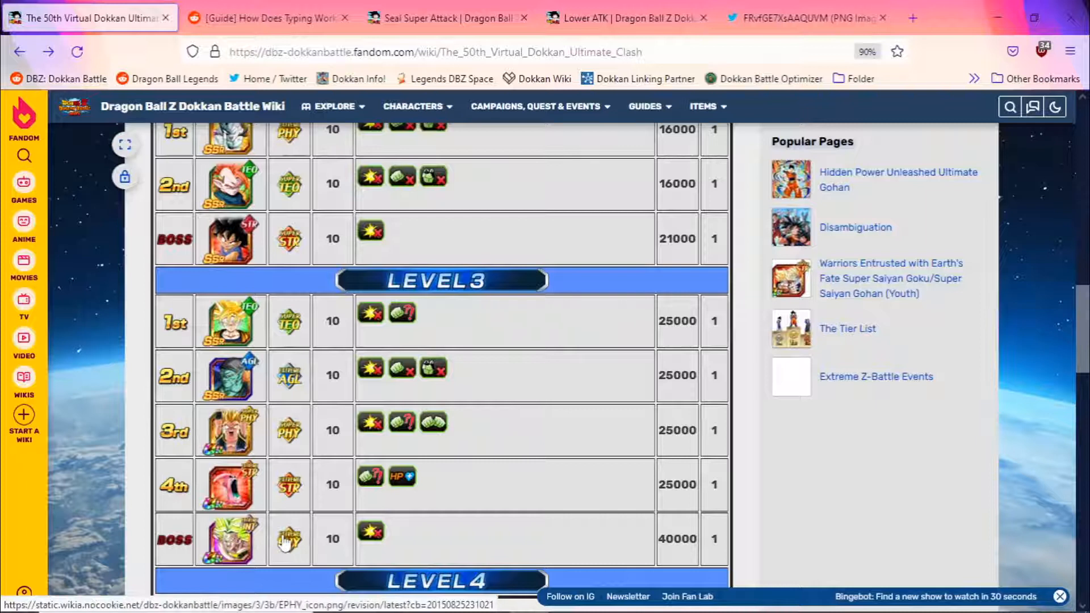
pyautogui.moveTo(278, 520)
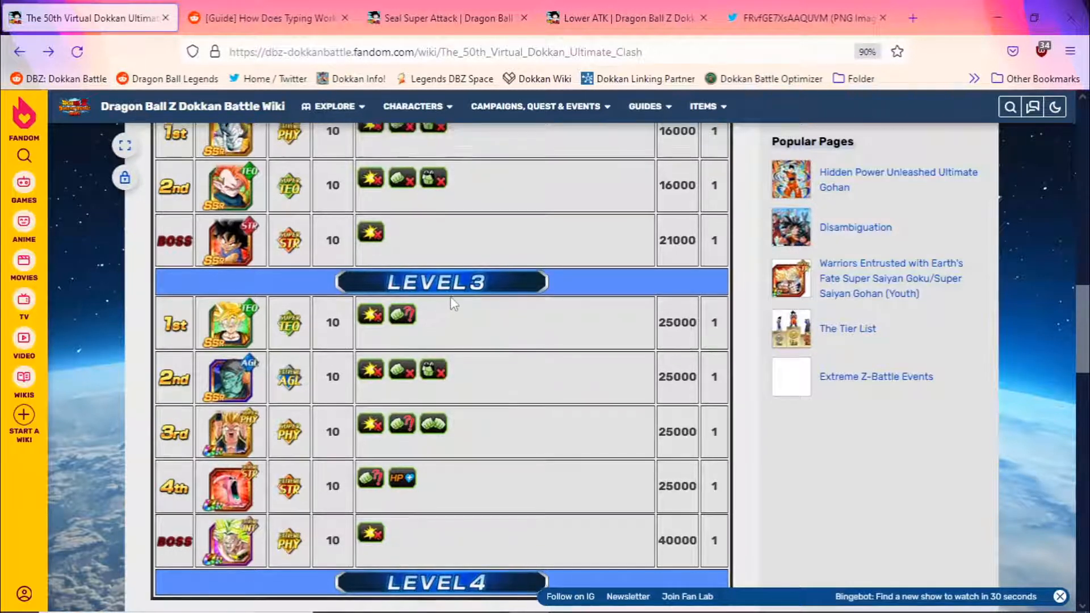
pyautogui.scroll(3)
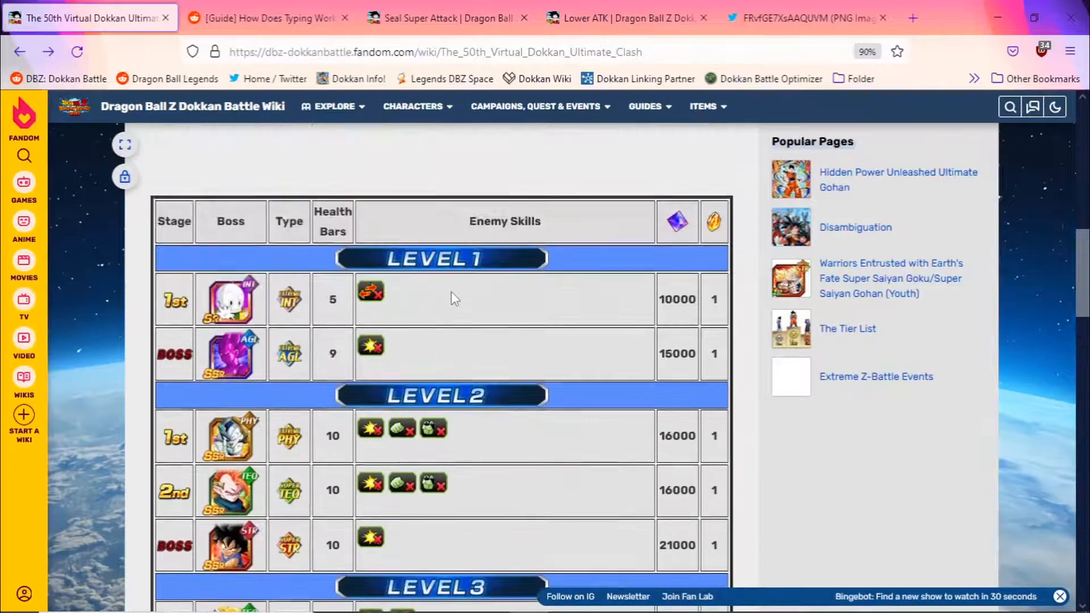
pyautogui.scroll(-3)
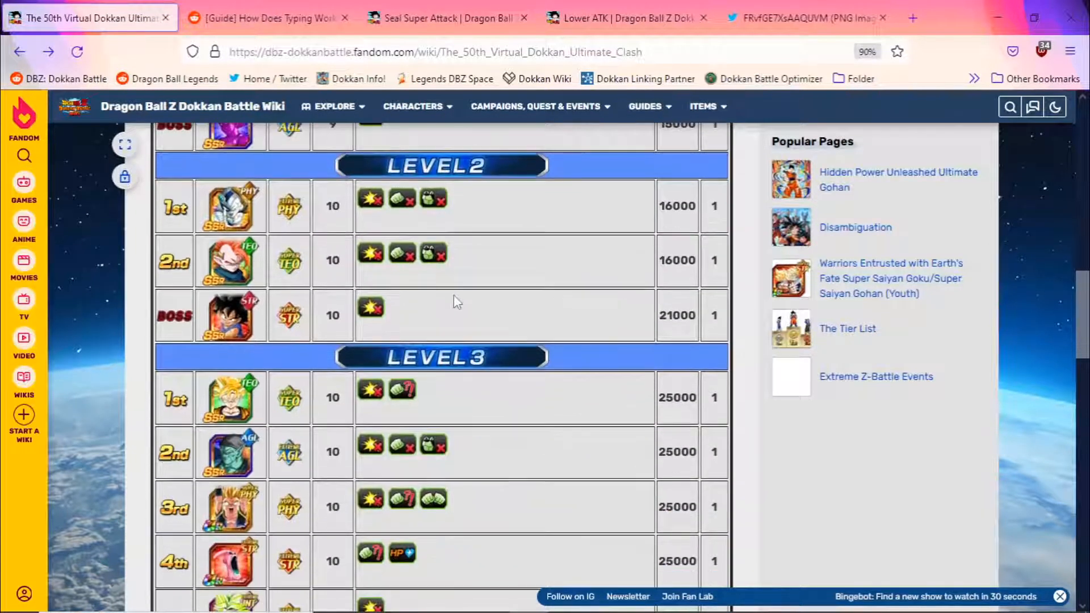
pyautogui.scroll(-3)
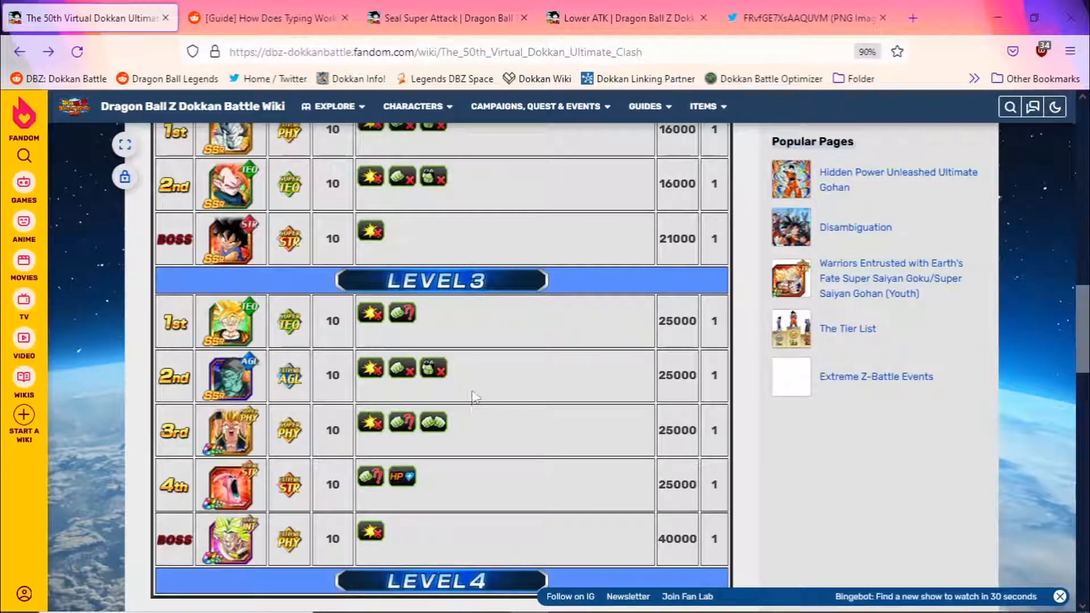
pyautogui.scroll(3)
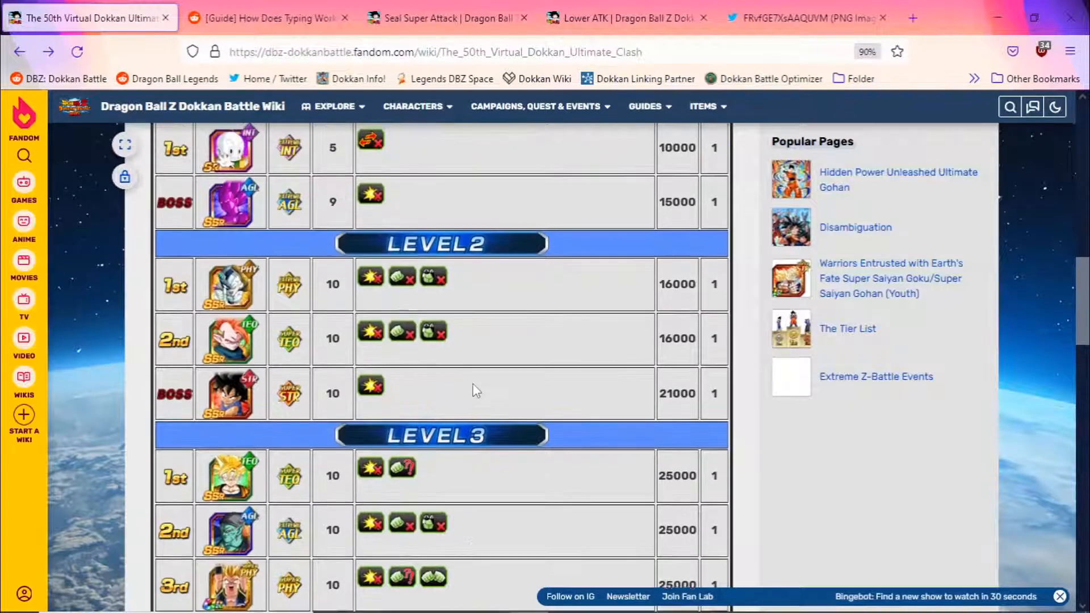
pyautogui.scroll(-3)
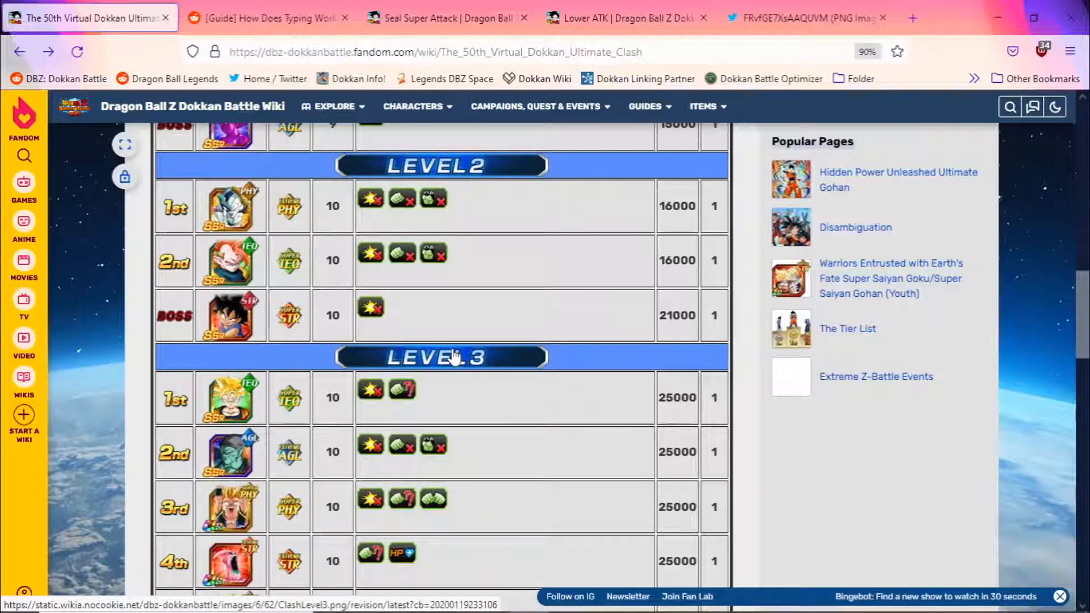
pyautogui.scroll(-3)
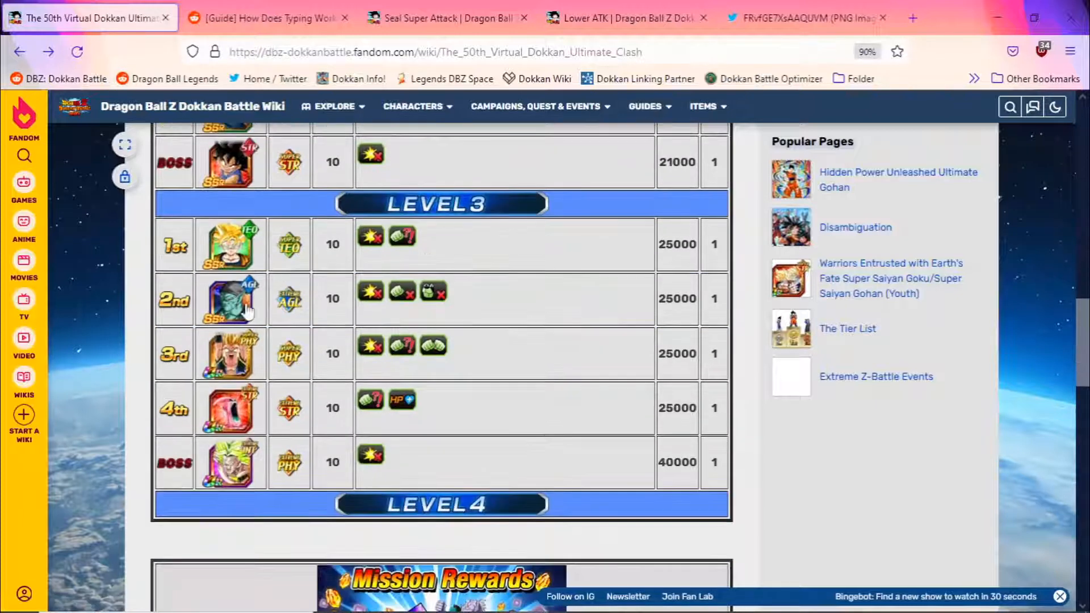
pyautogui.moveTo(236, 406)
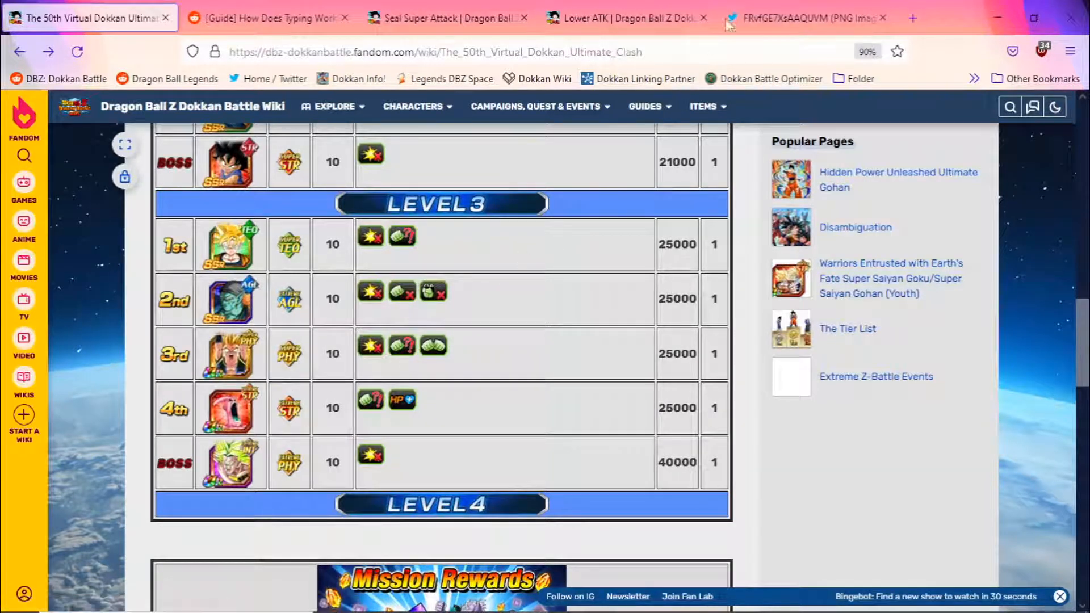
pyautogui.moveTo(233, 462)
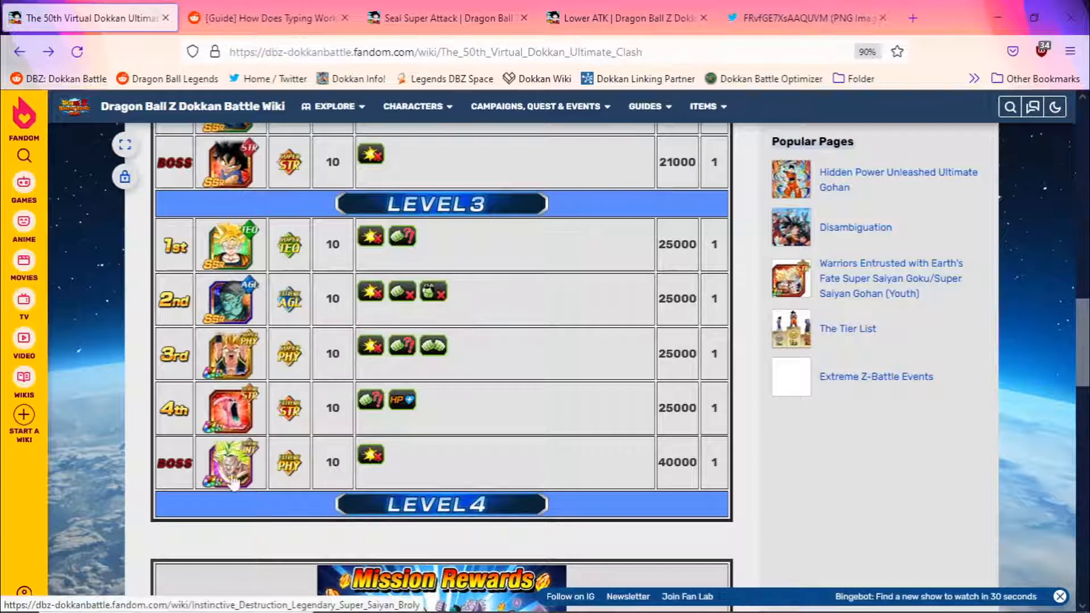
pyautogui.moveTo(434, 354)
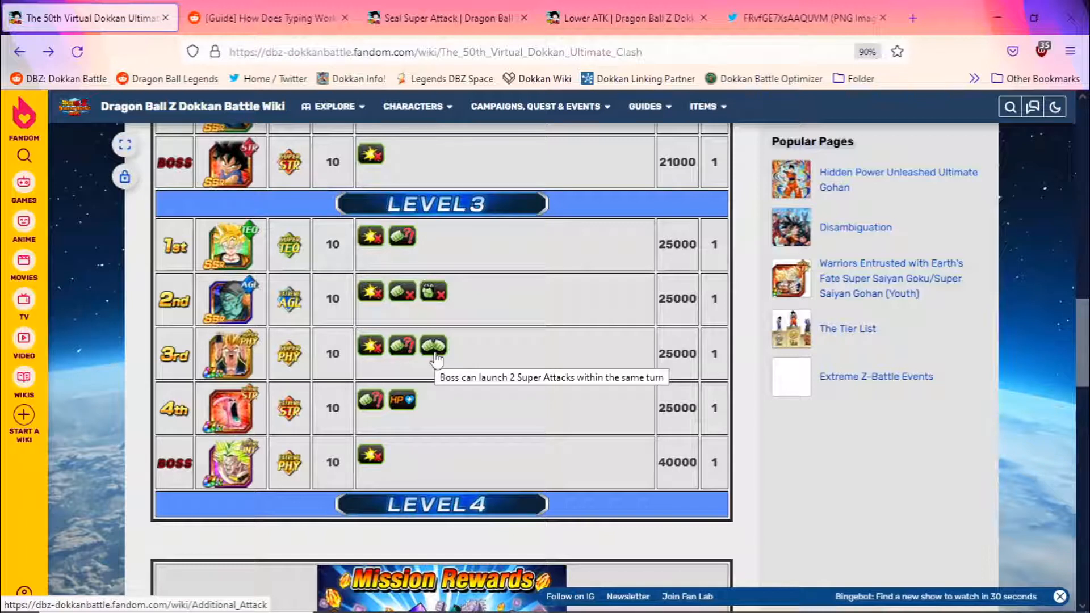
pyautogui.moveTo(468, 284)
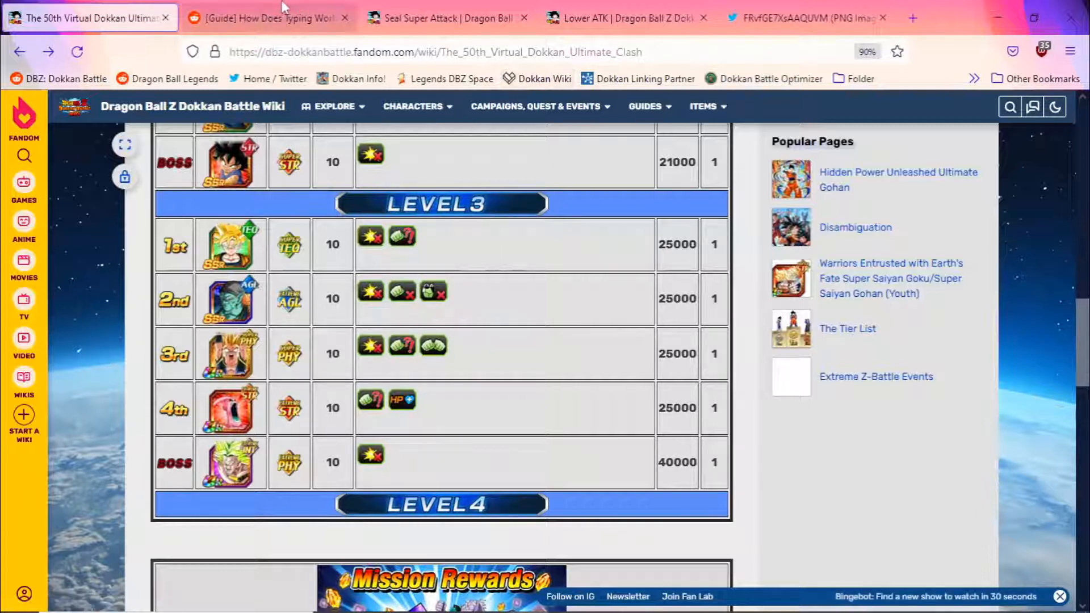
# Check the Reddit typing guide, then return to the Level 1–3 boss table.
pyautogui.click(267, 17)
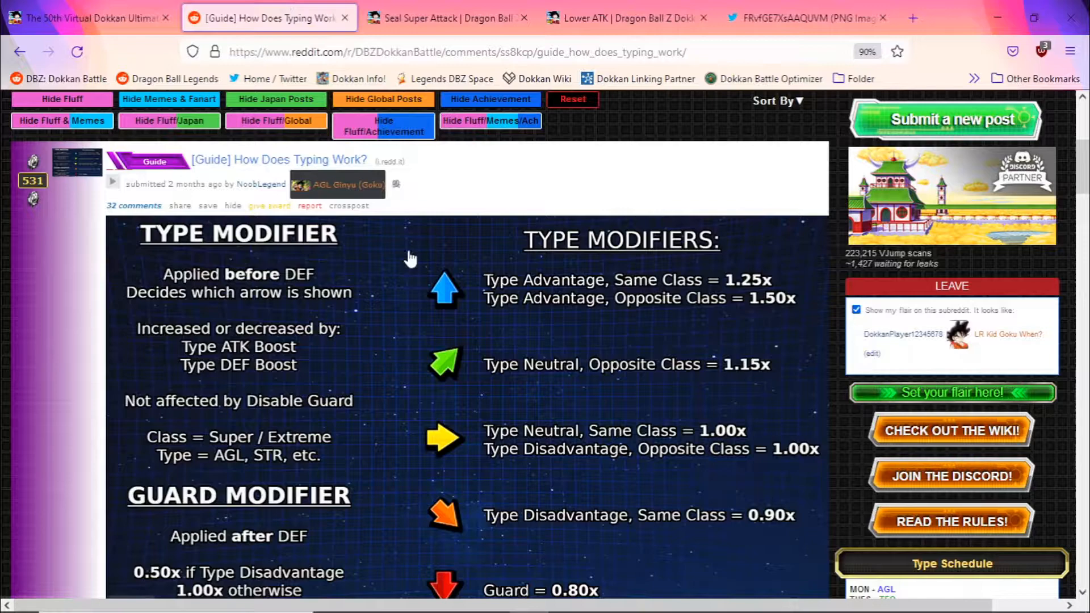
pyautogui.moveTo(413, 172)
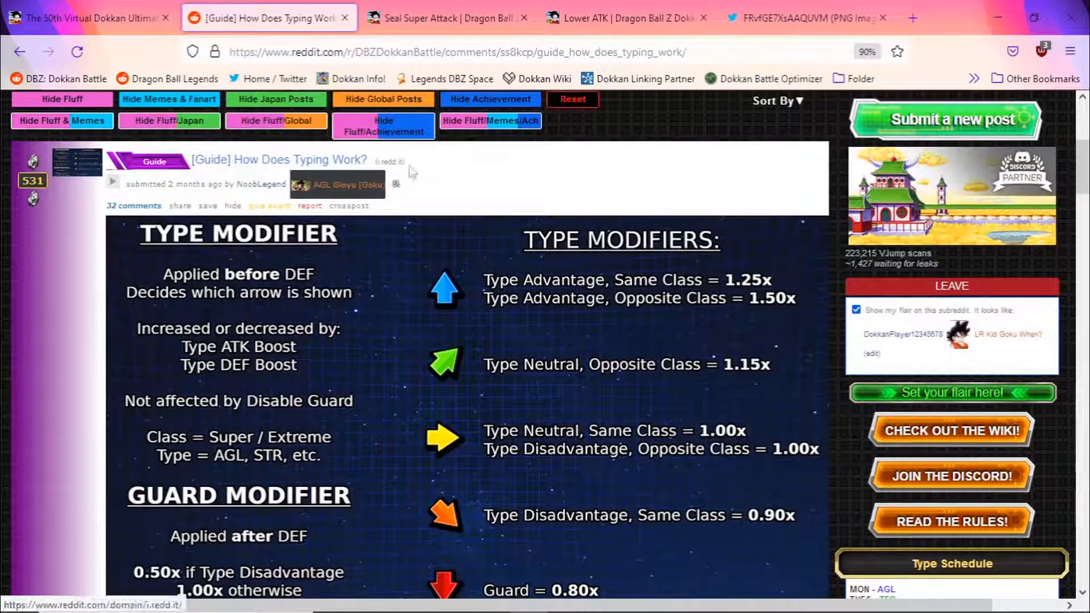
pyautogui.moveTo(263, 223)
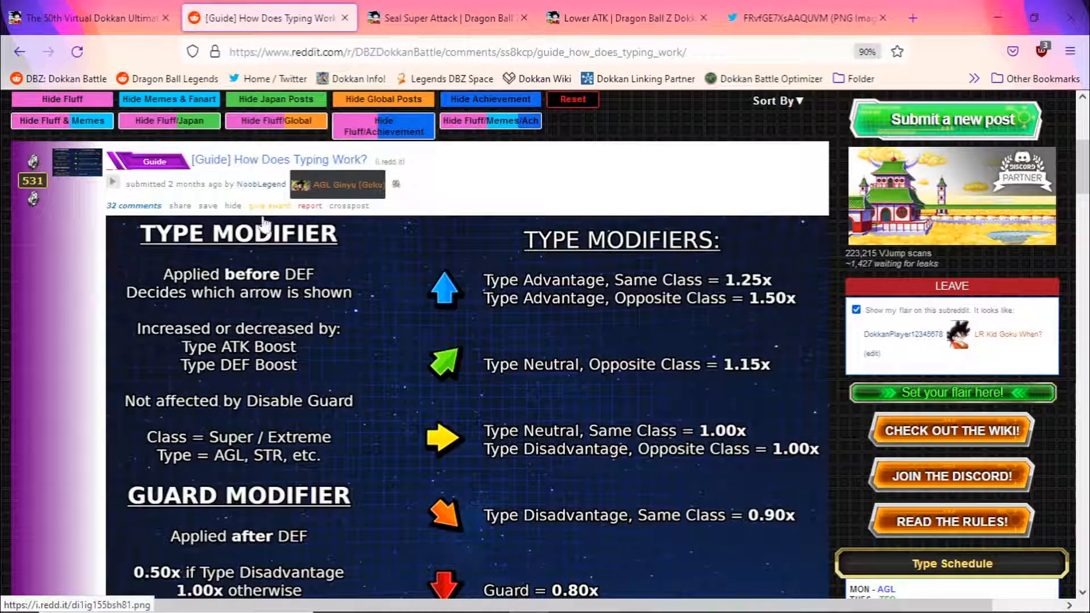
pyautogui.moveTo(212, 239)
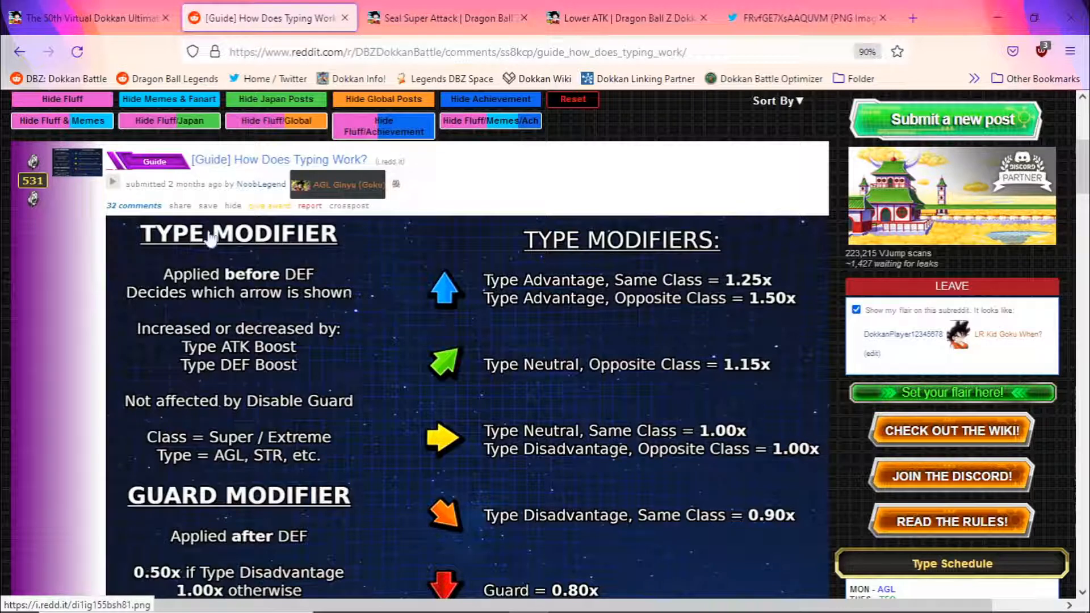
pyautogui.scroll(-3)
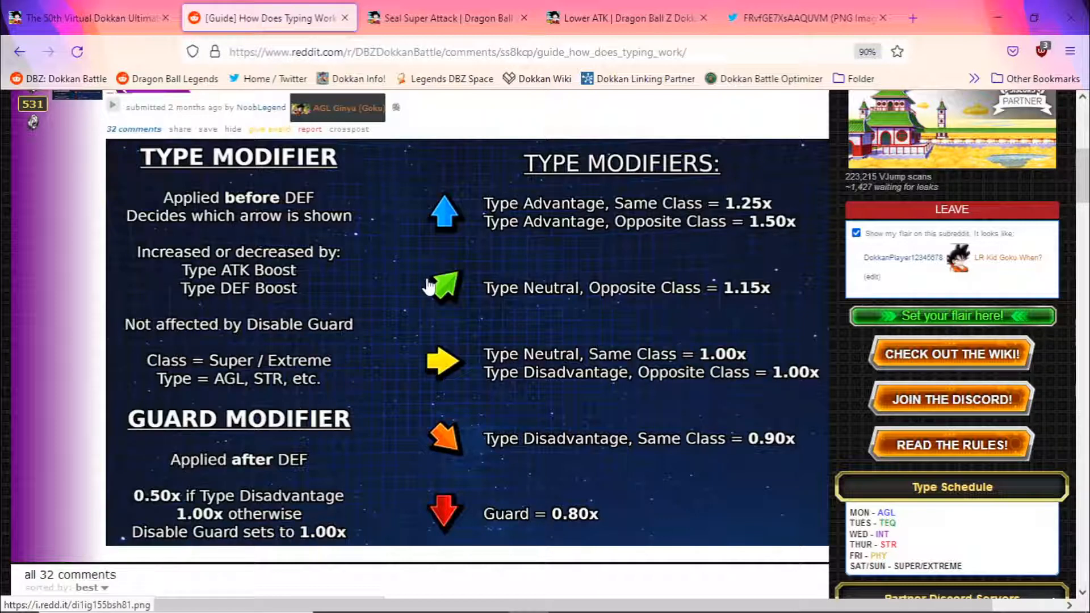
pyautogui.moveTo(721, 235)
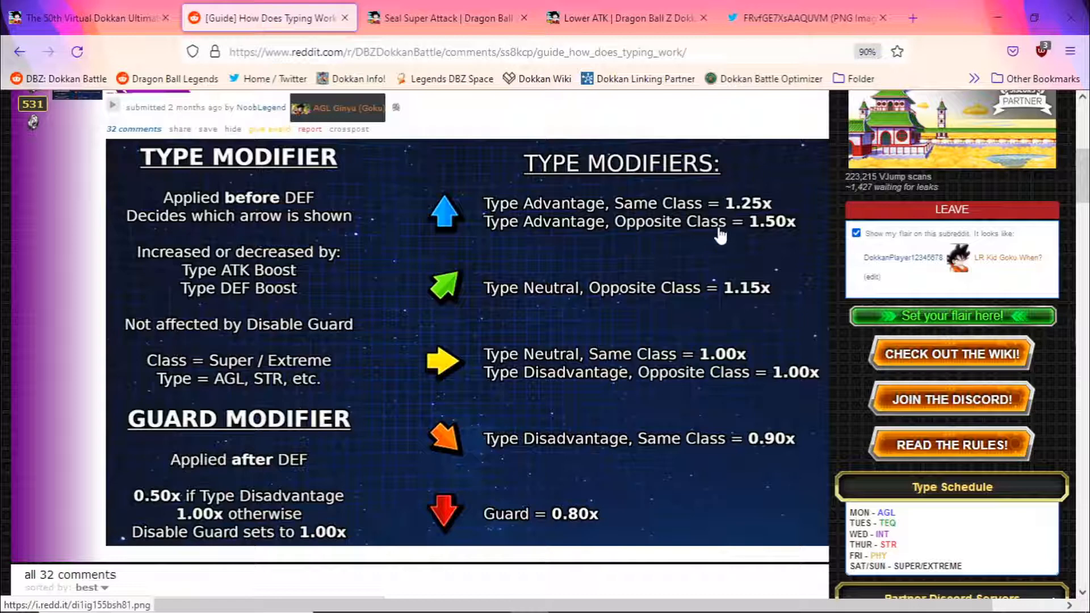
pyautogui.moveTo(625, 239)
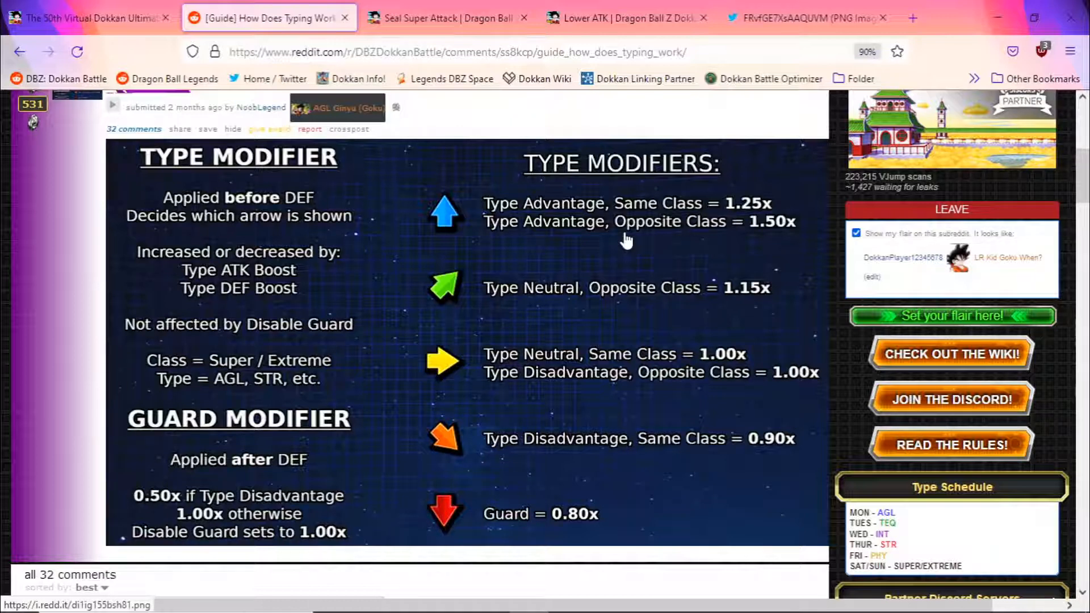
pyautogui.moveTo(584, 125)
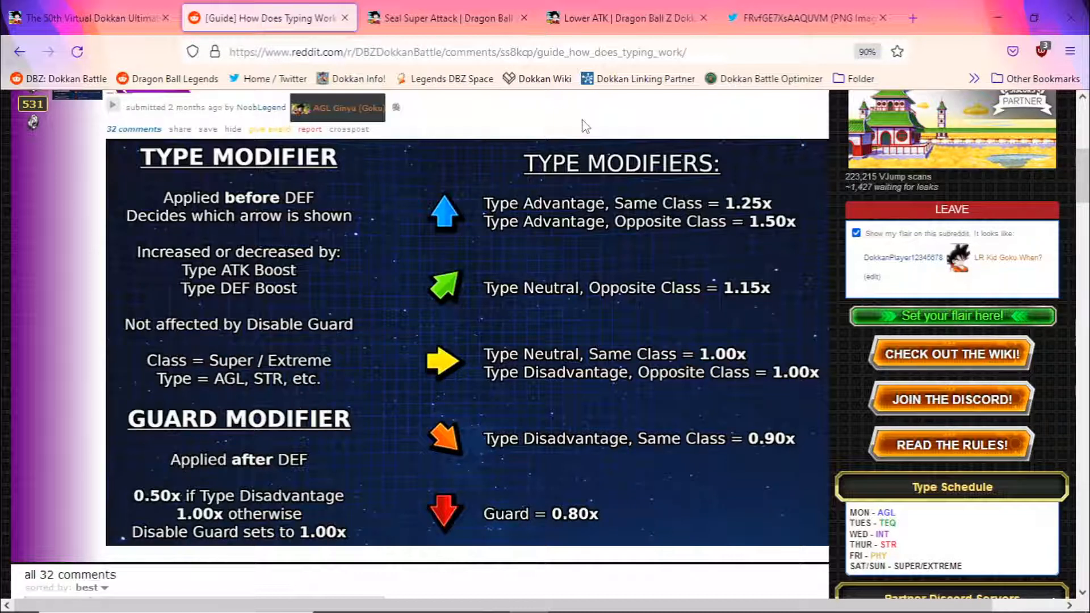
pyautogui.click(84, 18)
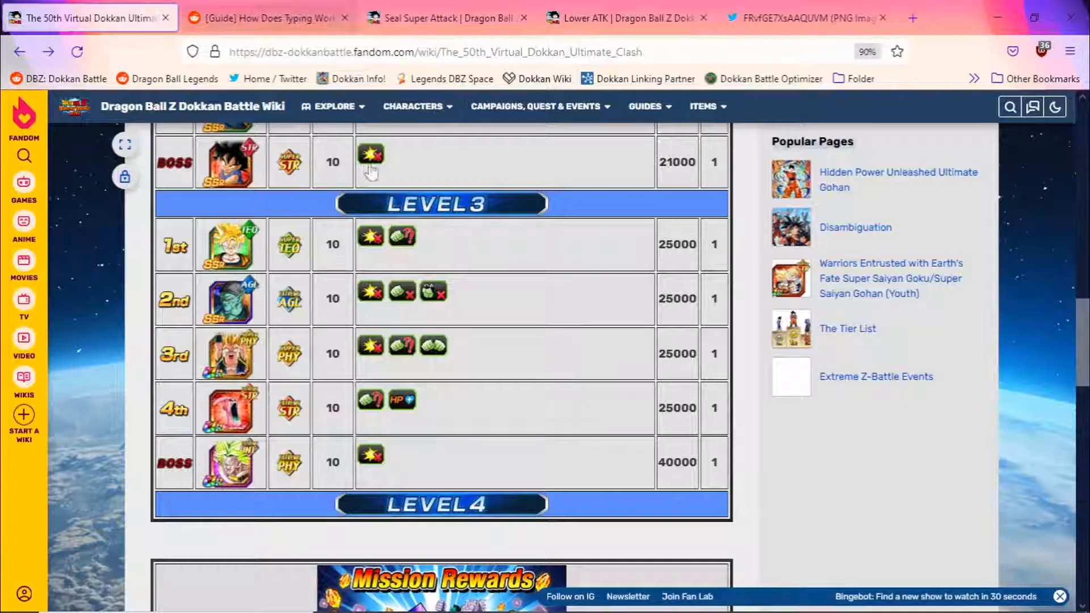
pyautogui.scroll(3)
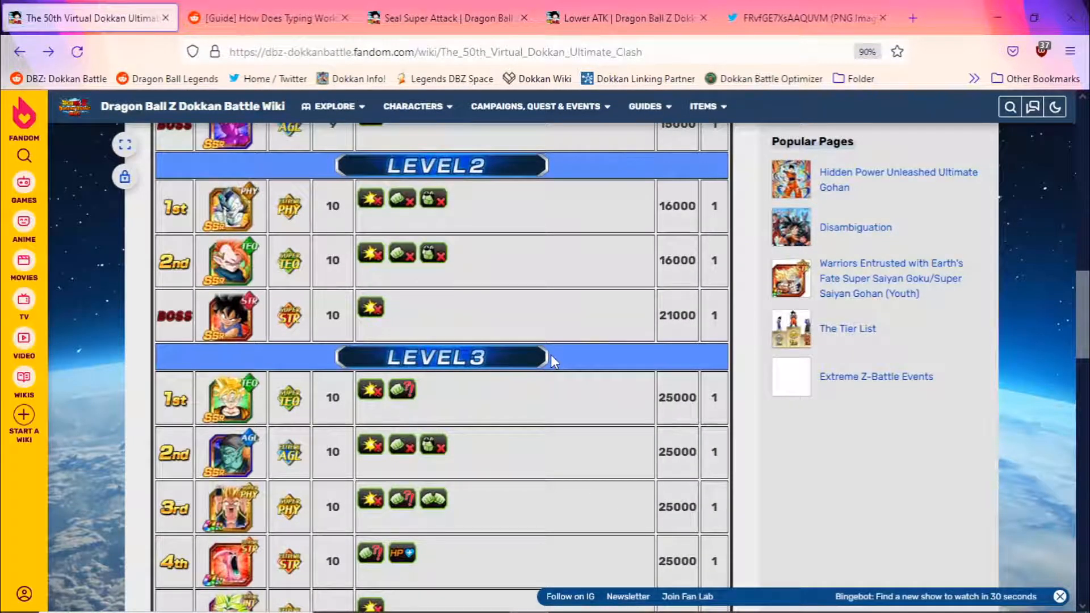
pyautogui.scroll(3)
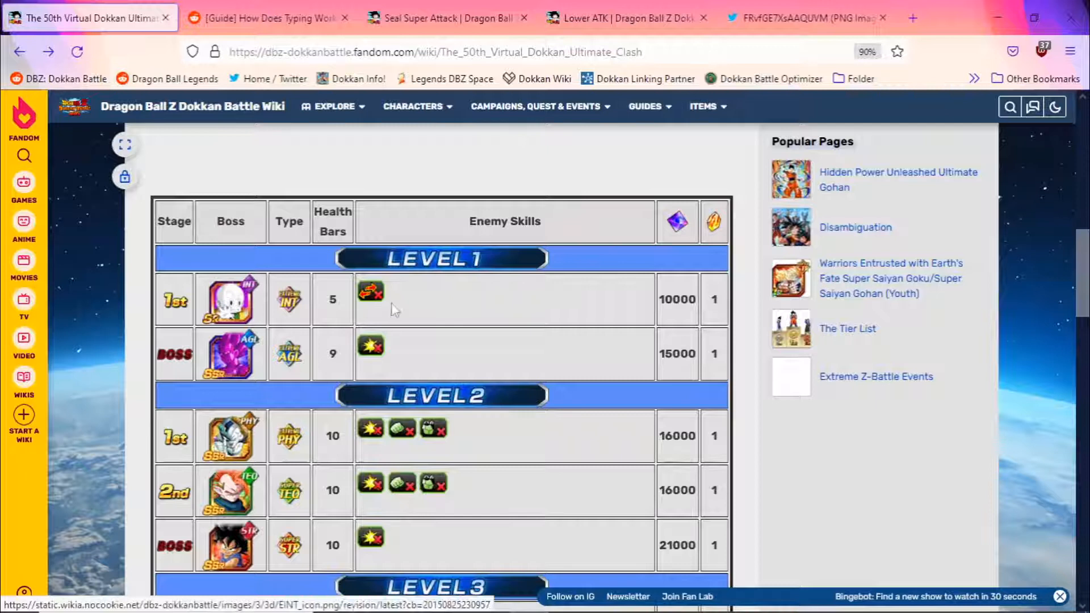
pyautogui.moveTo(369, 292)
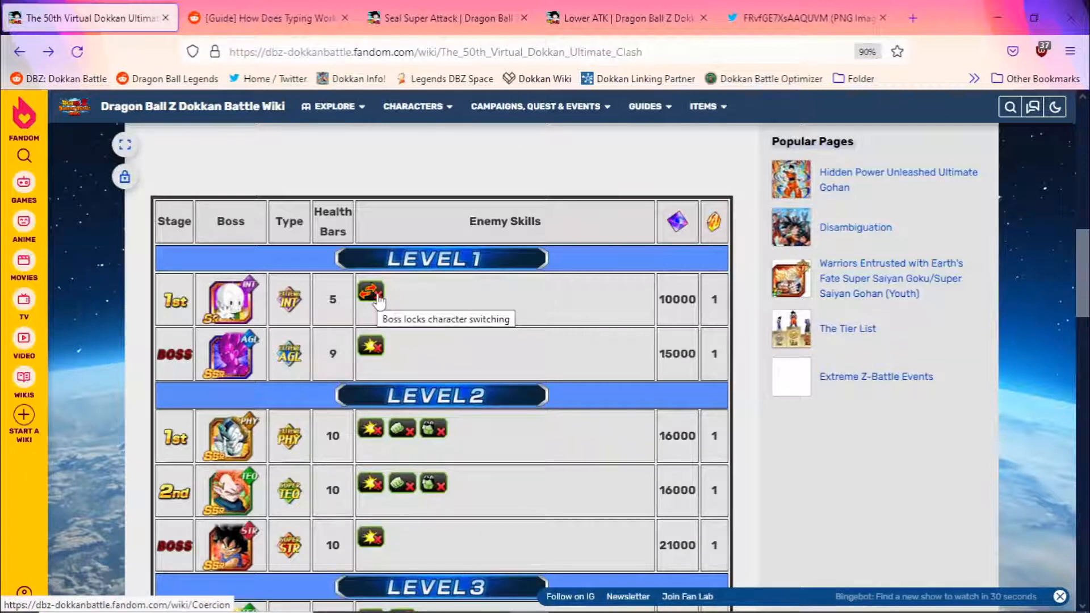
pyautogui.moveTo(226, 299)
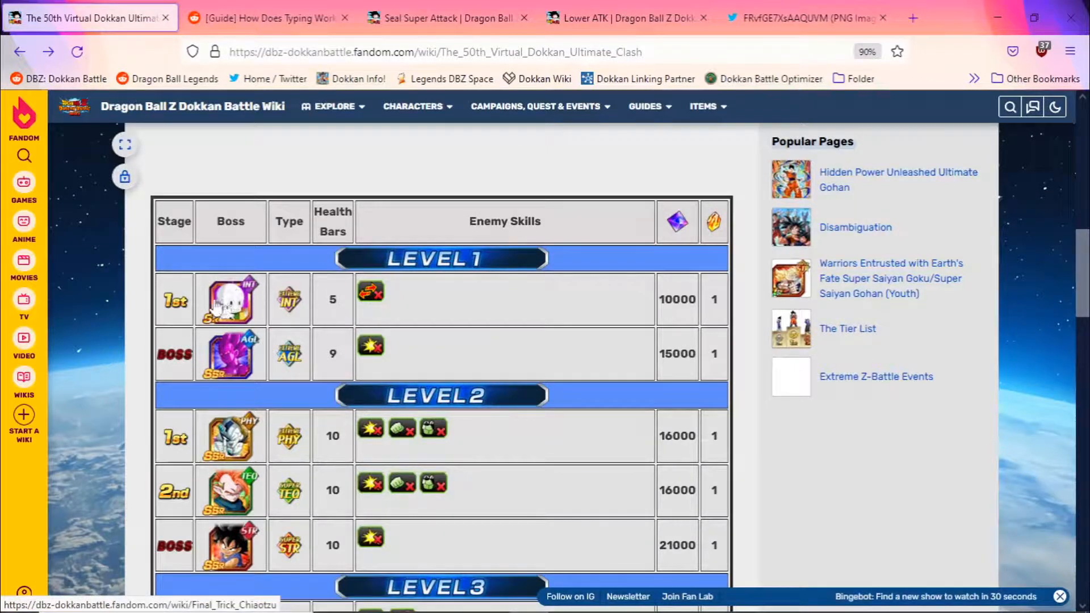
pyautogui.moveTo(229, 299)
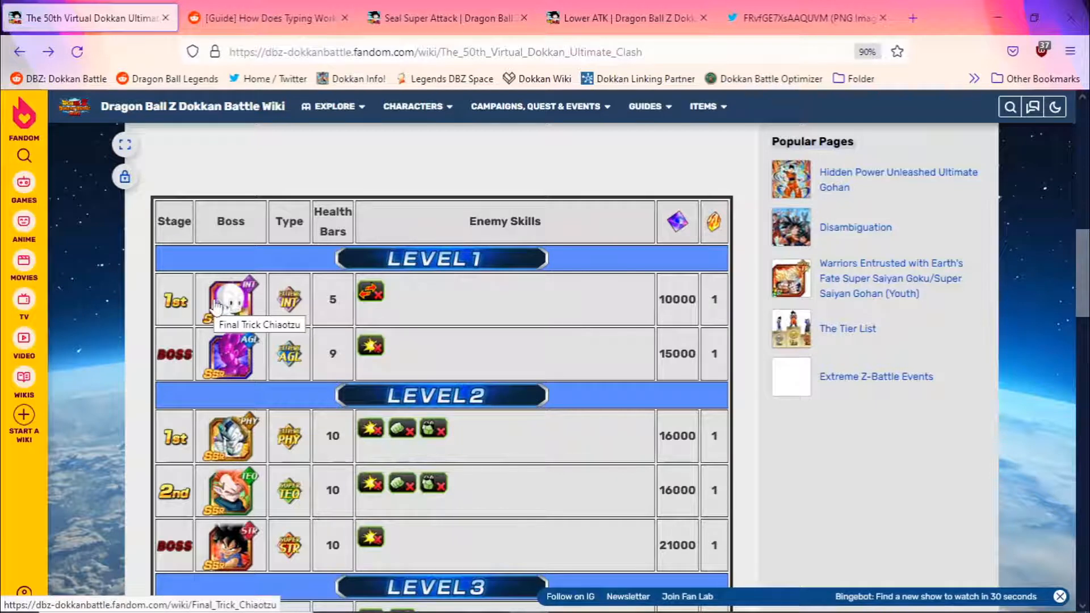
pyautogui.scroll(-3)
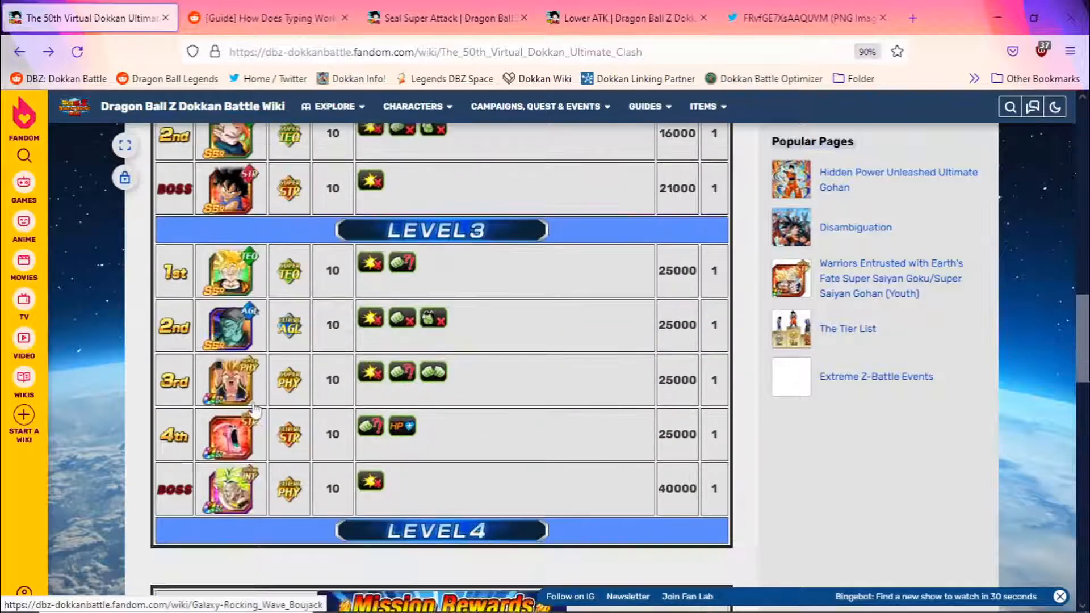
pyautogui.scroll(3)
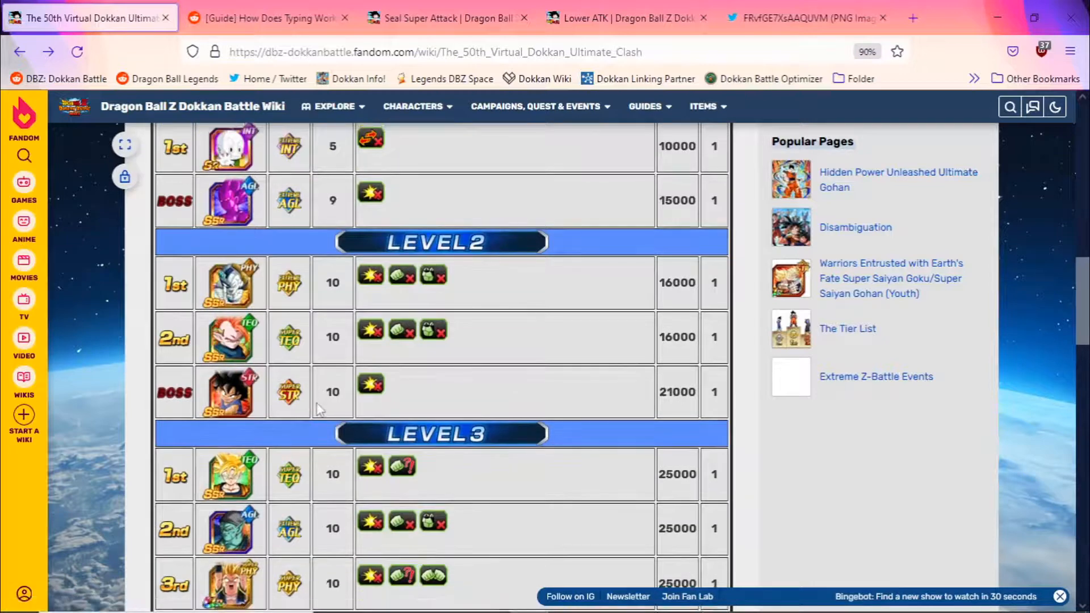
pyautogui.scroll(3)
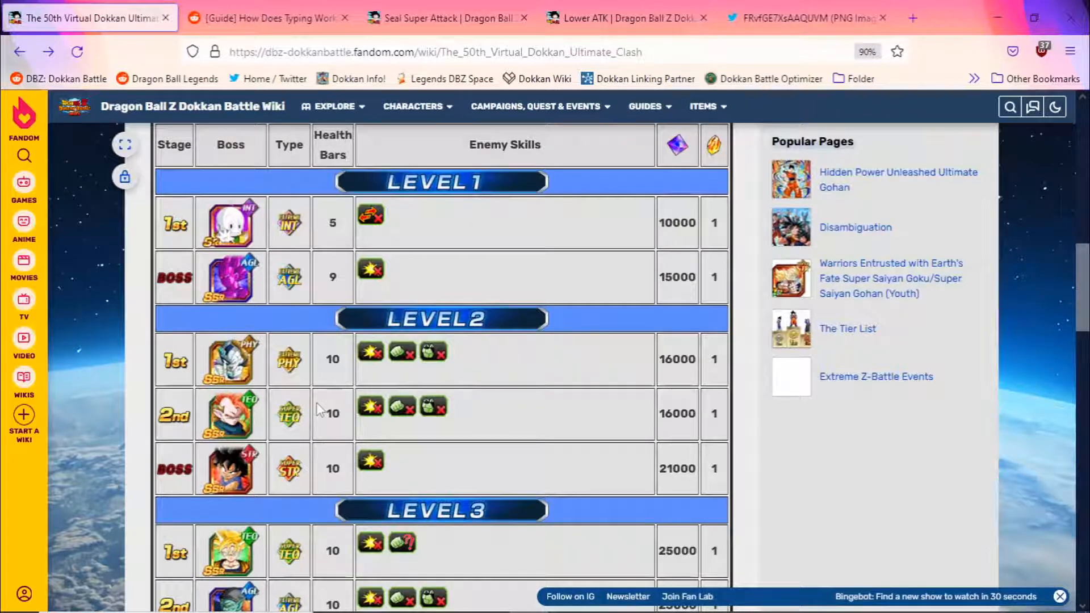
# Switch back to the Reddit '[Guide] How Does Typing Work?' post and its modifier chart.
pyautogui.click(267, 18)
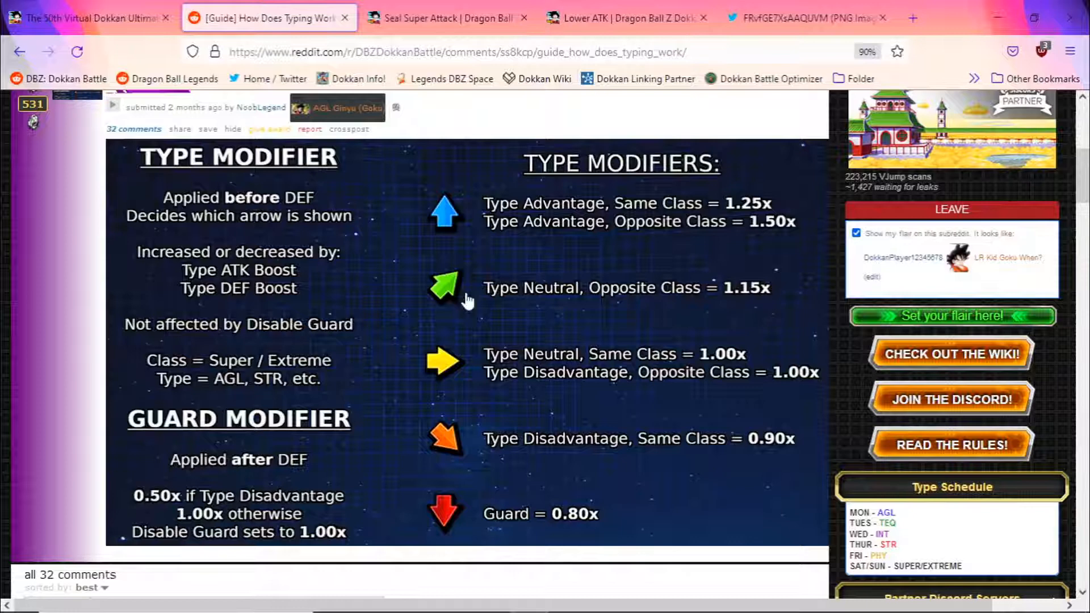
pyautogui.moveTo(507, 337)
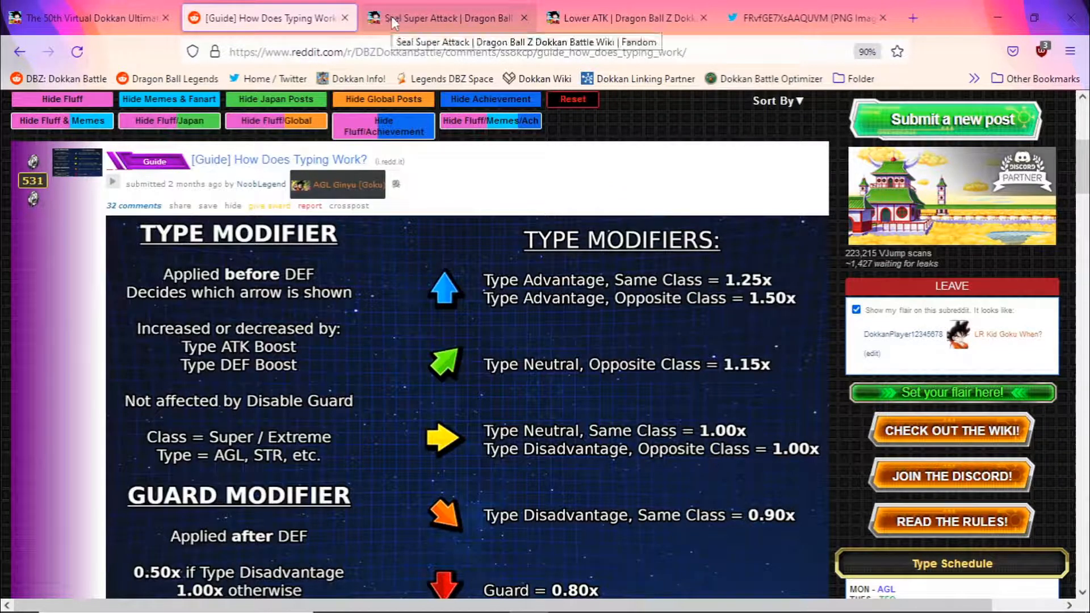
# Compare Broly's enemy stats image against the Ultimate Clash Level 3 enemy table.
pyautogui.click(806, 17)
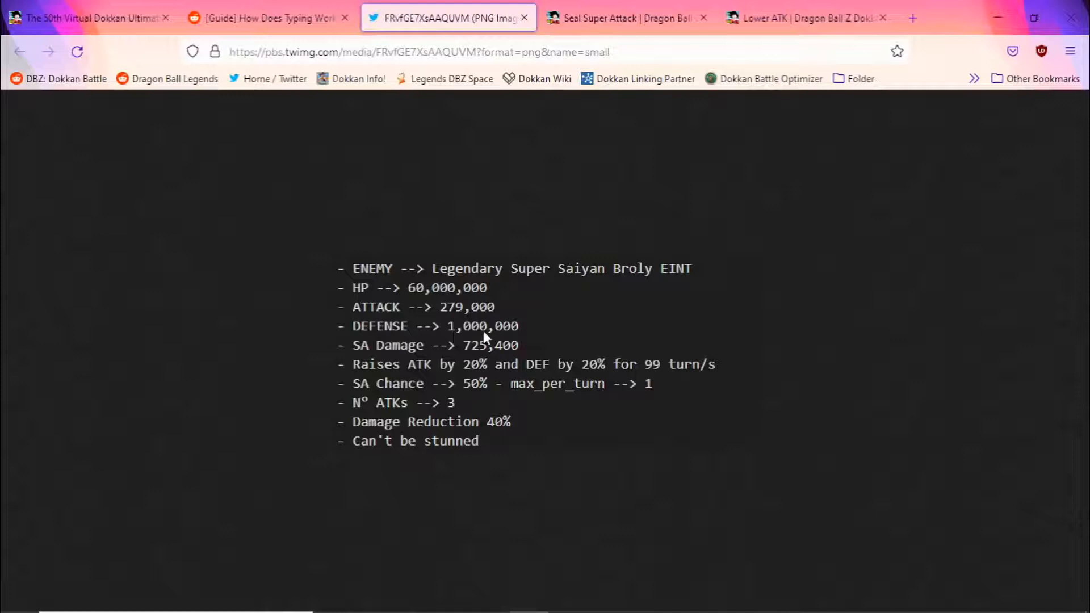
pyautogui.moveTo(466, 349)
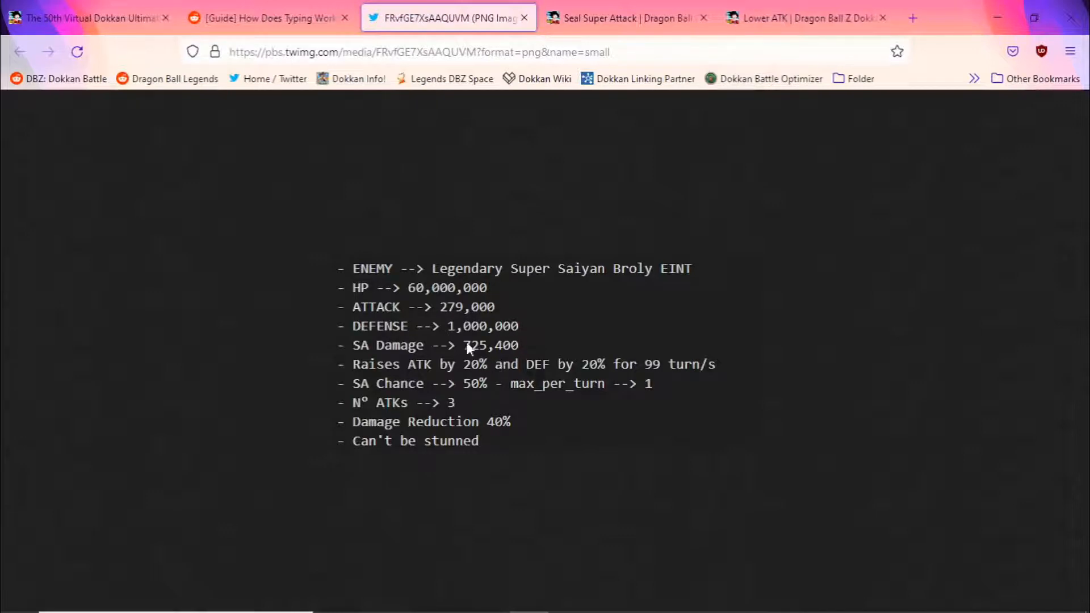
pyautogui.moveTo(489, 357)
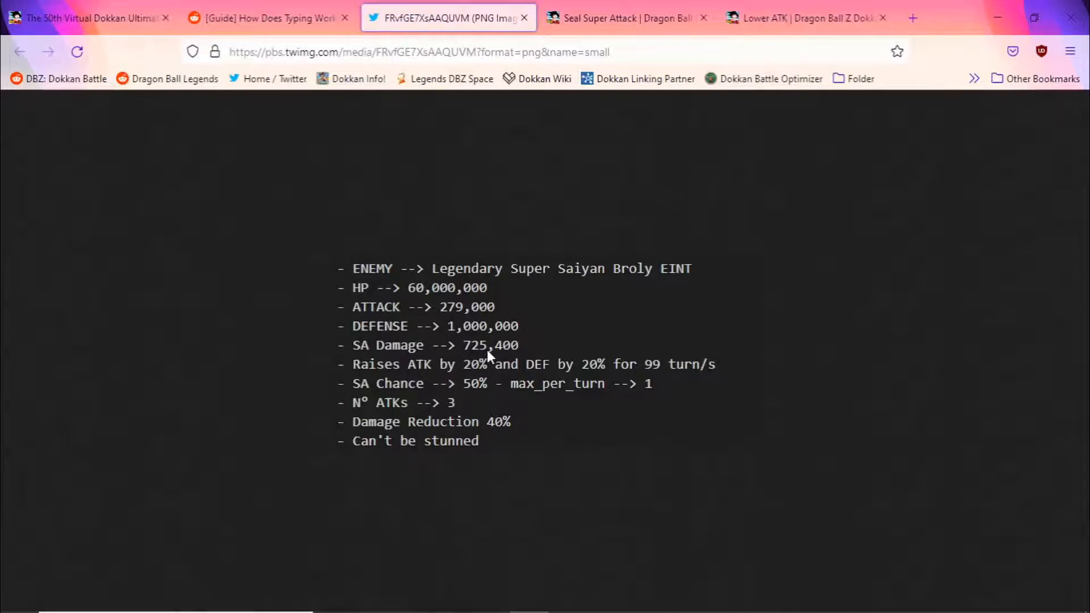
pyautogui.moveTo(478, 358)
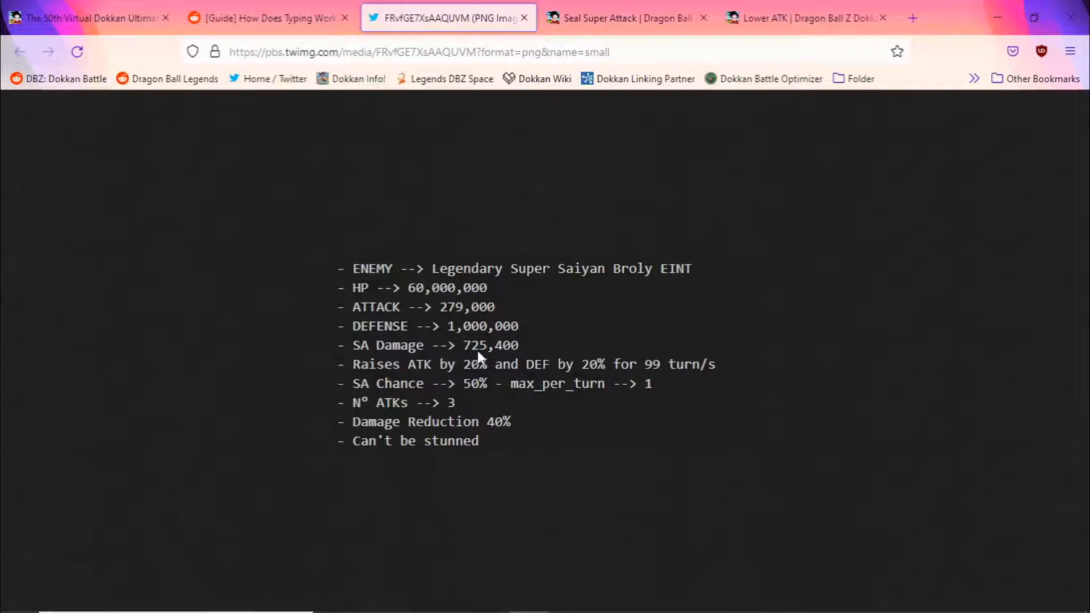
pyautogui.moveTo(368, 371)
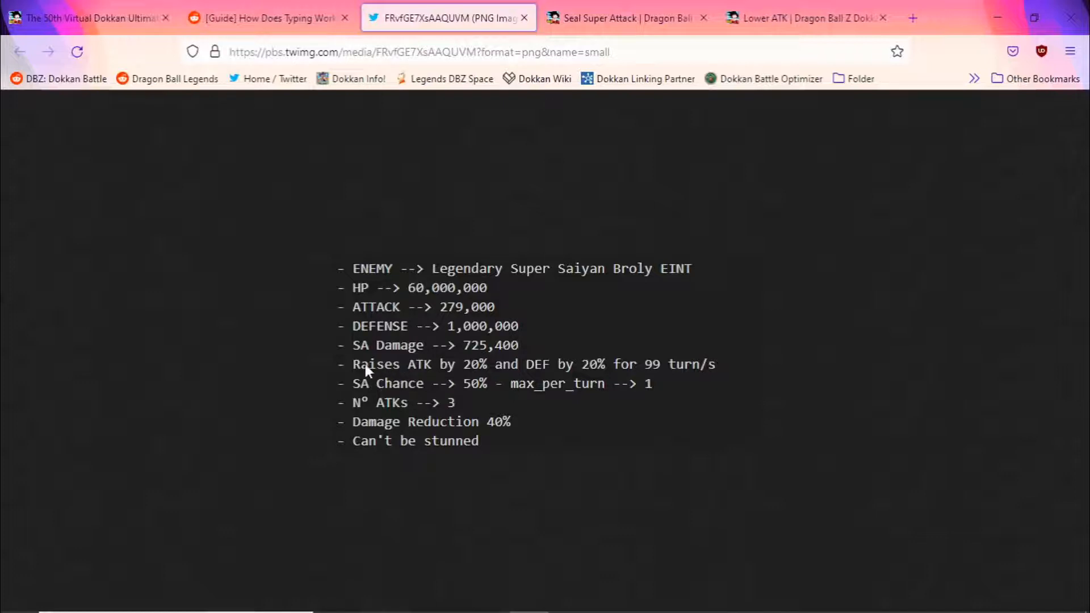
pyautogui.click(87, 18)
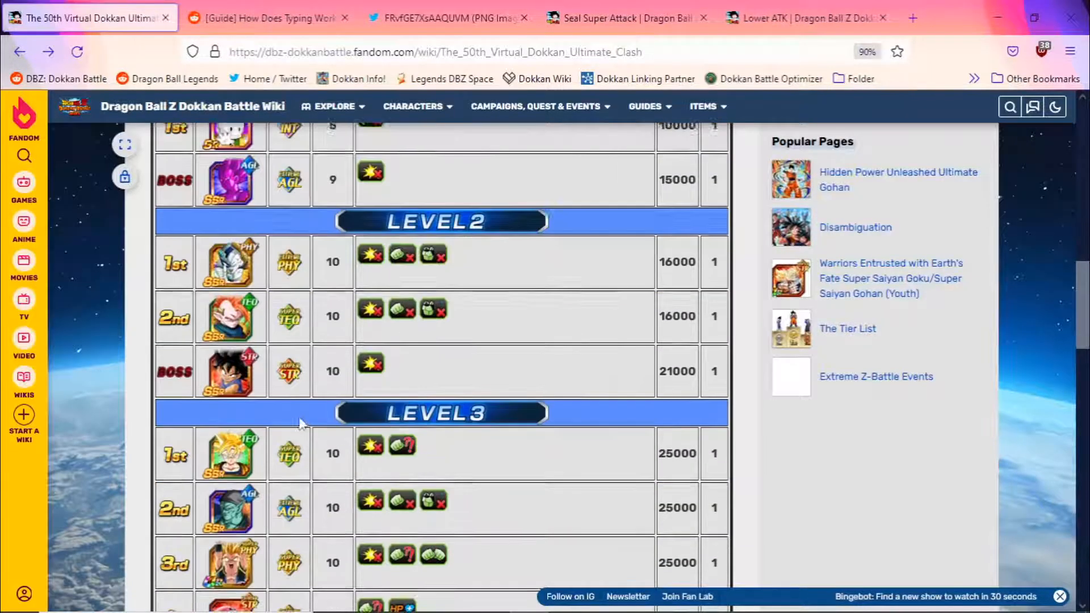
pyautogui.scroll(-3)
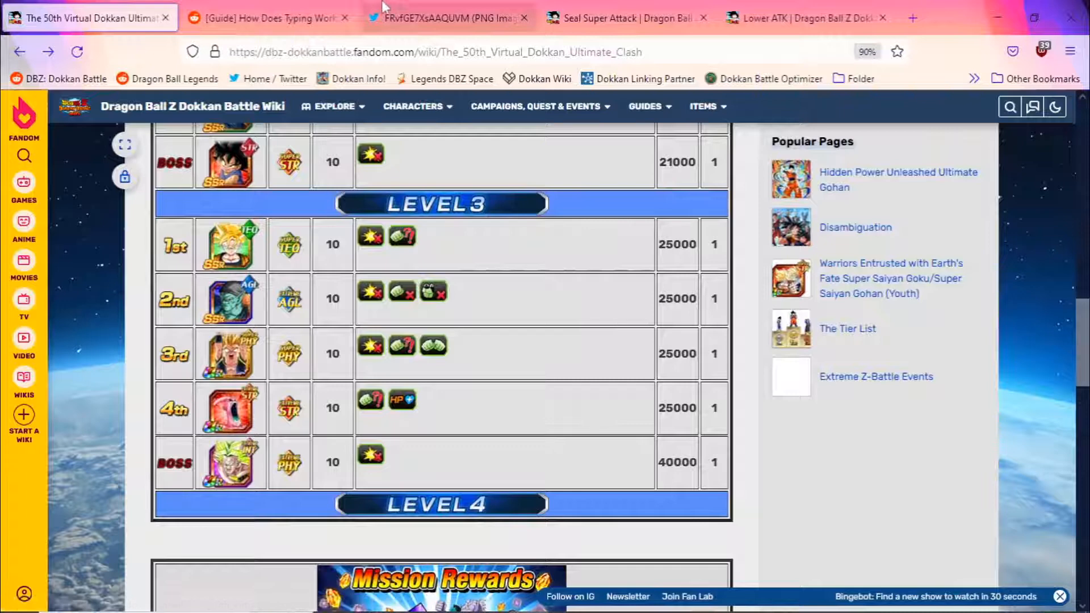
pyautogui.click(449, 18)
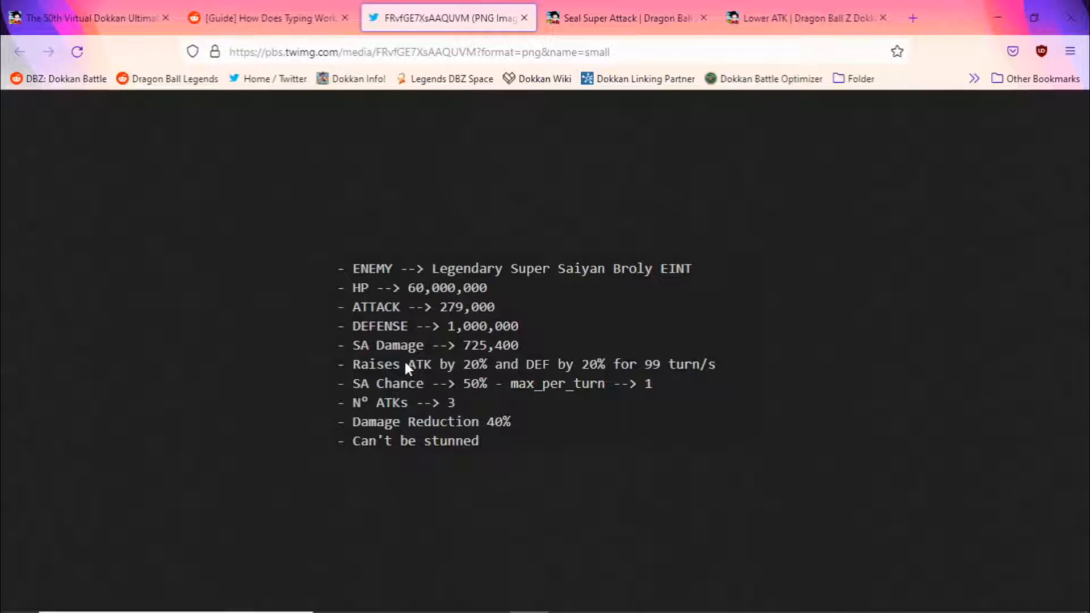
pyautogui.moveTo(616, 374)
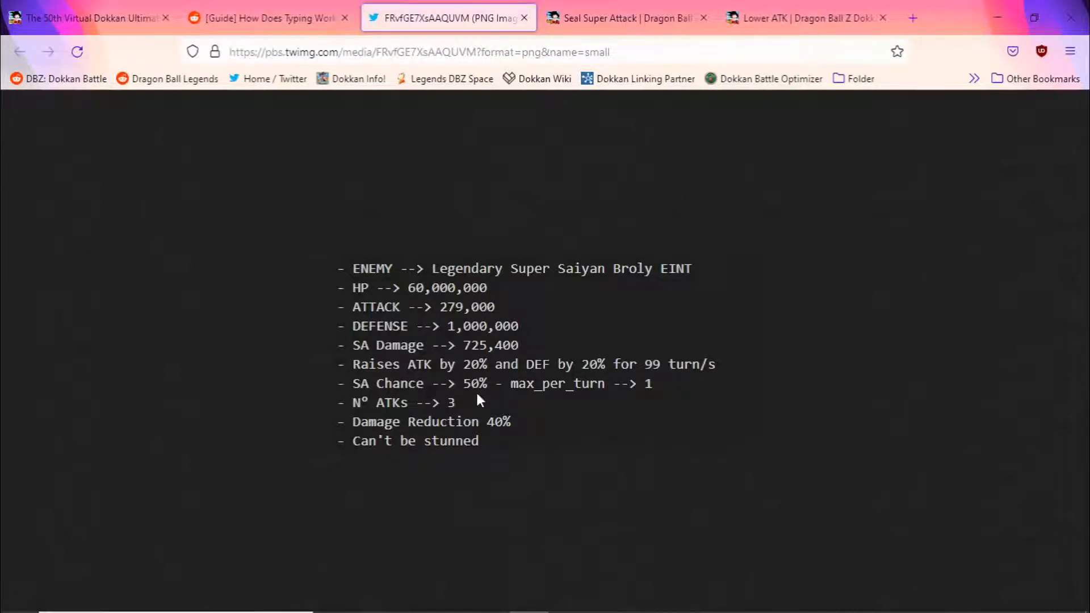
pyautogui.moveTo(552, 422)
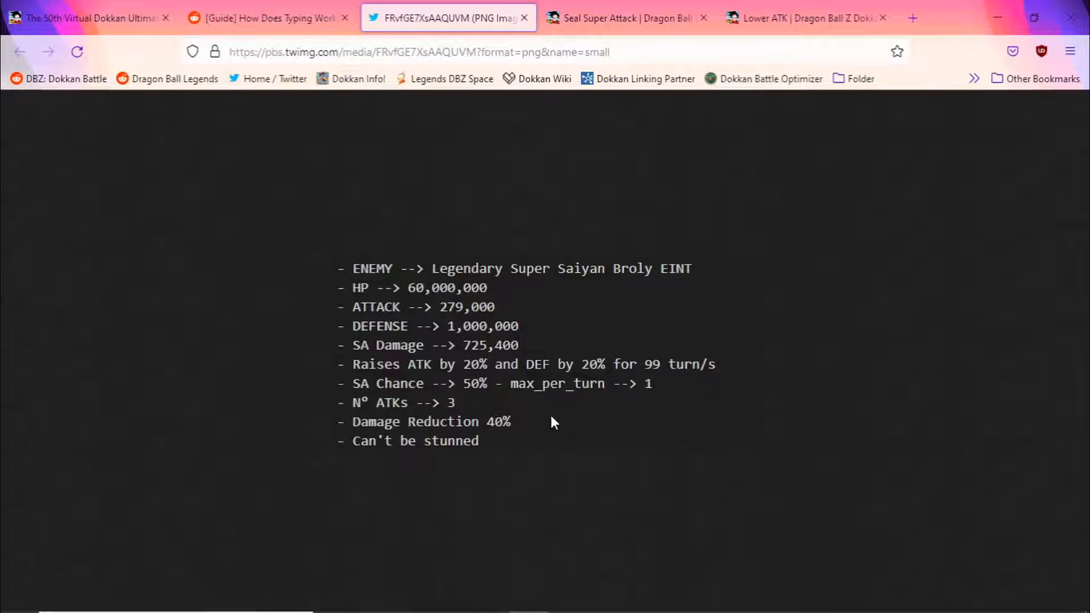
pyautogui.moveTo(544, 412)
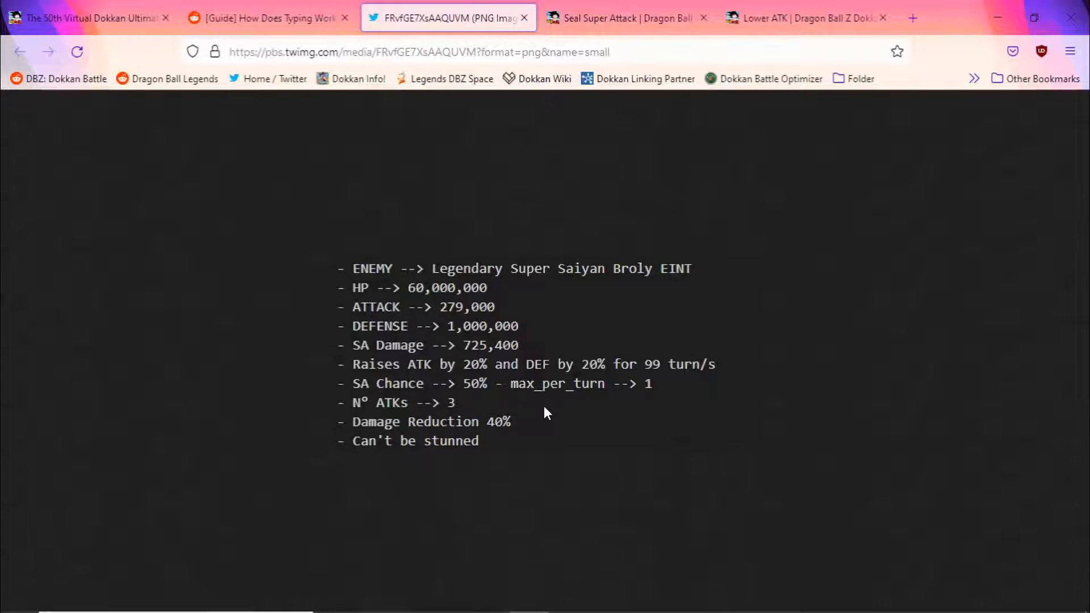
pyautogui.moveTo(462, 389)
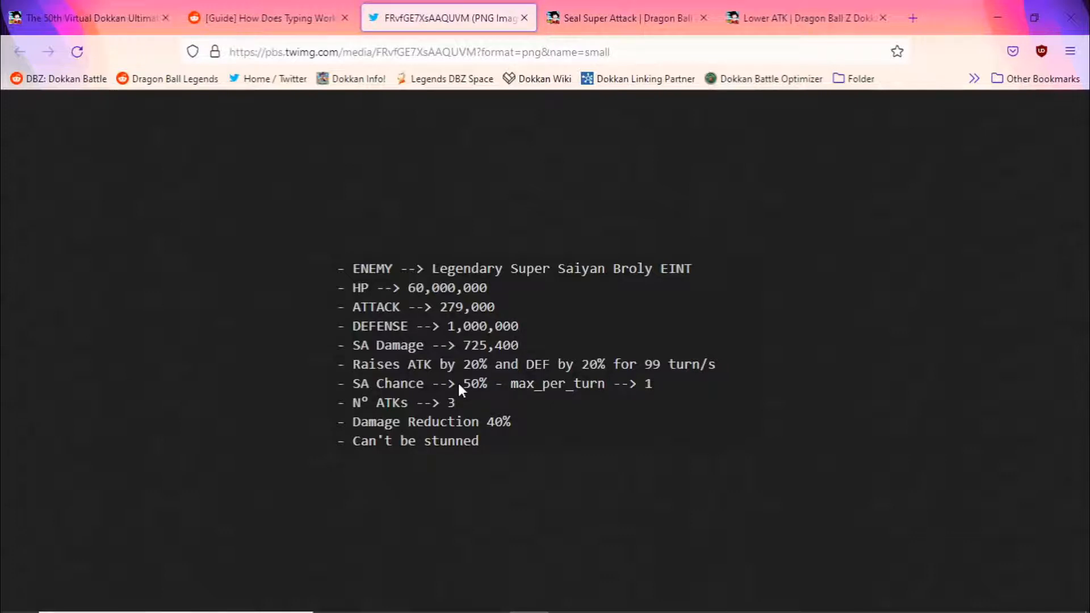
pyautogui.click(87, 17)
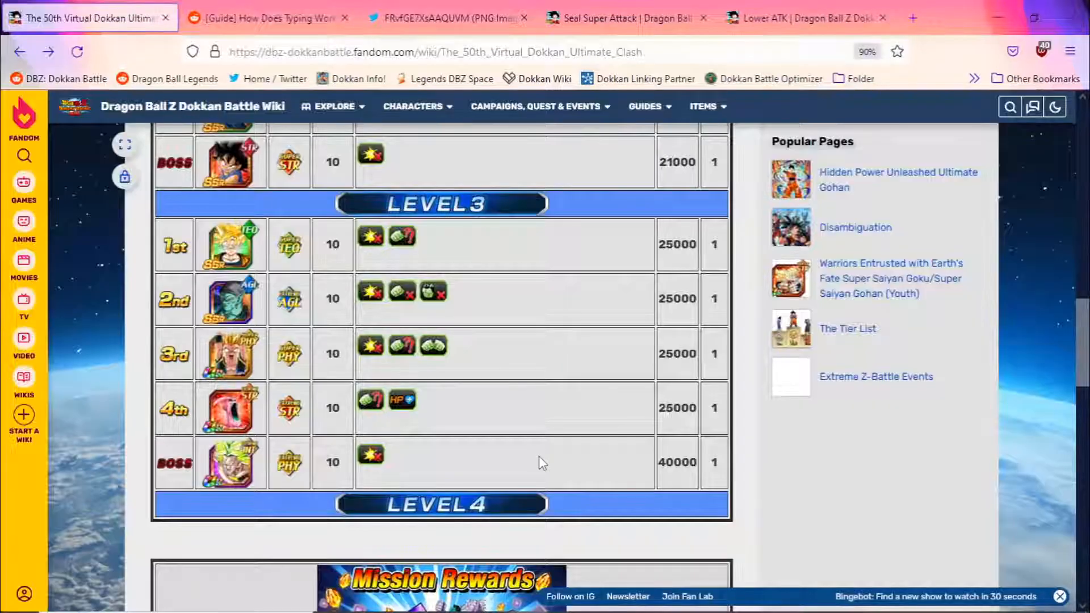
pyautogui.moveTo(371, 458)
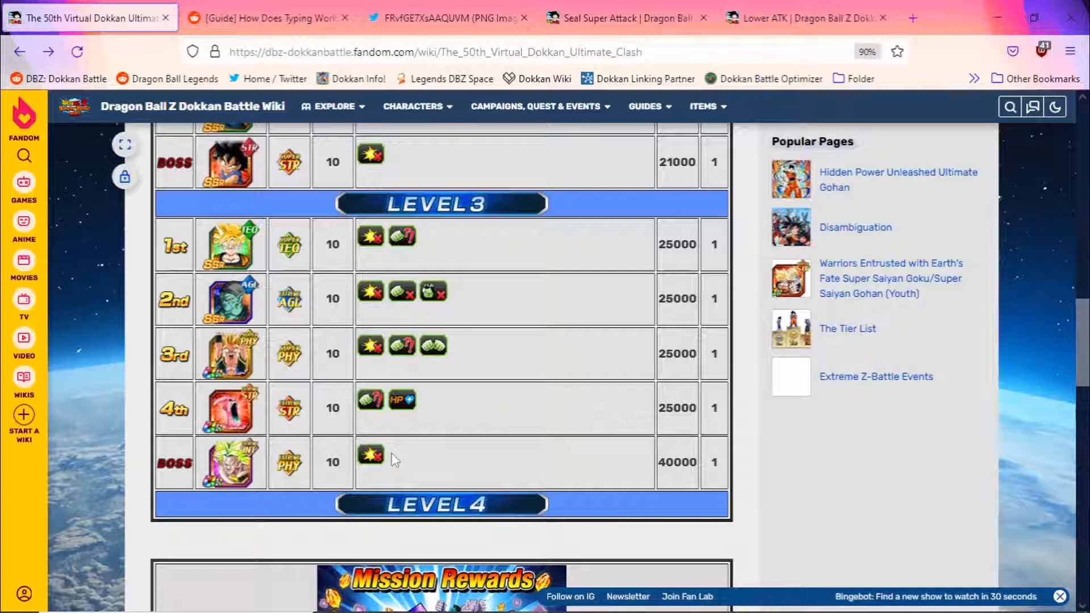
# Open the Seal Super Attack page and scroll to the Ki-threshold sealer table.
pyautogui.click(622, 18)
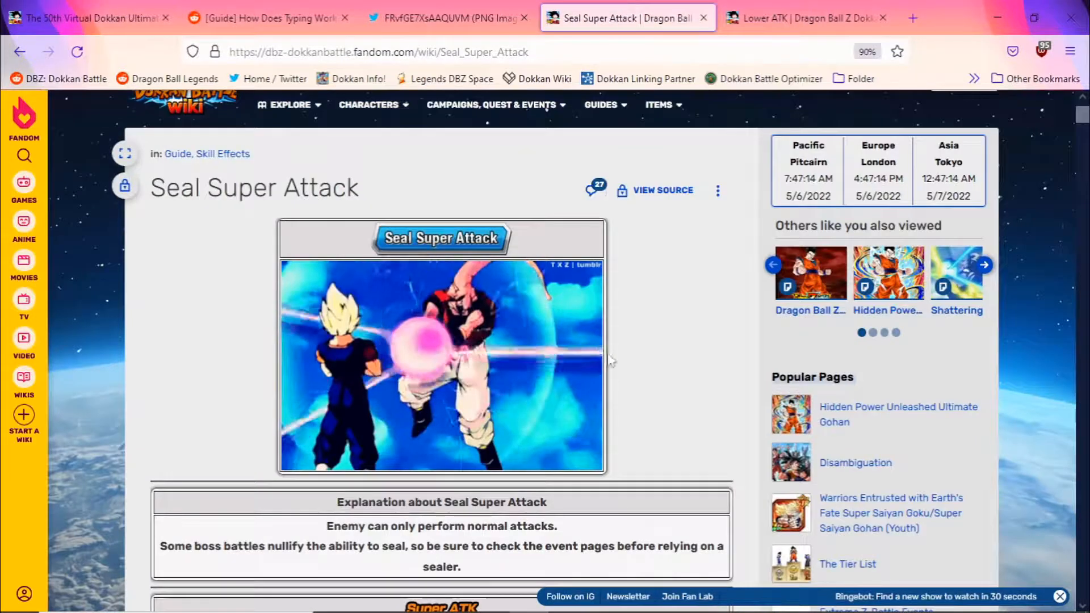
pyautogui.scroll(-3)
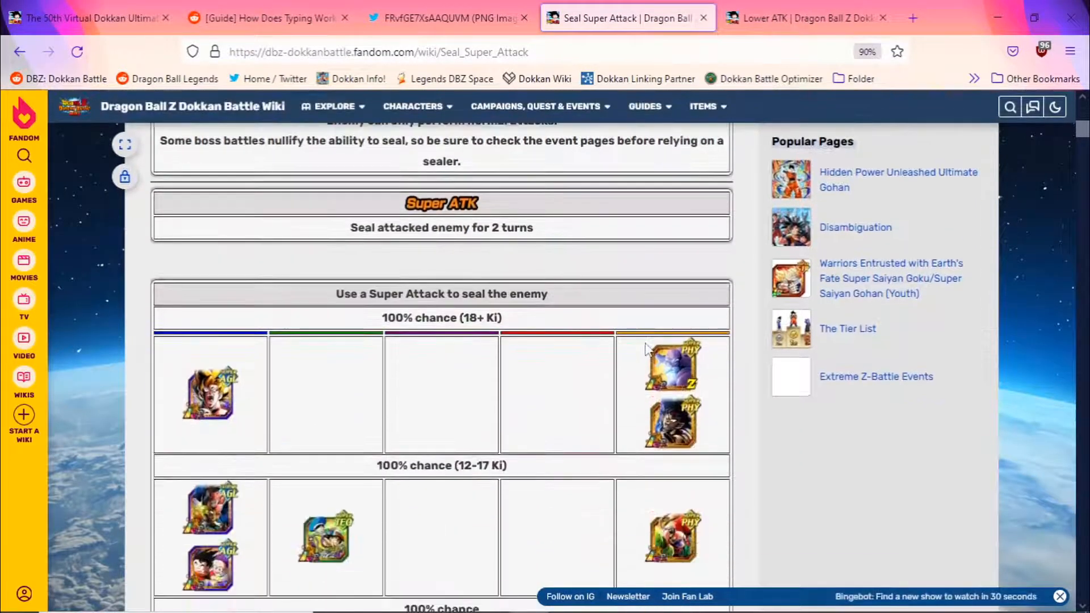
pyautogui.scroll(-3)
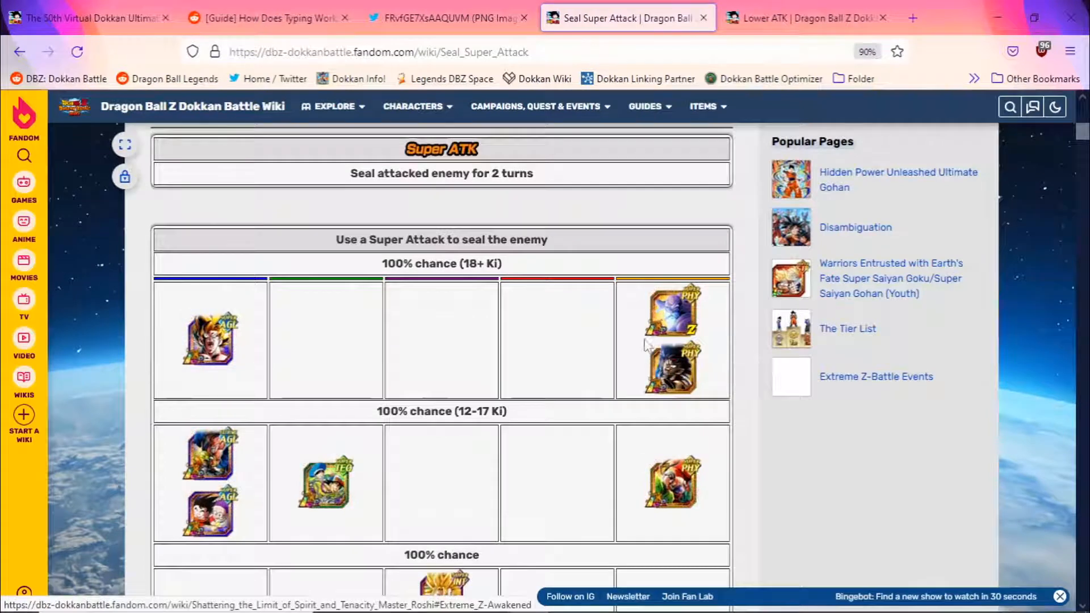
pyautogui.scroll(-3)
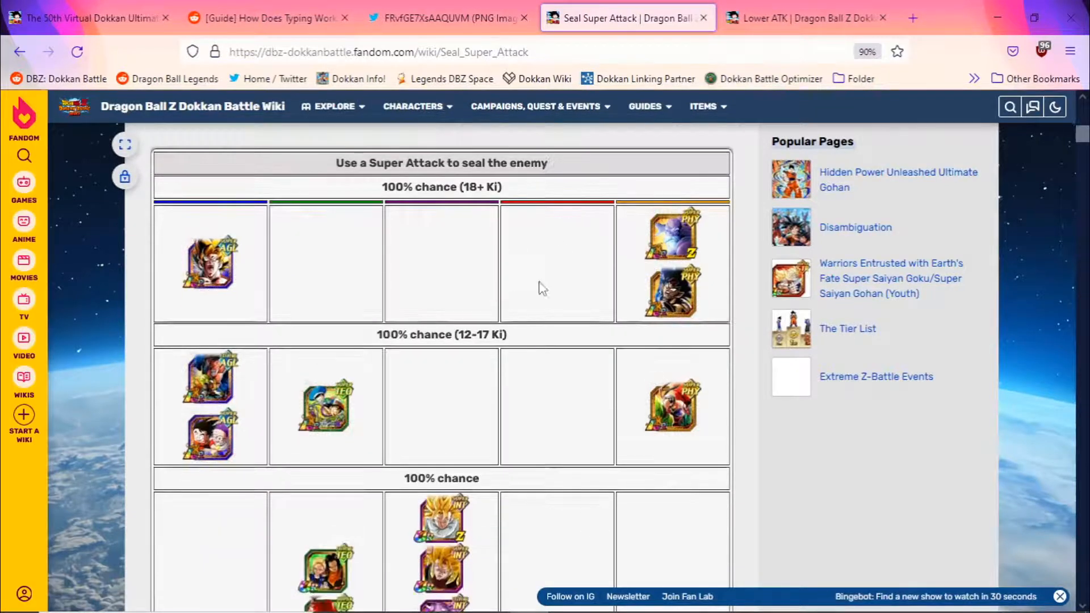
pyautogui.scroll(-3)
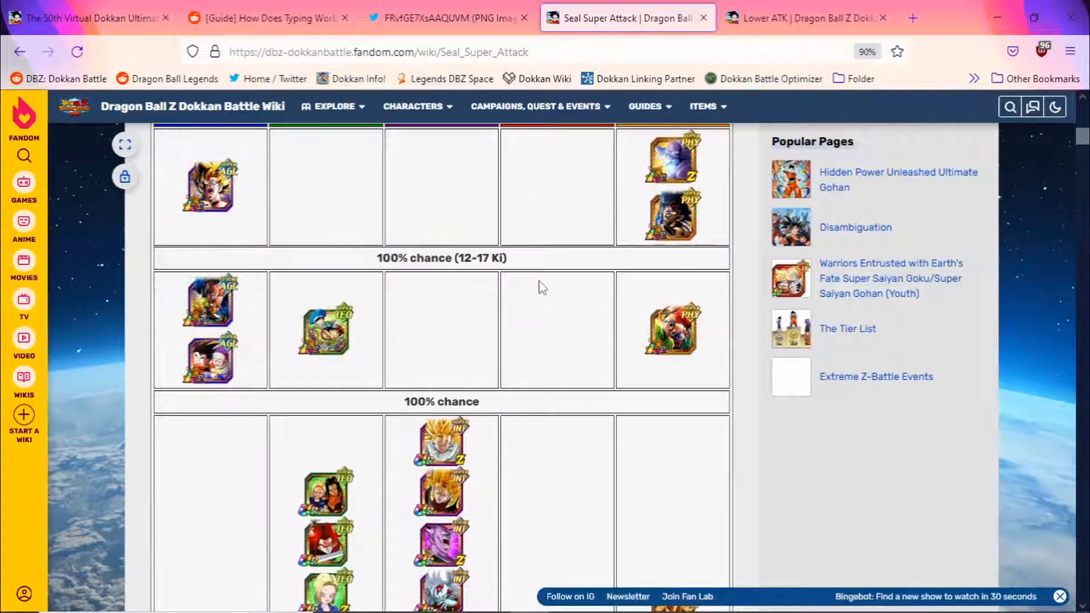
pyautogui.scroll(3)
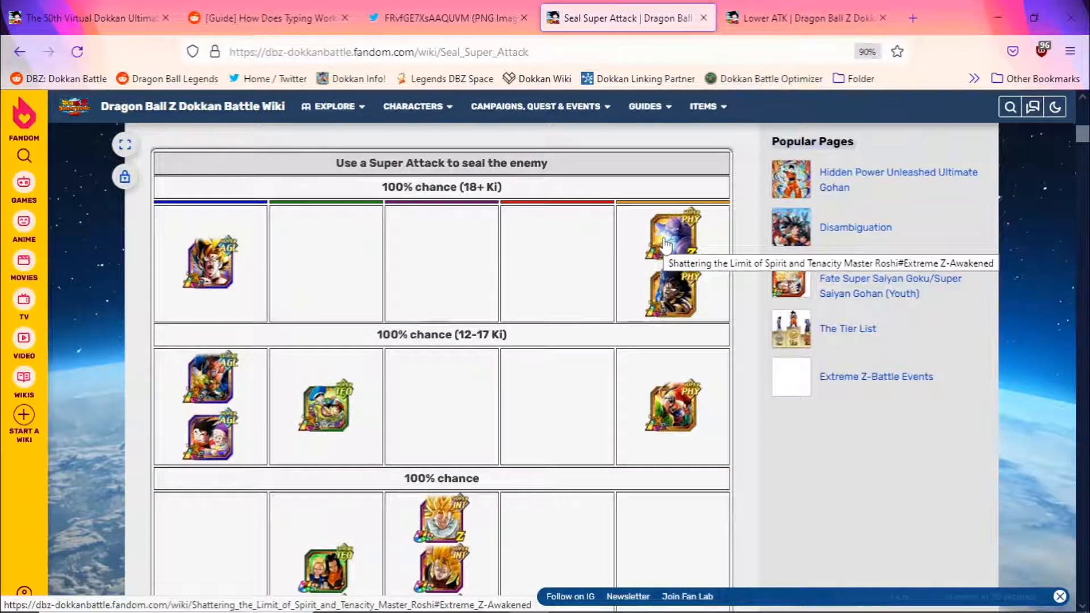
pyautogui.moveTo(549, 239)
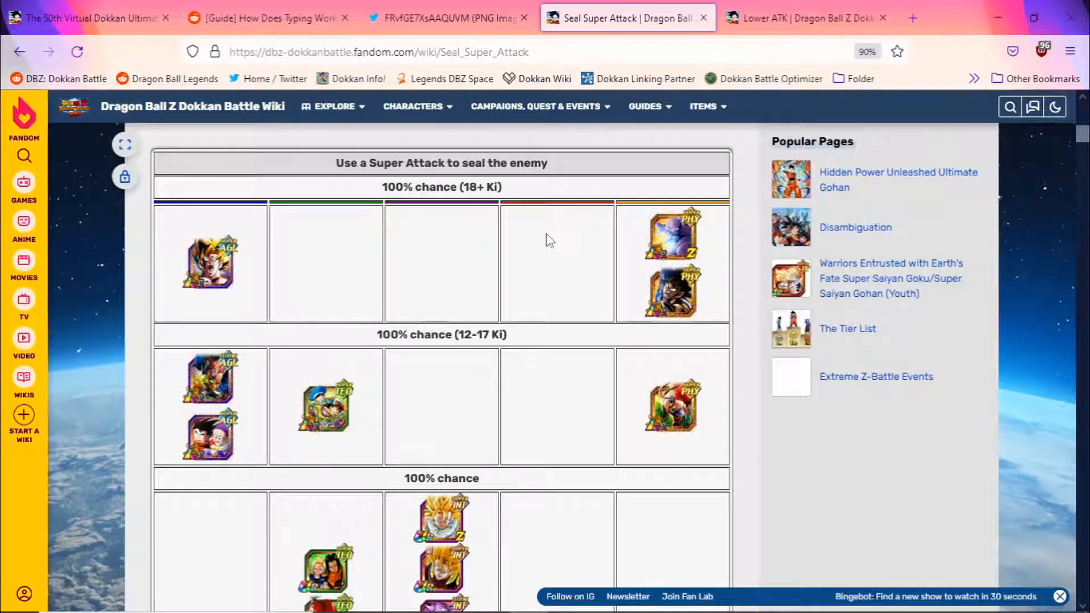
pyautogui.moveTo(670, 303)
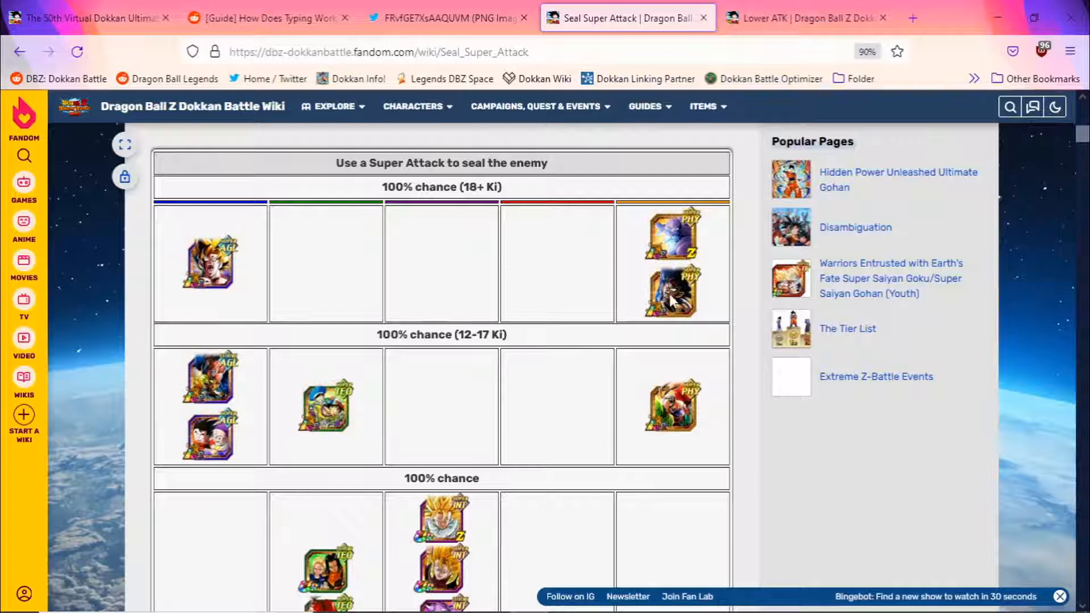
pyautogui.moveTo(672, 292)
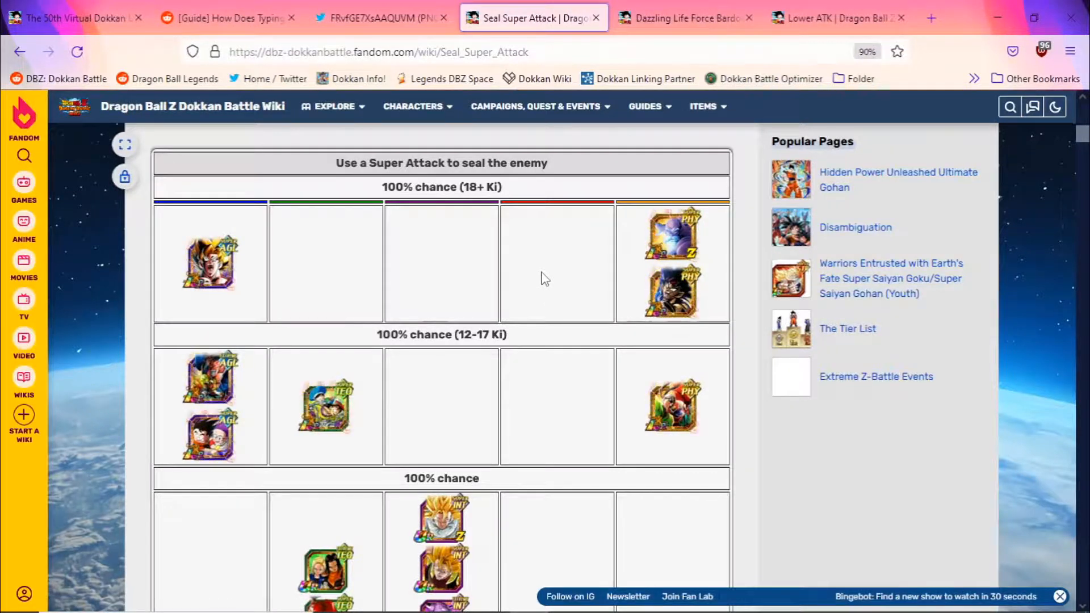
# Read Dazzling Life Force Bardock's skills, marking the ATK & DEF boost and Ki +6 condition.
pyautogui.click(685, 18)
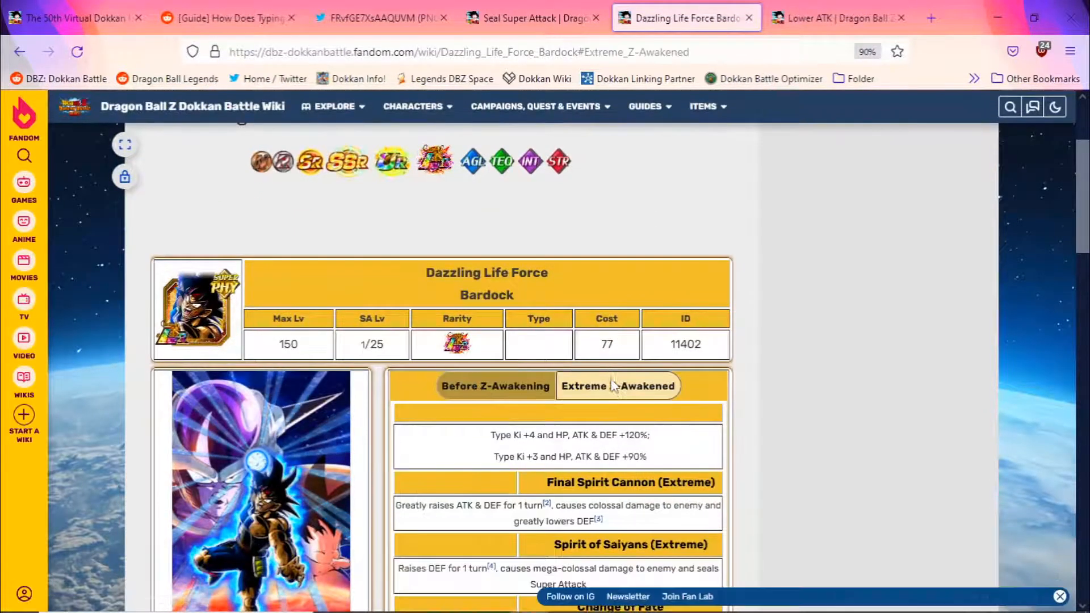
pyautogui.scroll(-3)
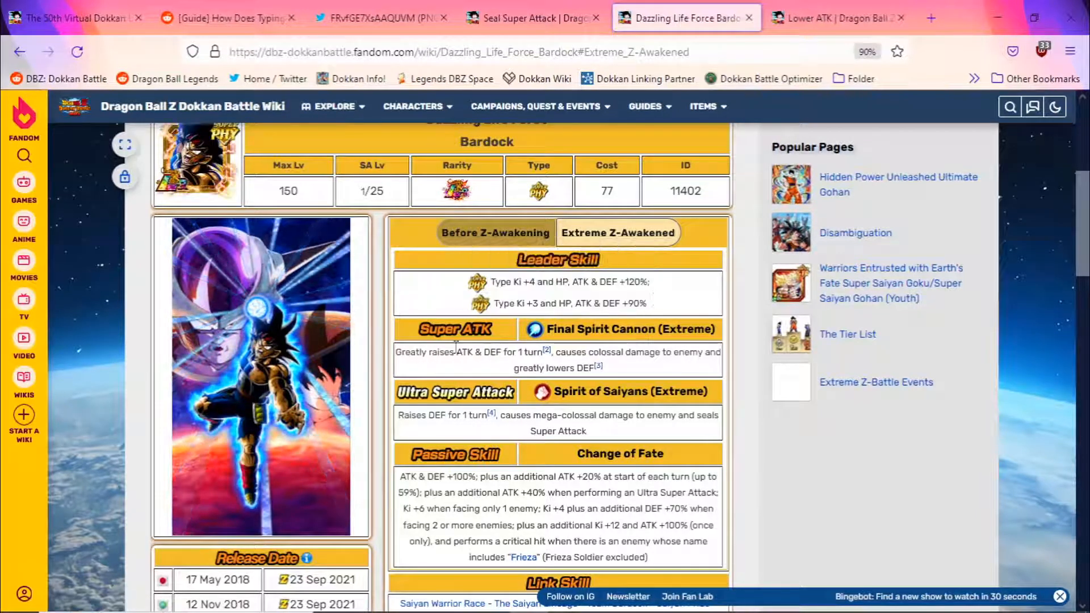
pyautogui.doubleClick(414, 352)
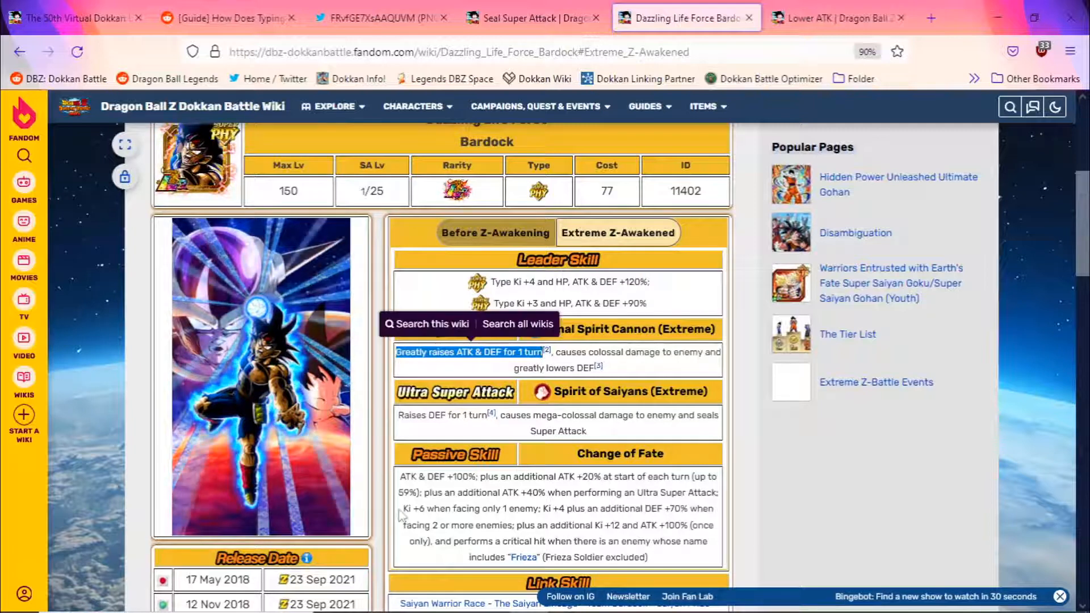
pyautogui.doubleClick(470, 508)
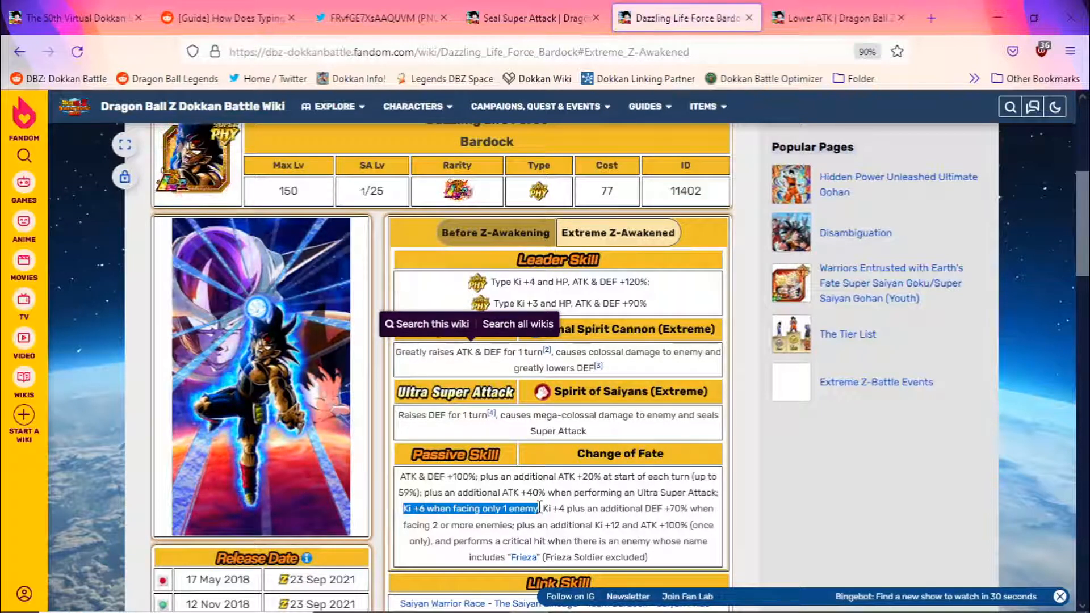
pyautogui.scroll(-3)
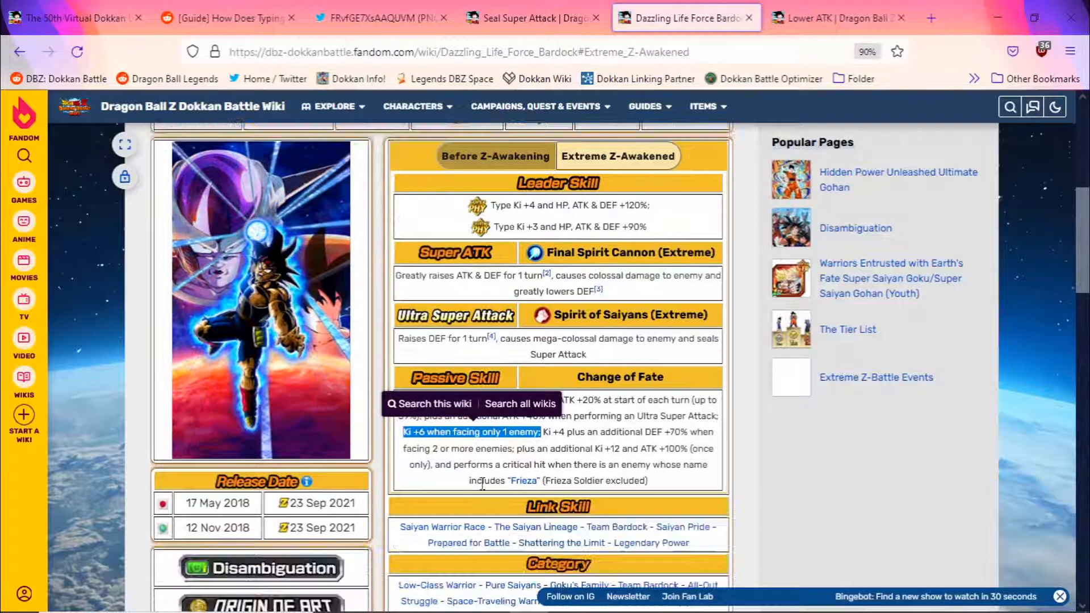
pyautogui.scroll(-3)
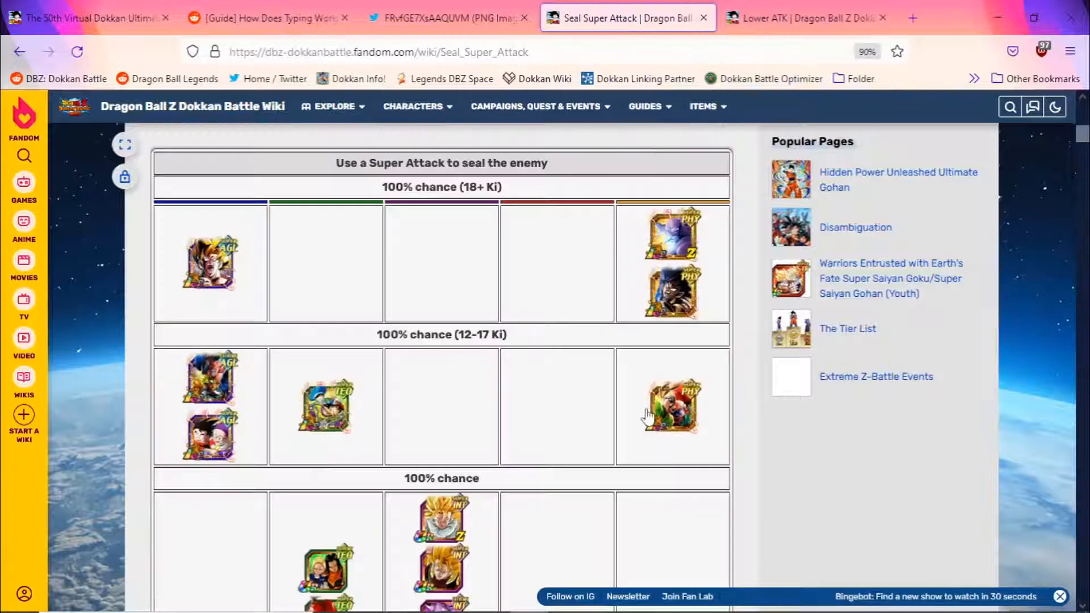
pyautogui.moveTo(671, 406)
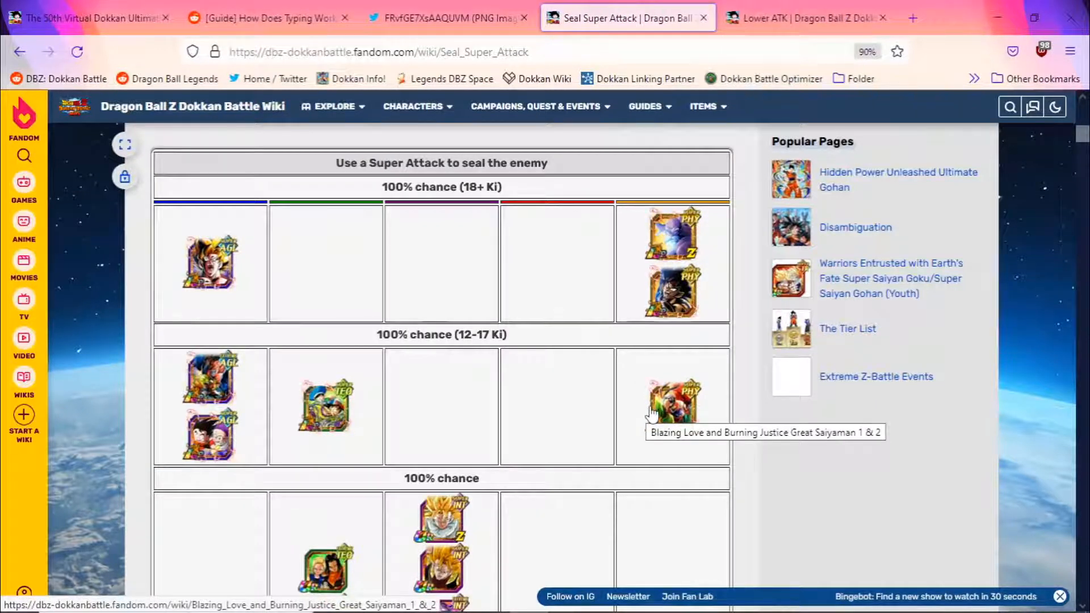
# Scroll the Seal Super Attack table down to the unconditional 100% seal units.
pyautogui.scroll(-3)
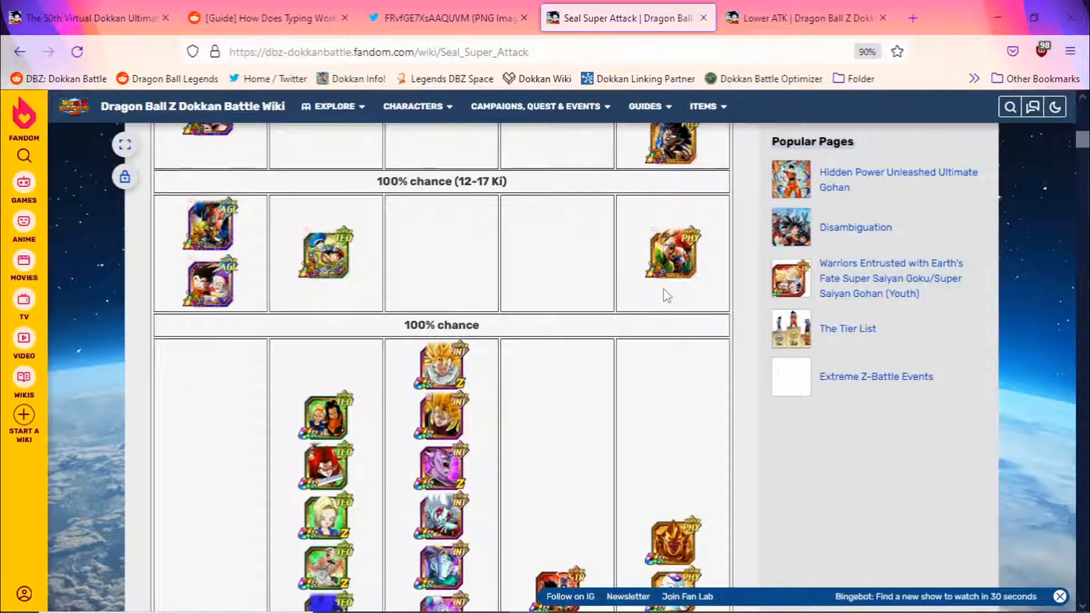
pyautogui.moveTo(667, 284)
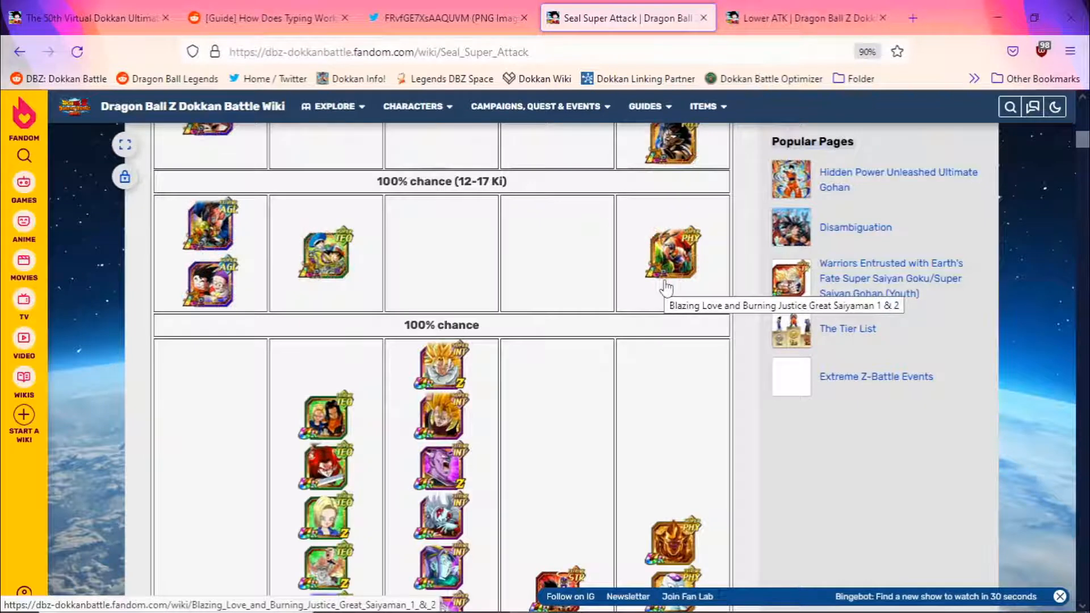
pyautogui.scroll(-3)
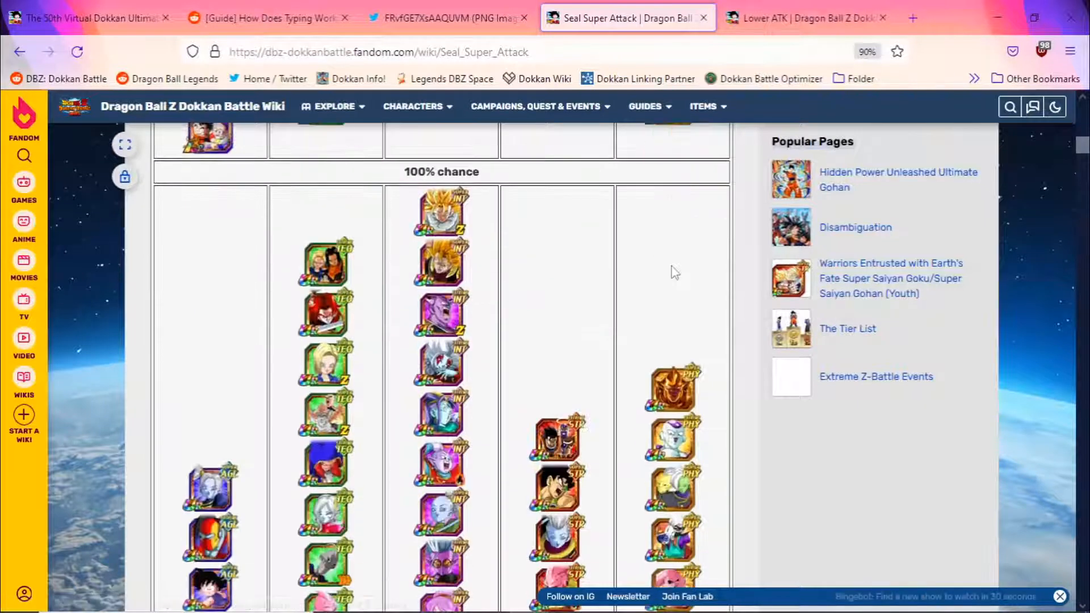
pyautogui.scroll(-3)
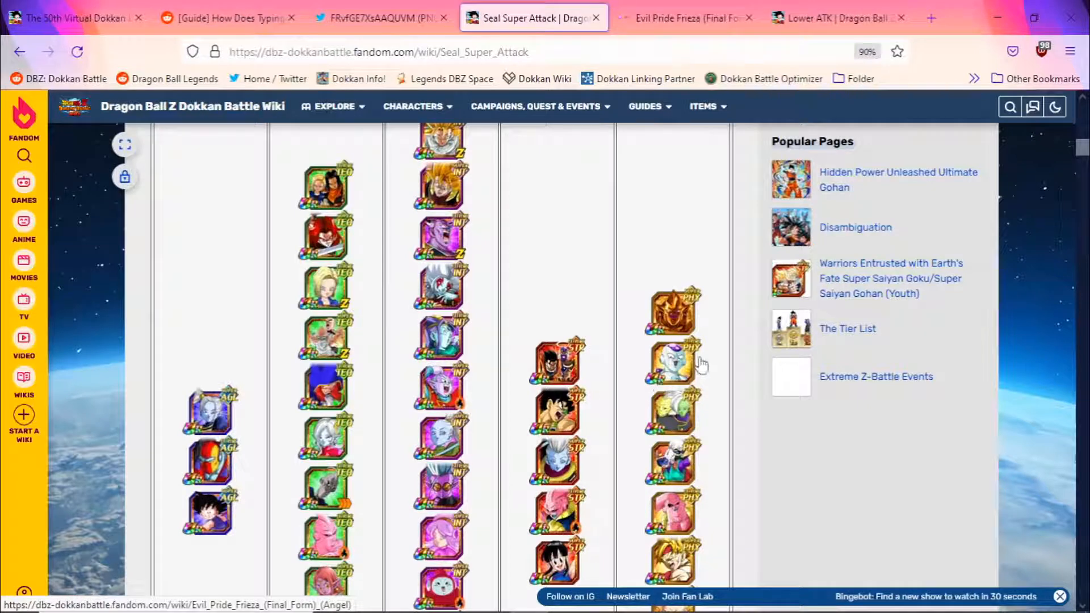
pyautogui.scroll(-3)
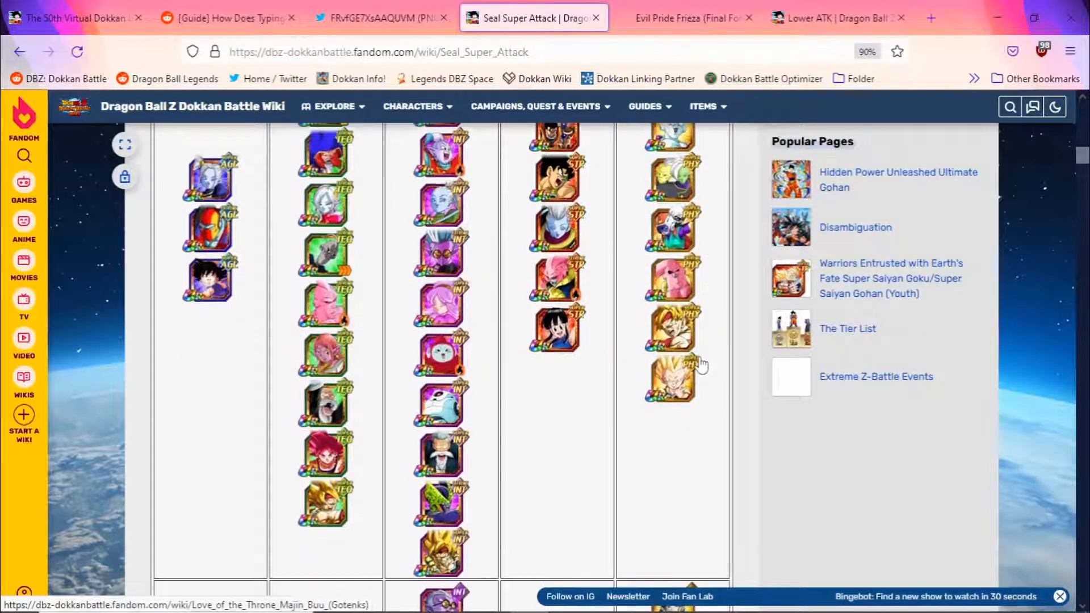
pyautogui.scroll(-3)
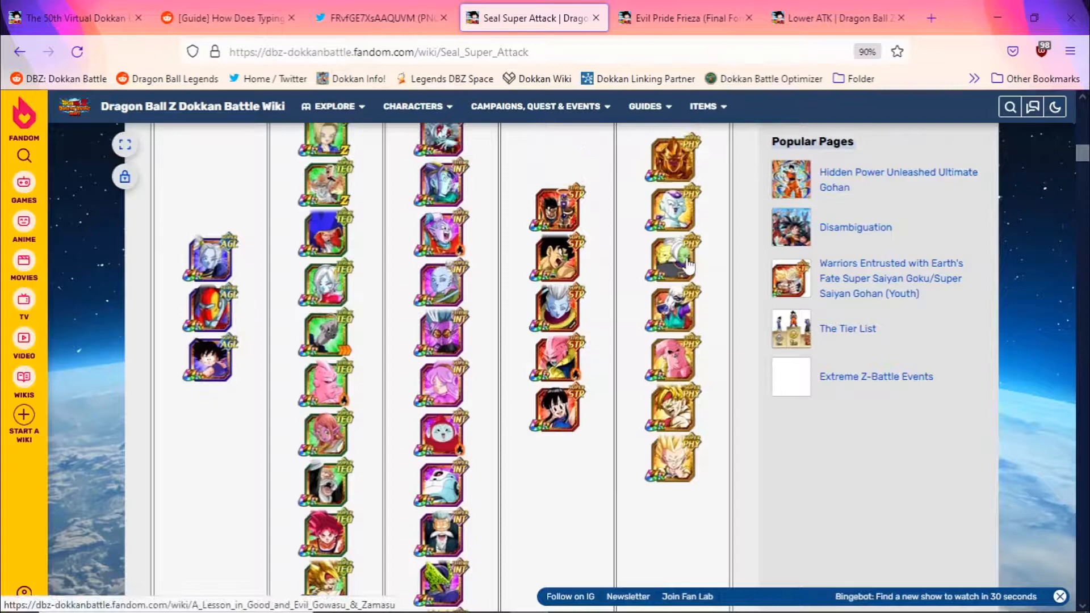
# Review Evil Pride Frieza's page, marking Raises DEF and viewing the Golden Frieza (Angel) form.
pyautogui.click(685, 18)
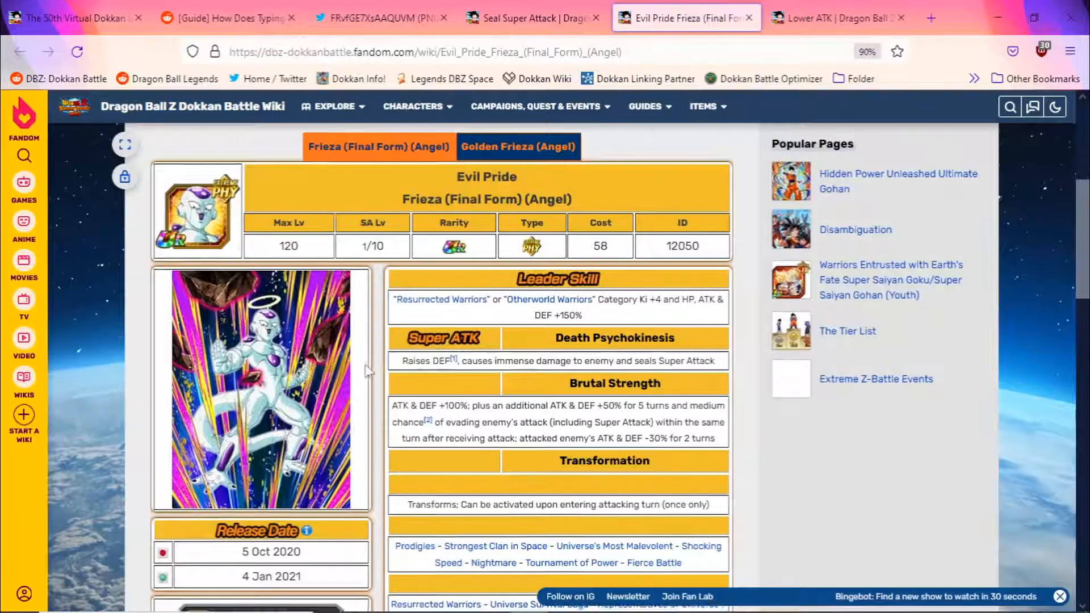
pyautogui.scroll(-3)
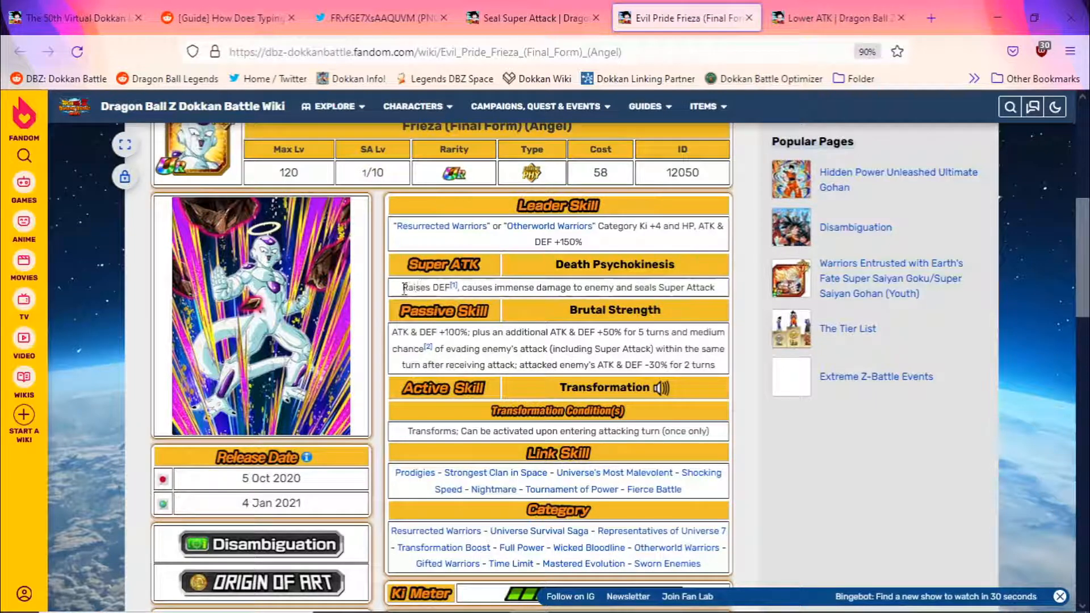
pyautogui.doubleClick(422, 287)
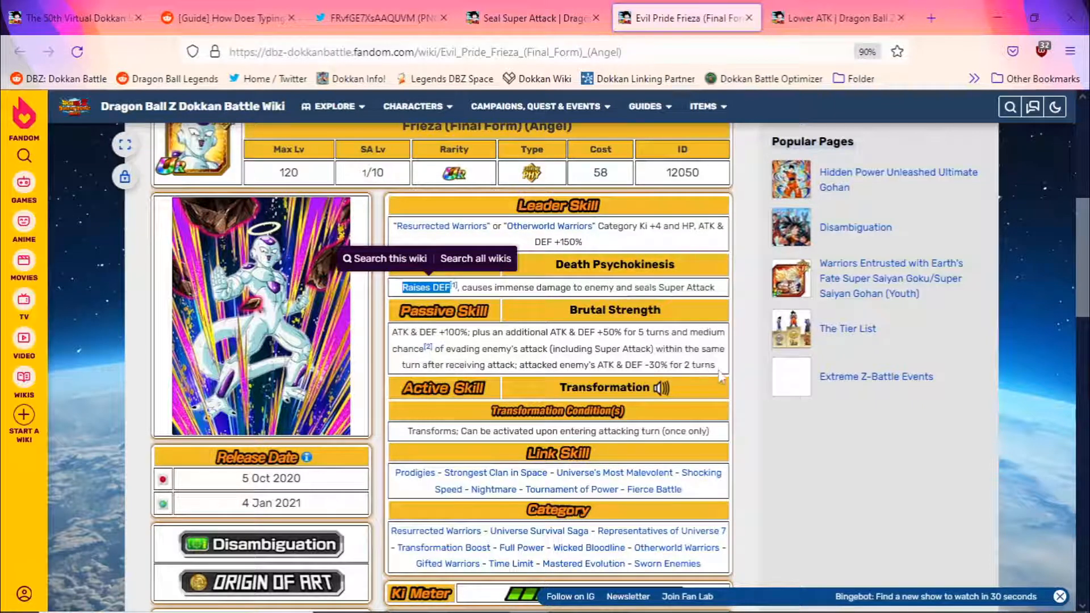
pyautogui.scroll(-3)
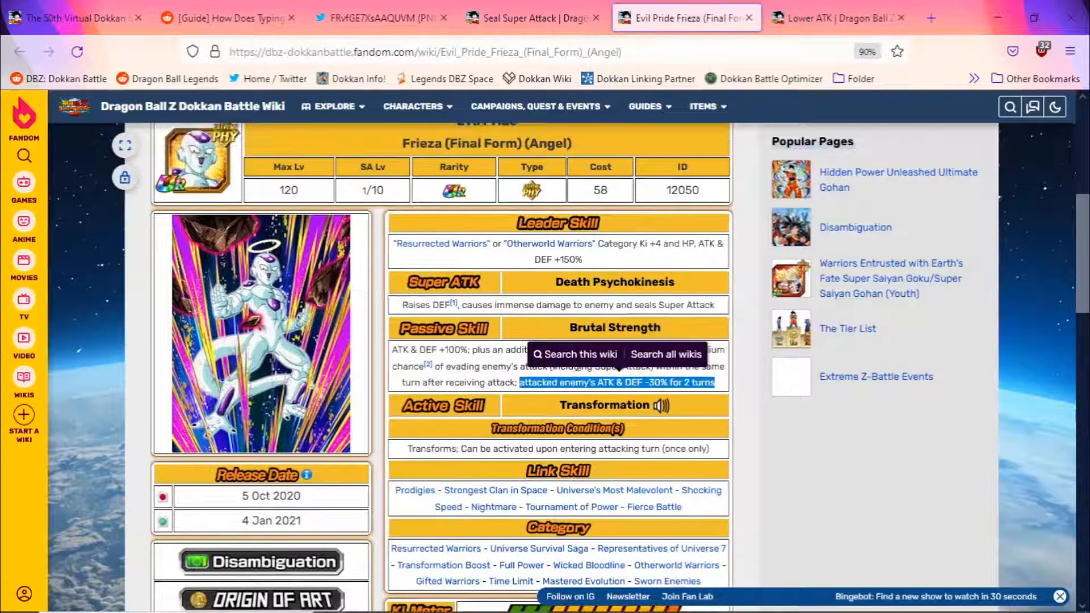
pyautogui.click(517, 226)
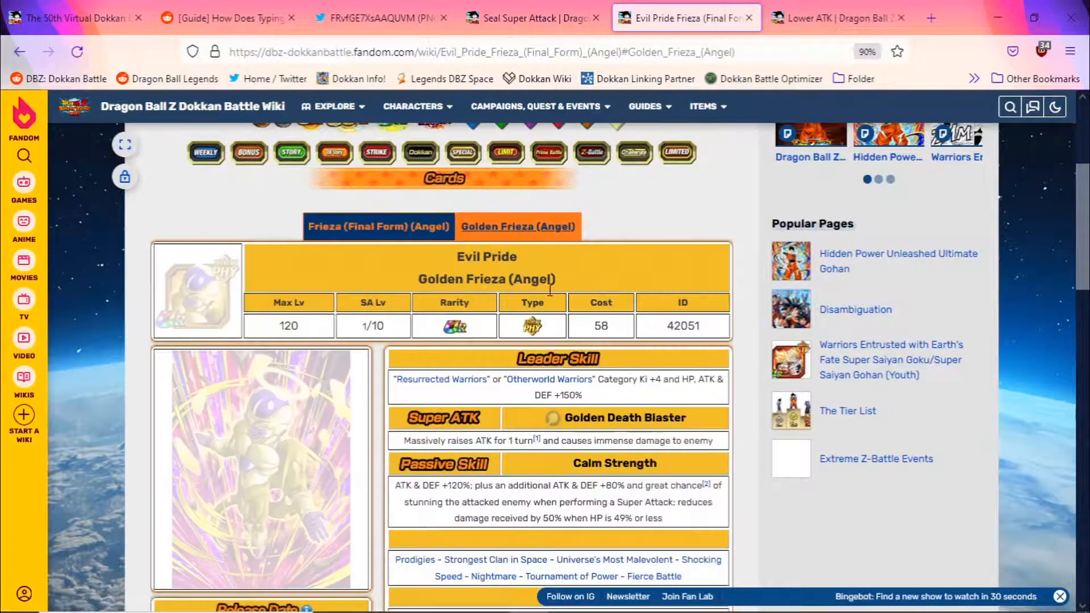
pyautogui.scroll(-3)
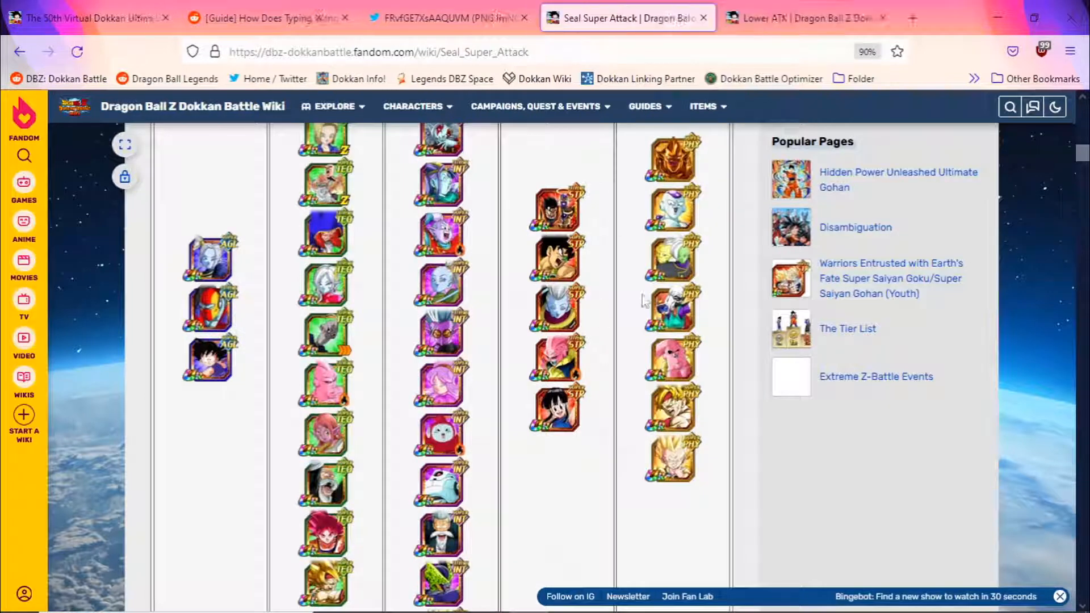
pyautogui.moveTo(669, 260)
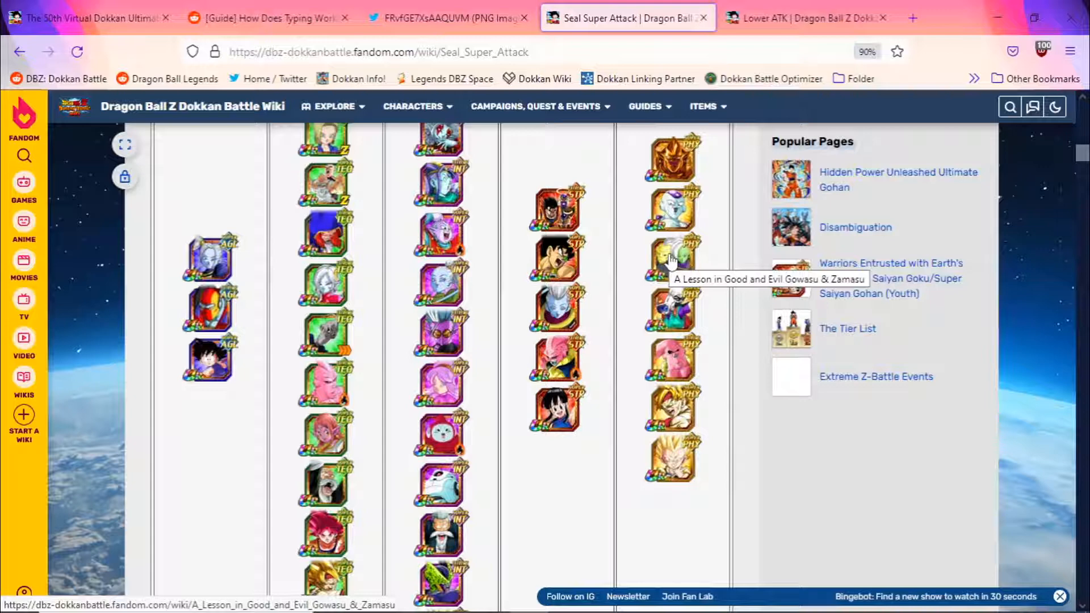
# Scroll further down the Seal Super Attack character lists.
pyautogui.scroll(-3)
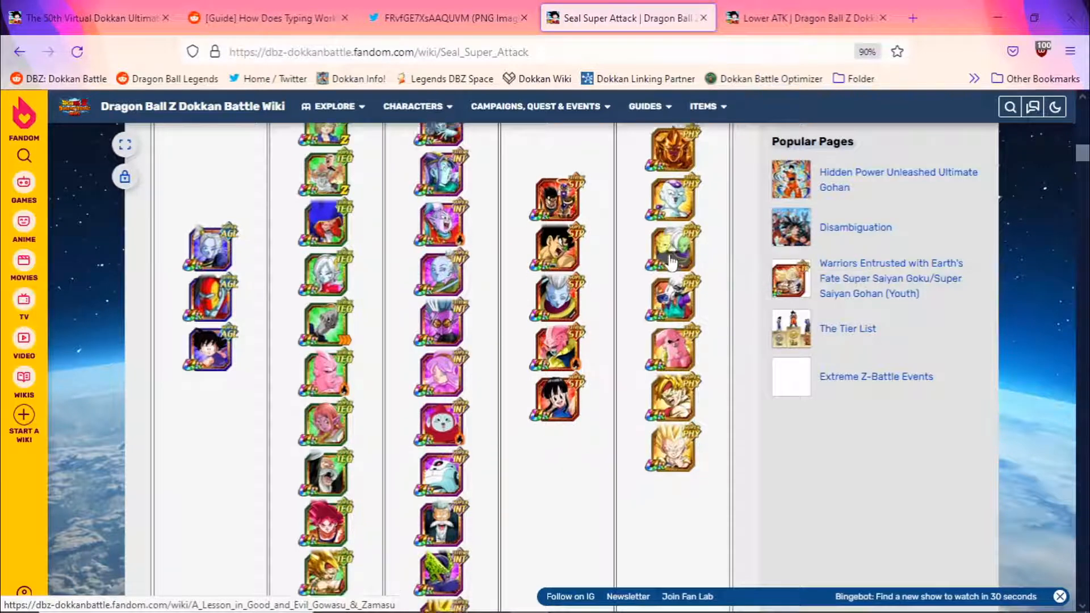
pyautogui.scroll(-3)
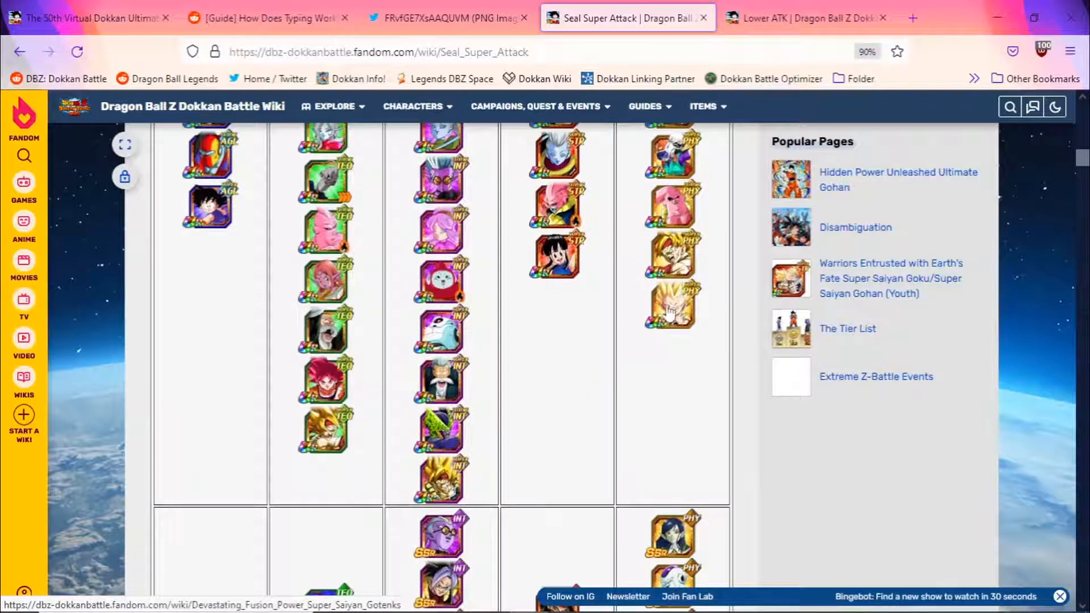
pyautogui.moveTo(669, 306)
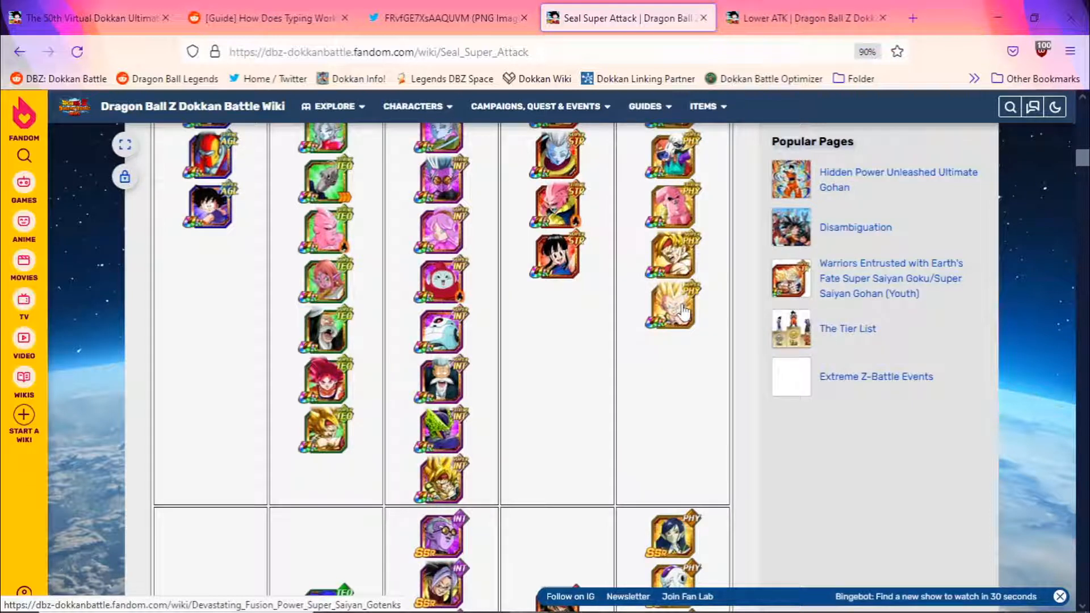
pyautogui.scroll(-3)
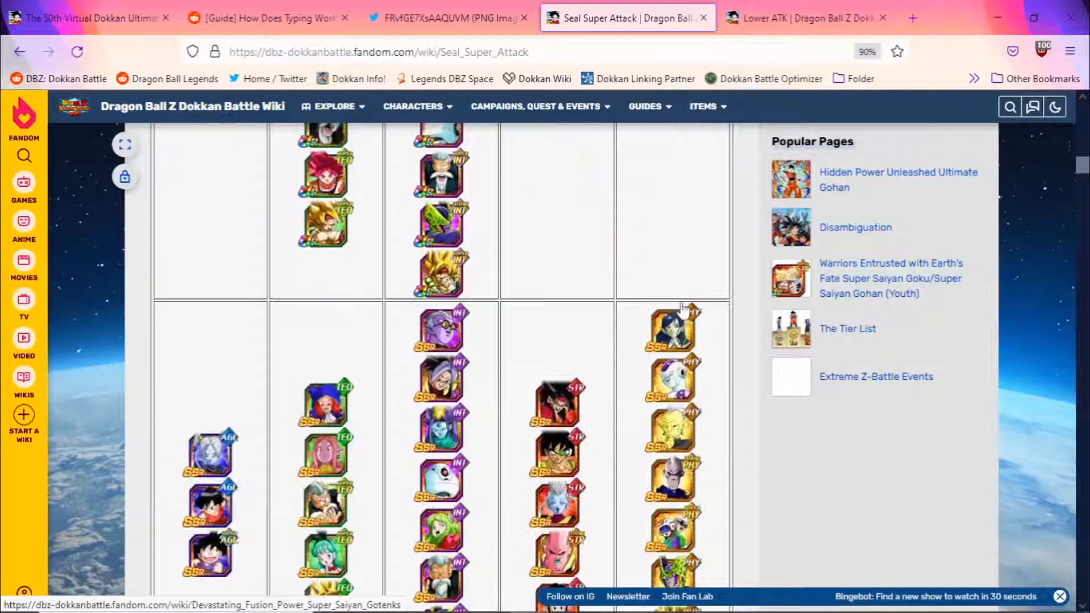
pyautogui.scroll(-3)
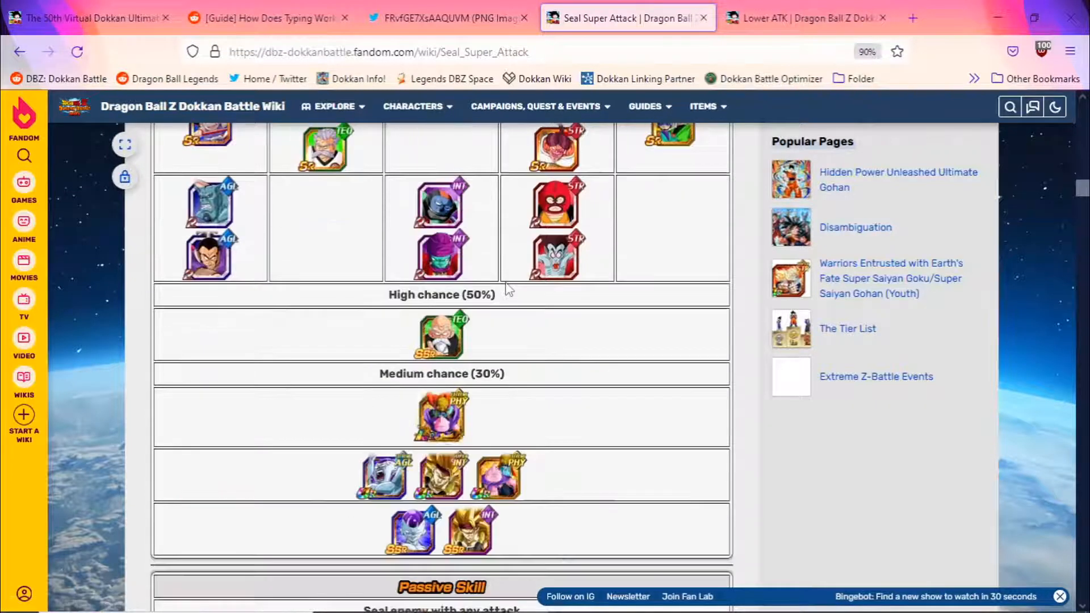
pyautogui.scroll(-3)
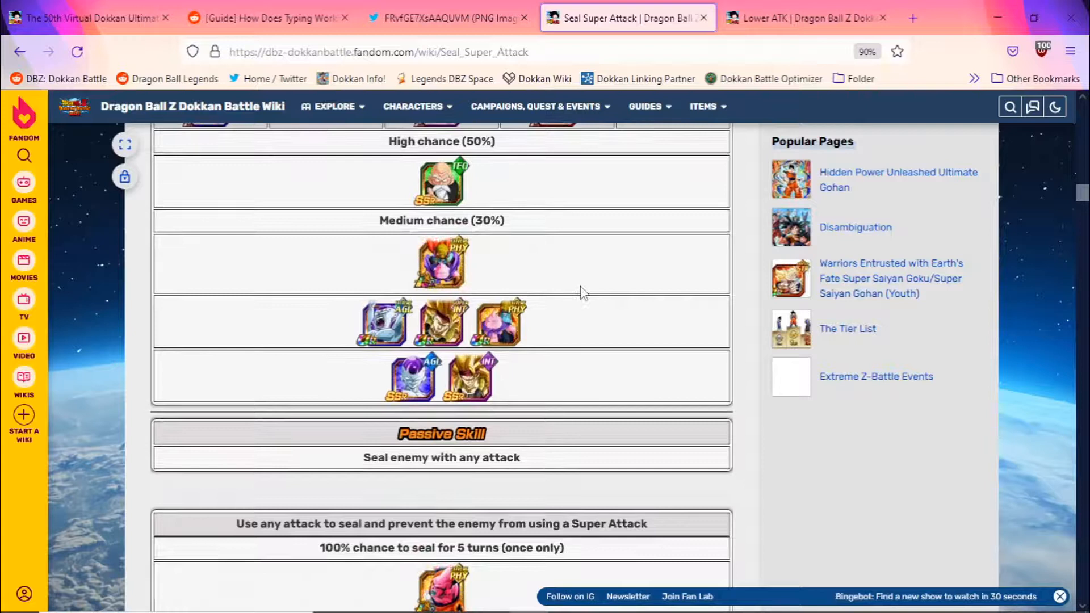
pyautogui.moveTo(346, 221)
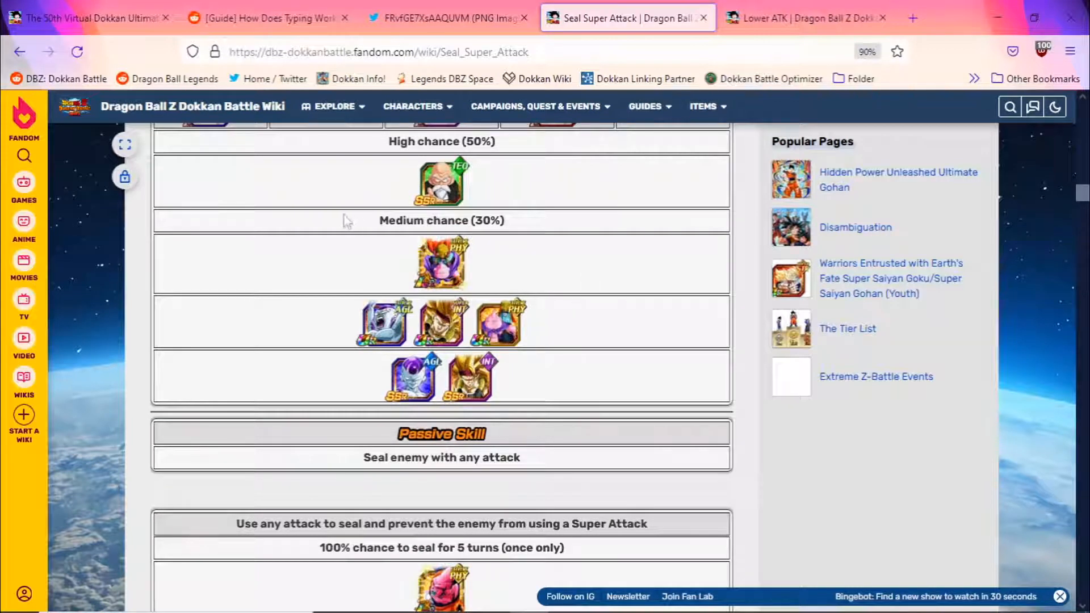
# Highlight the Medium chance (30%) heading and scroll to the passive-skill seals.
pyautogui.doubleClick(442, 220)
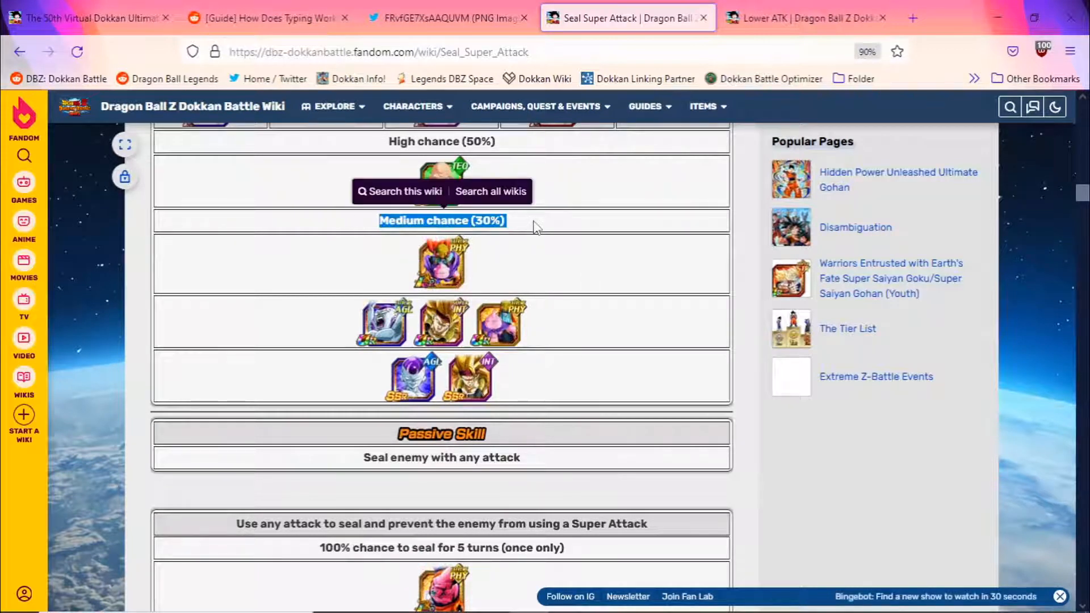
pyautogui.moveTo(442, 267)
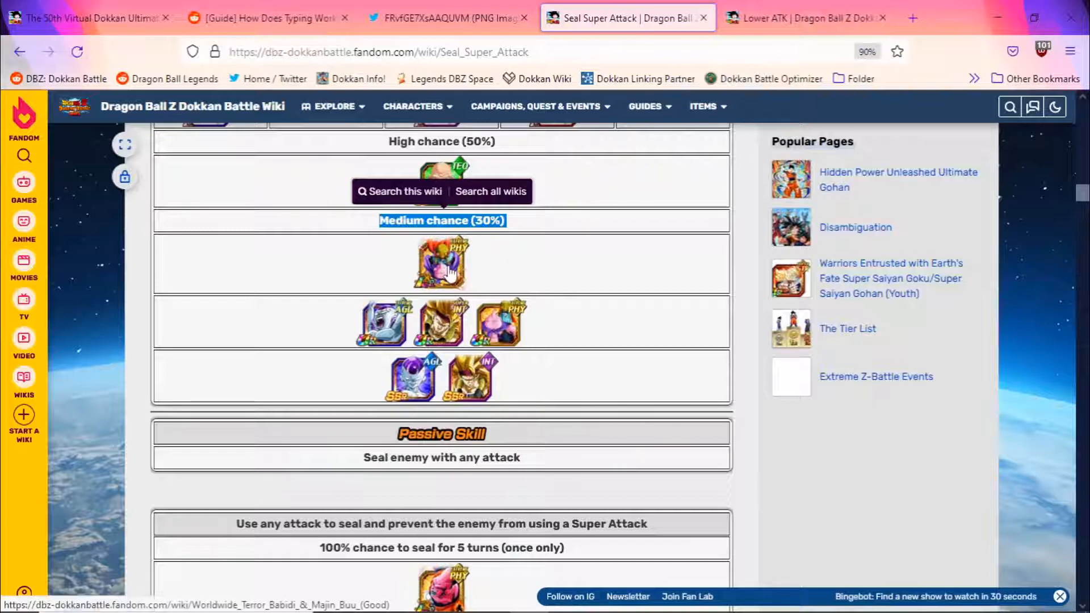
pyautogui.moveTo(440, 264)
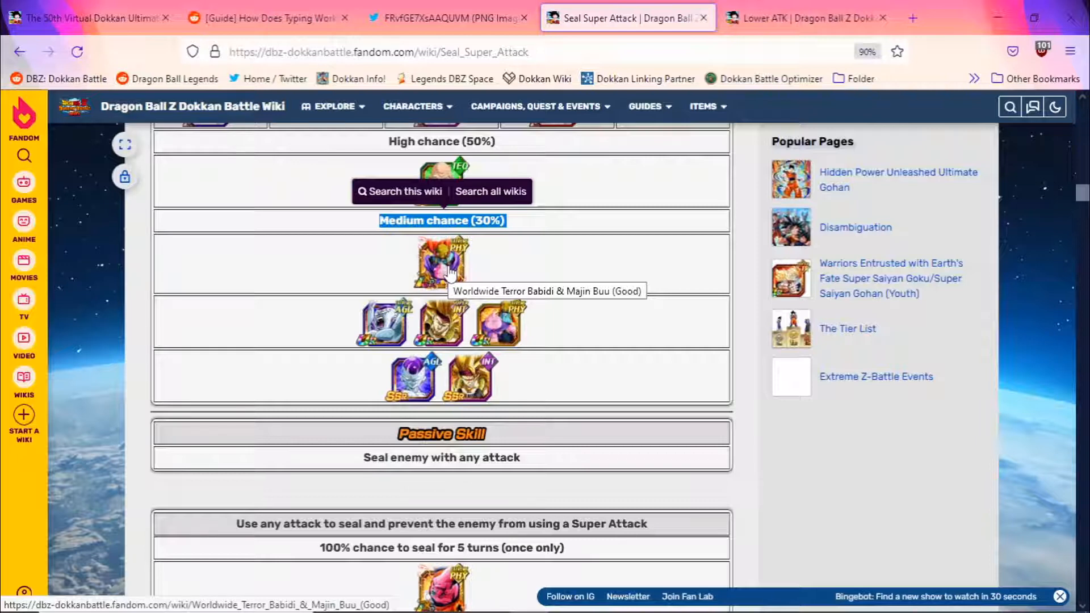
pyautogui.scroll(-3)
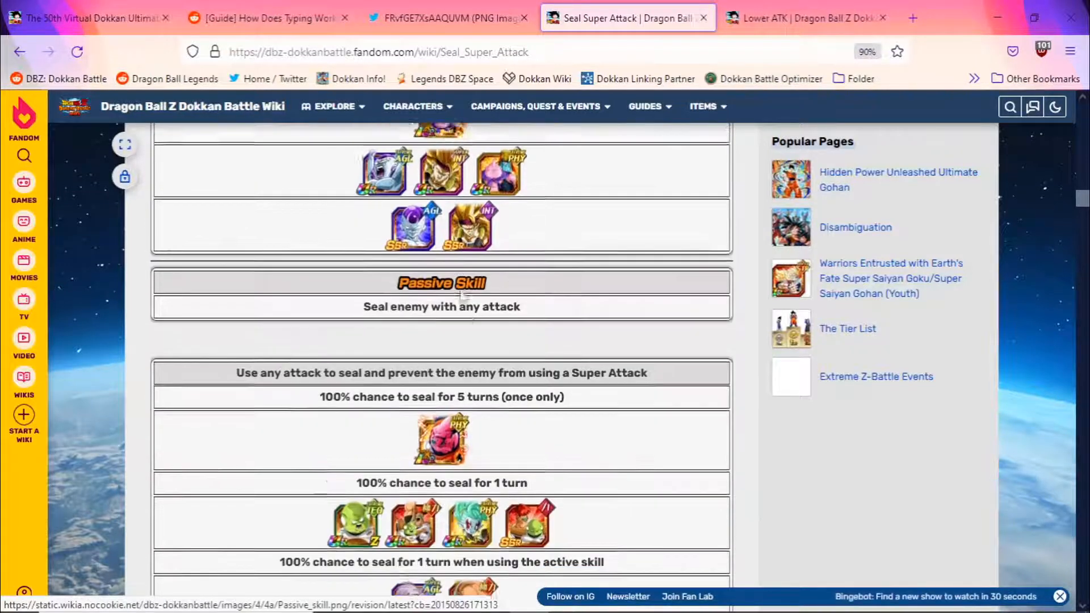
pyautogui.scroll(-3)
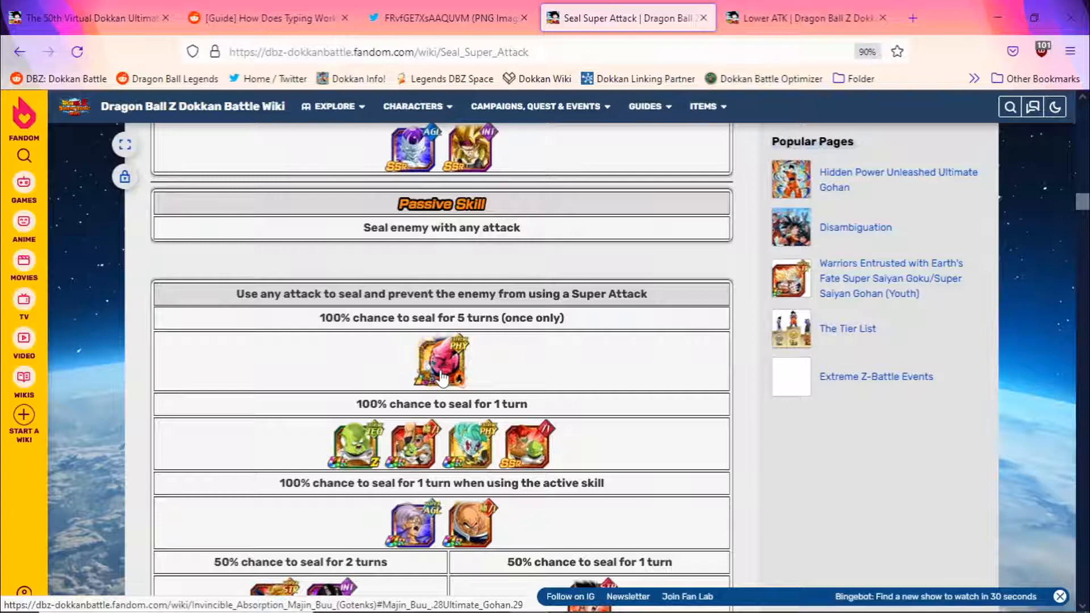
pyautogui.scroll(-3)
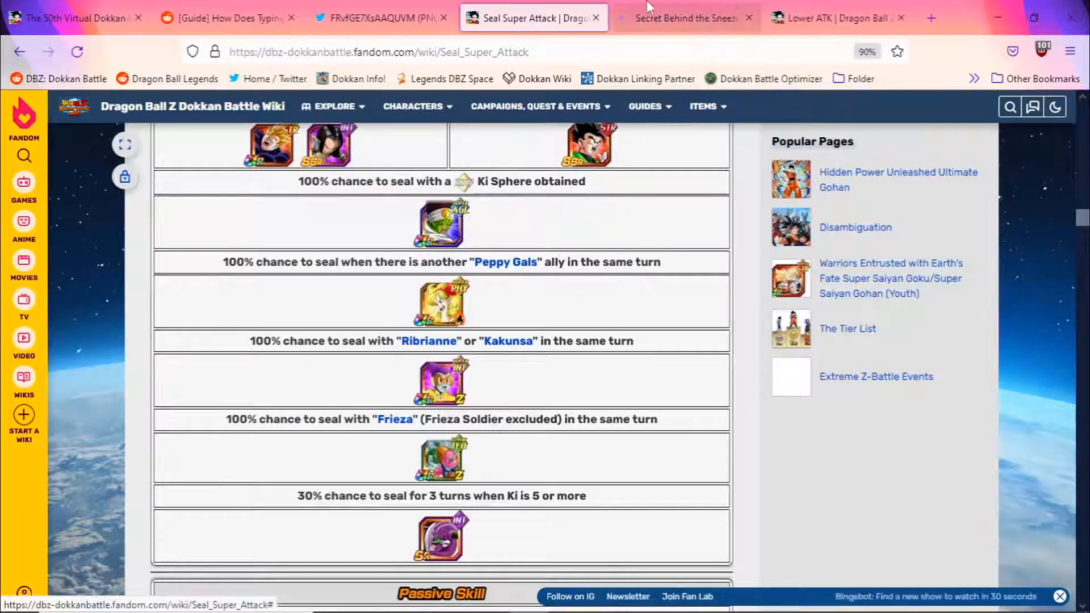
# Review Launch's card page, highlighting her Peppy Gals seal condition and stats.
pyautogui.click(684, 18)
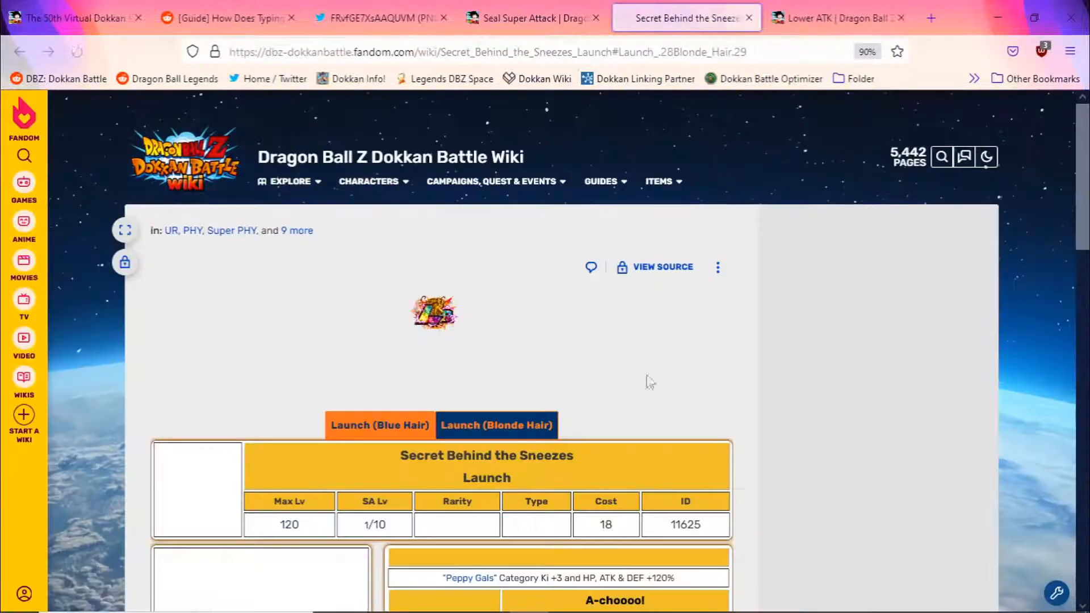
pyautogui.scroll(-3)
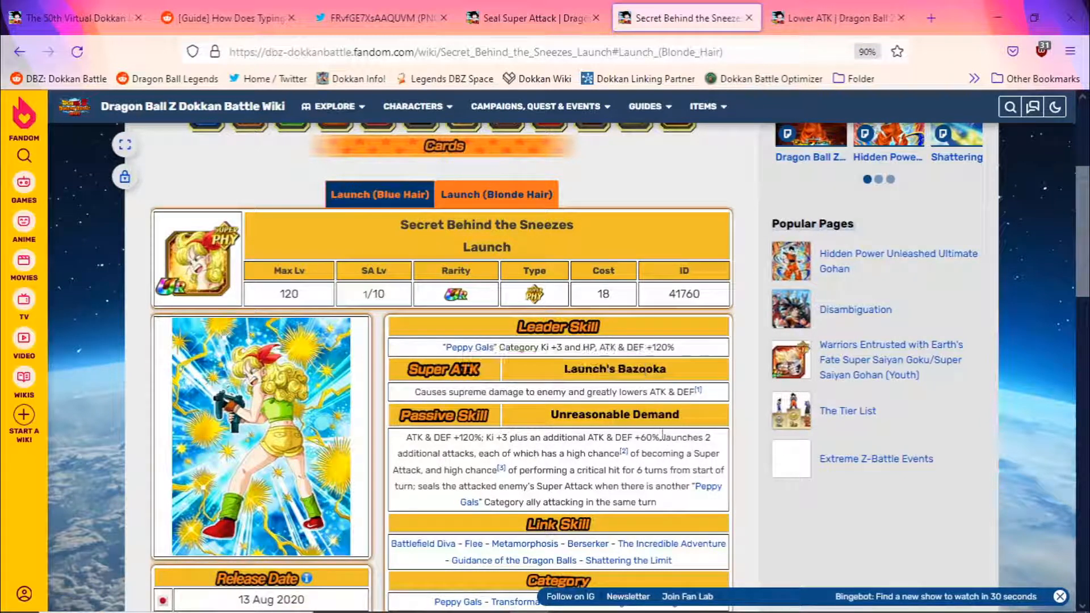
pyautogui.doubleClick(684, 437)
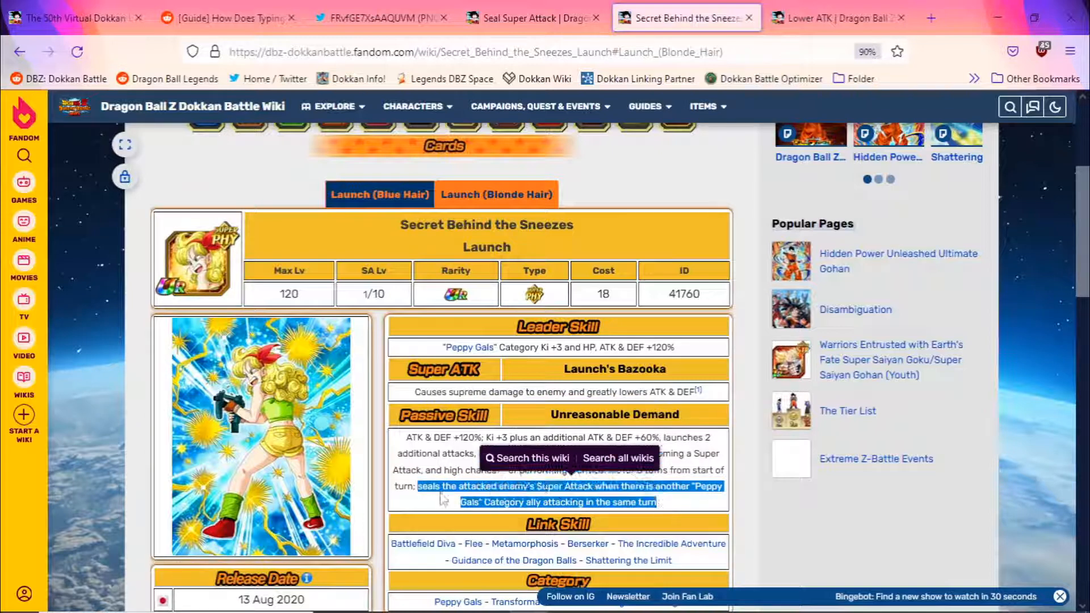
pyautogui.moveTo(434, 504)
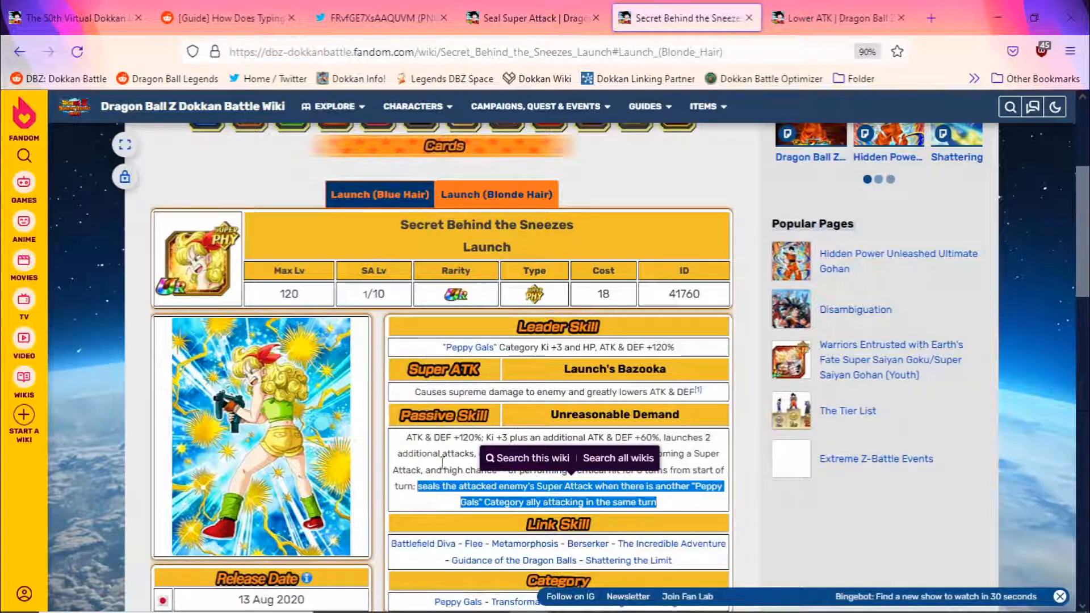
pyautogui.scroll(-3)
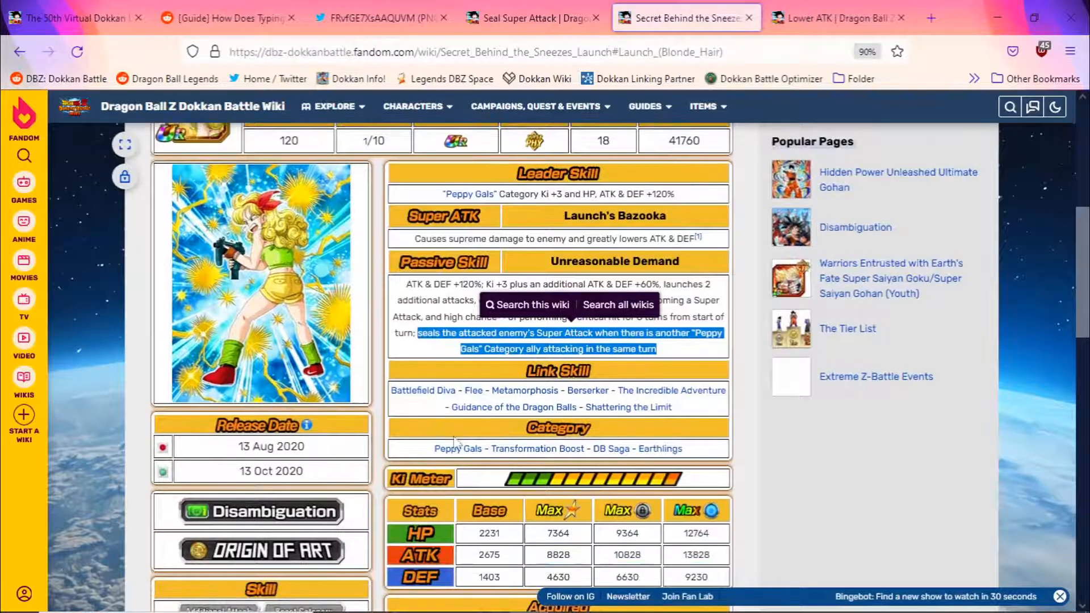
pyautogui.moveTo(457, 448)
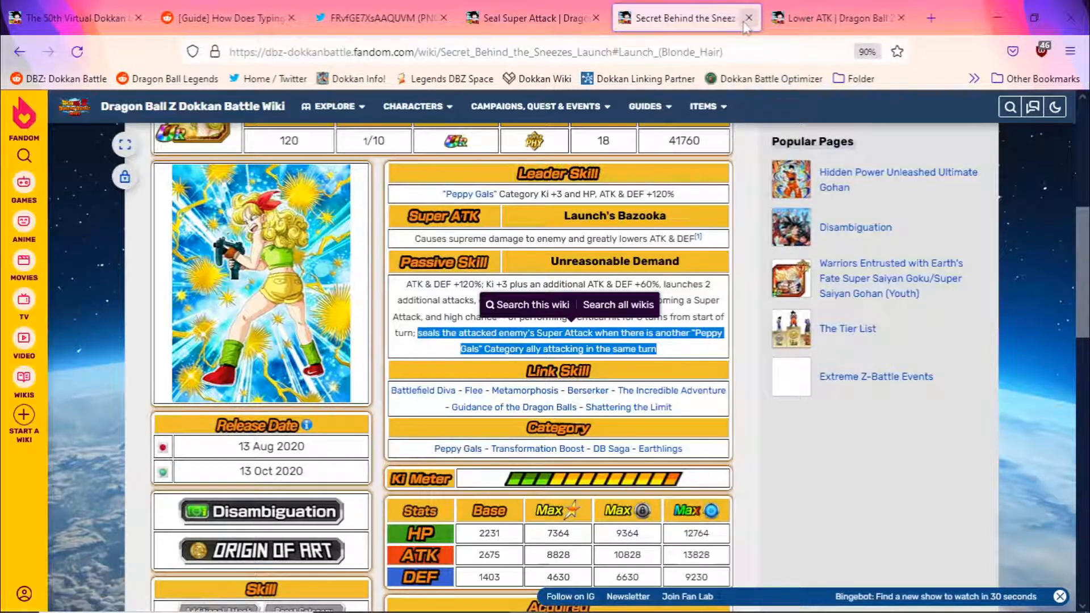
# Close Launch's page and switch to the Lower ATK page.
pyautogui.click(535, 18)
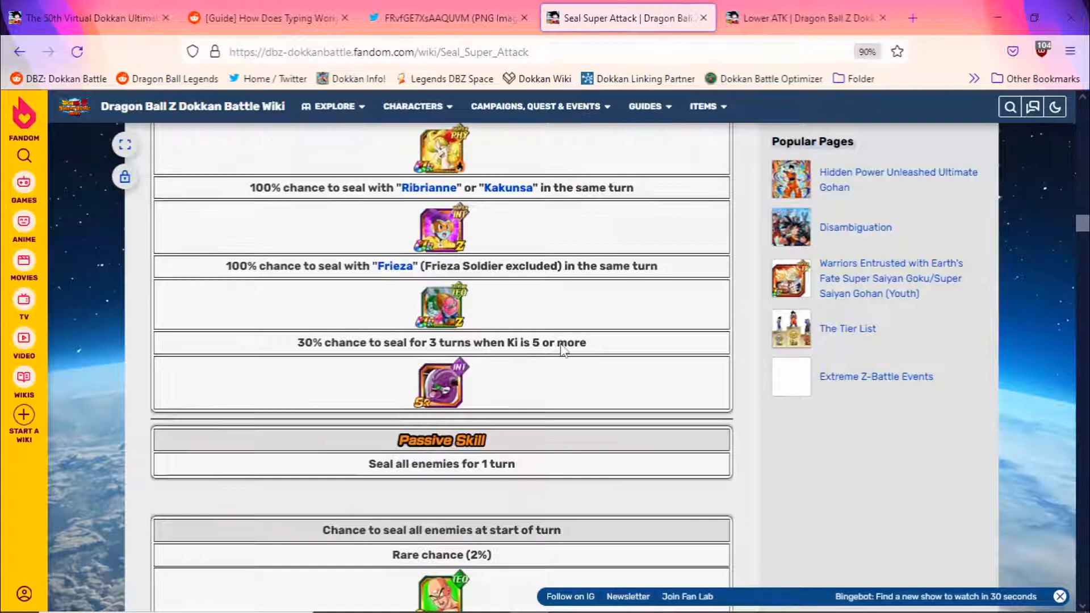
pyautogui.scroll(3)
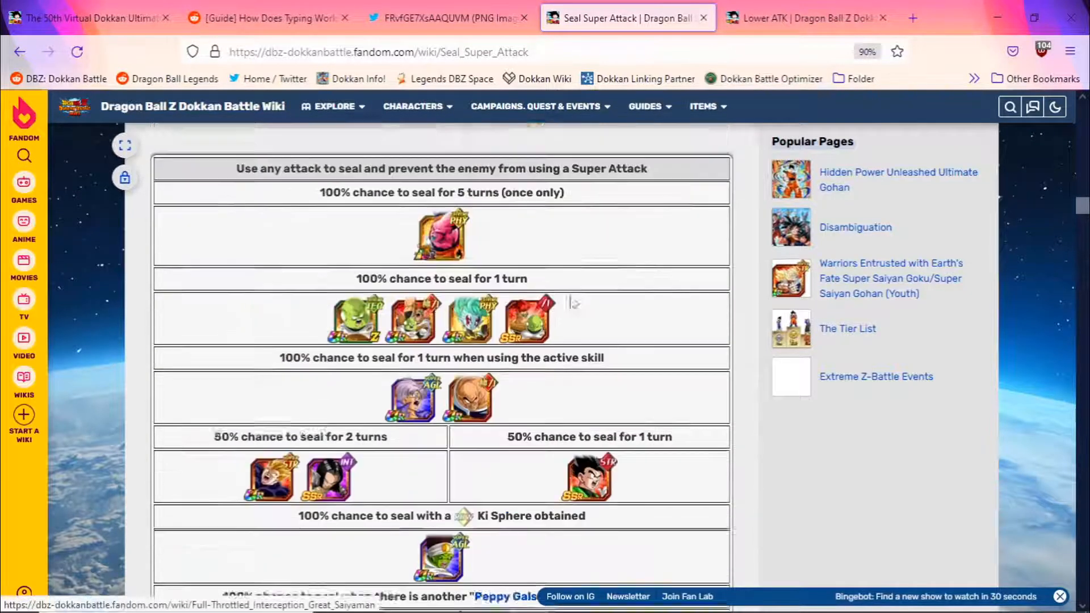
pyautogui.click(806, 18)
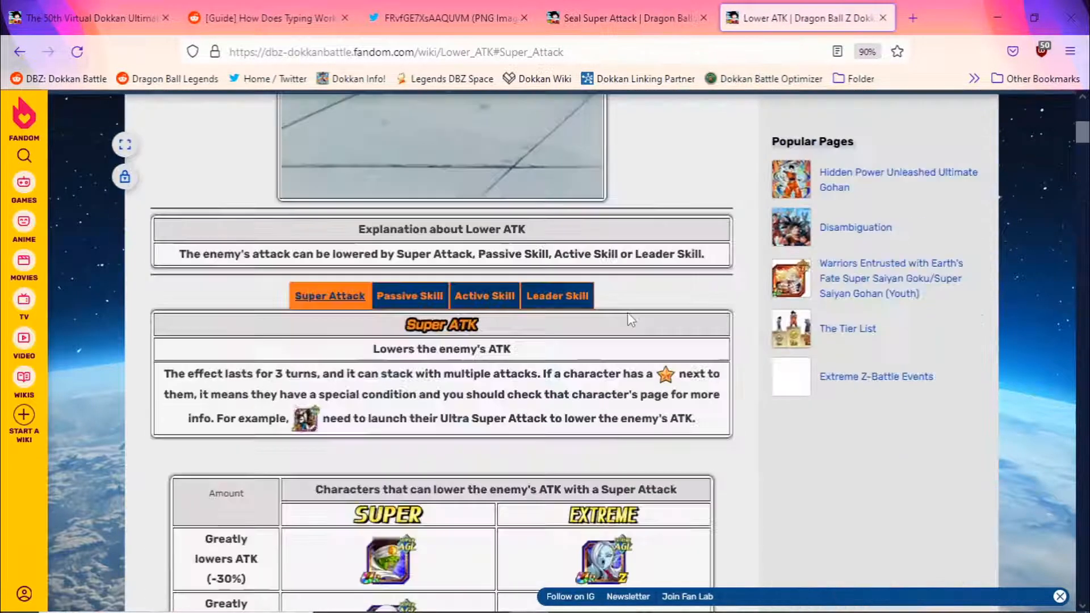
# Scroll the Lower ATK super attack tables, then show the Passive Skill character section.
pyautogui.scroll(-3)
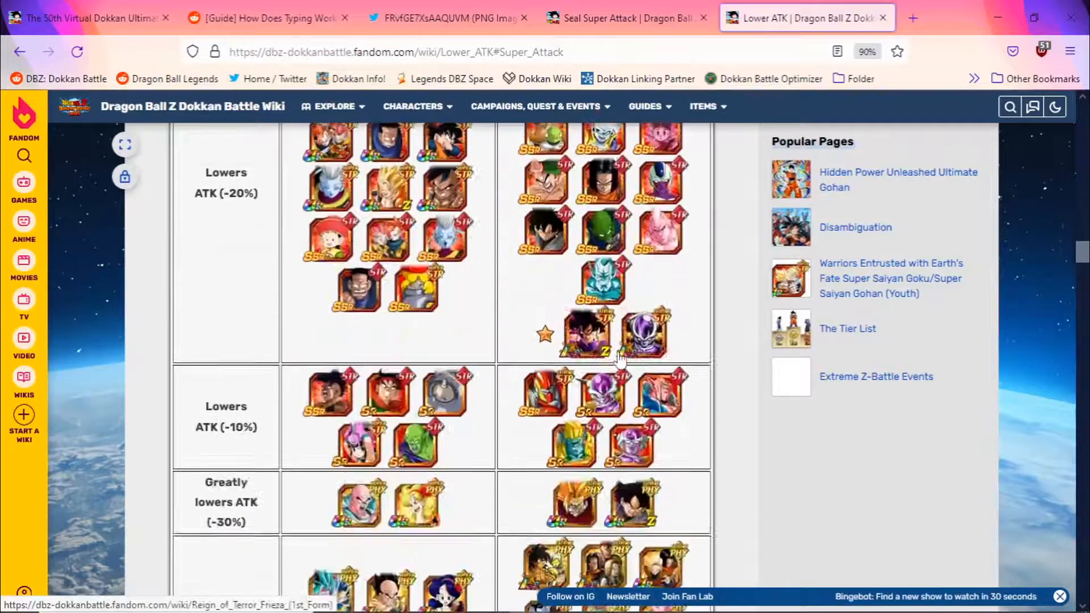
pyautogui.scroll(-3)
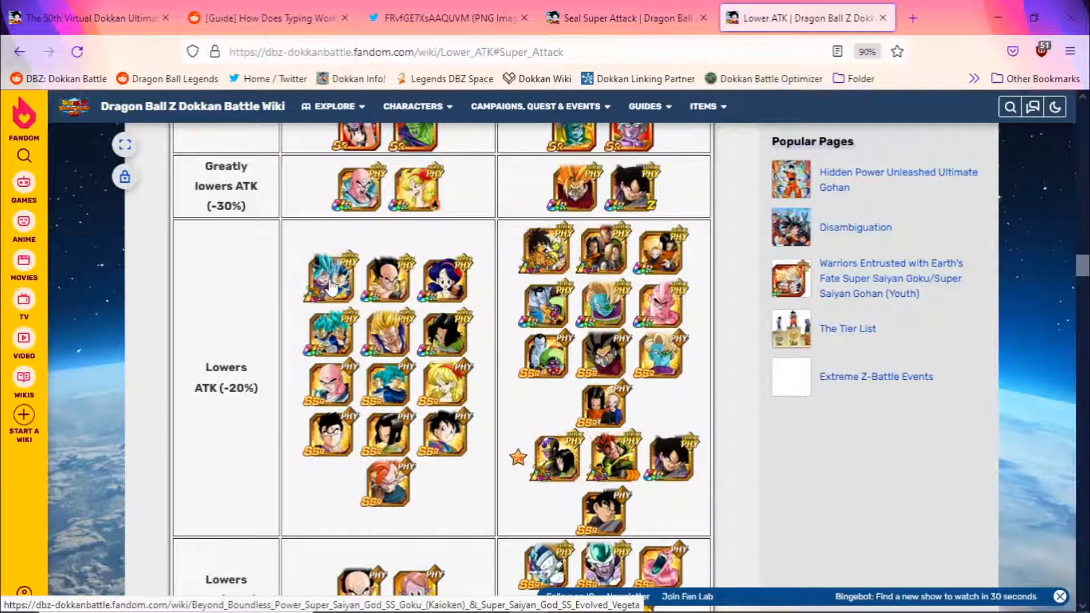
pyautogui.moveTo(328, 278)
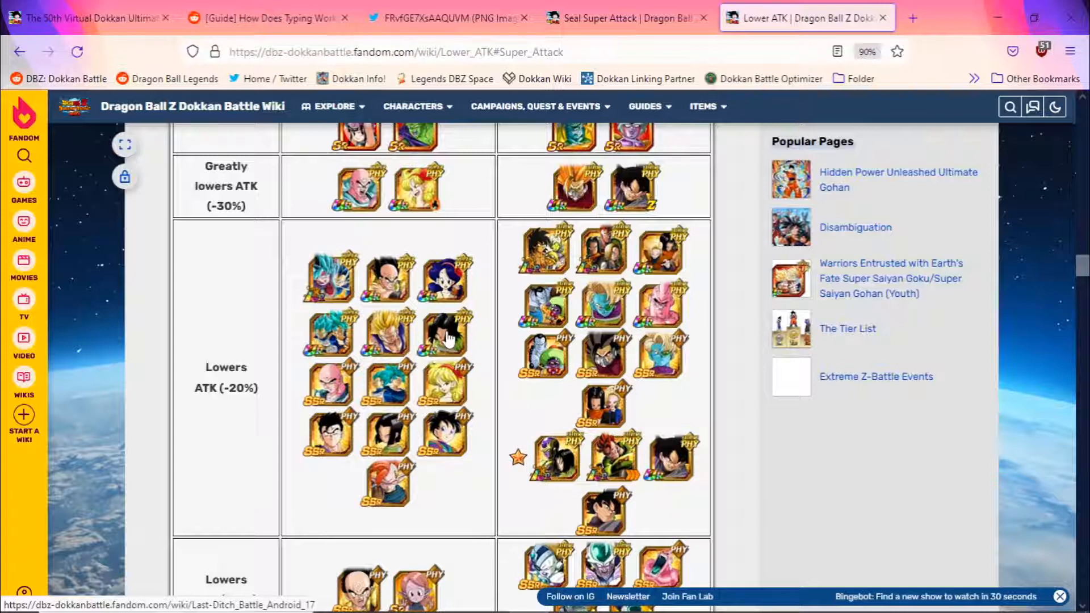
pyautogui.moveTo(634, 276)
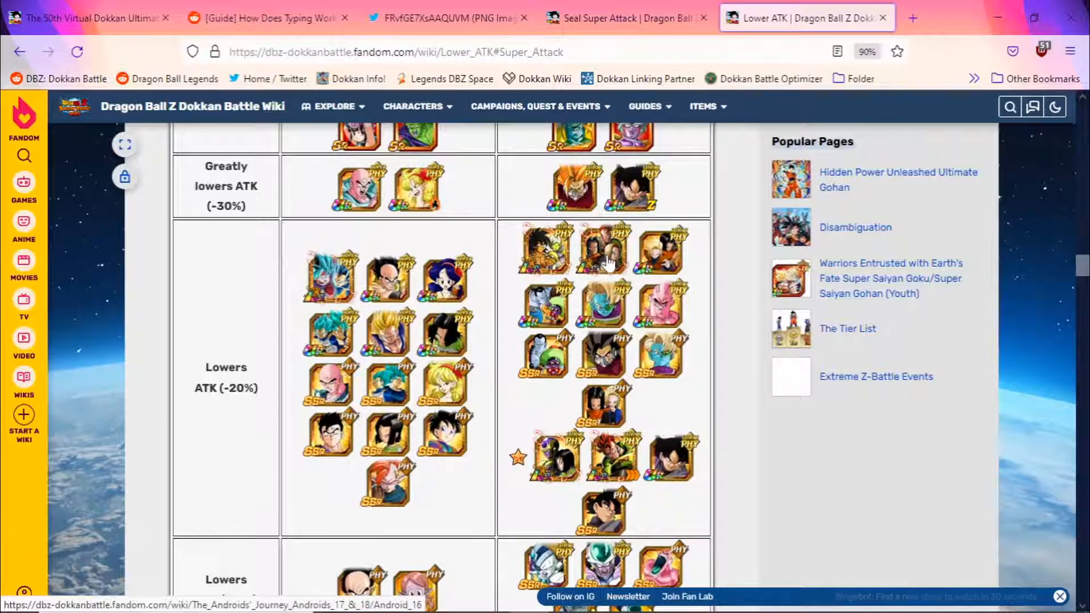
pyautogui.moveTo(532, 251)
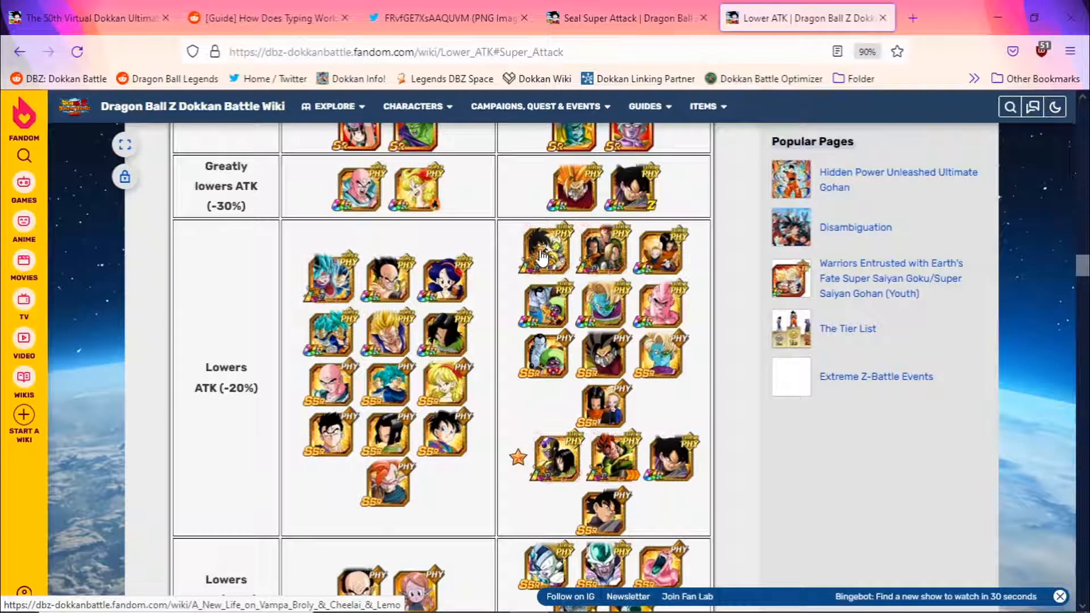
pyautogui.scroll(-3)
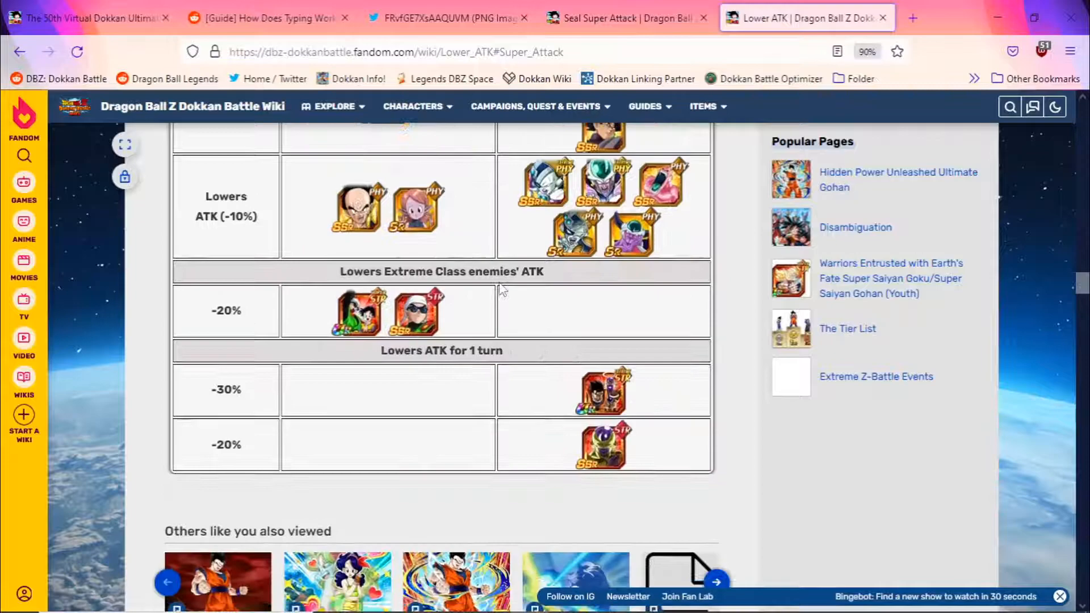
pyautogui.scroll(3)
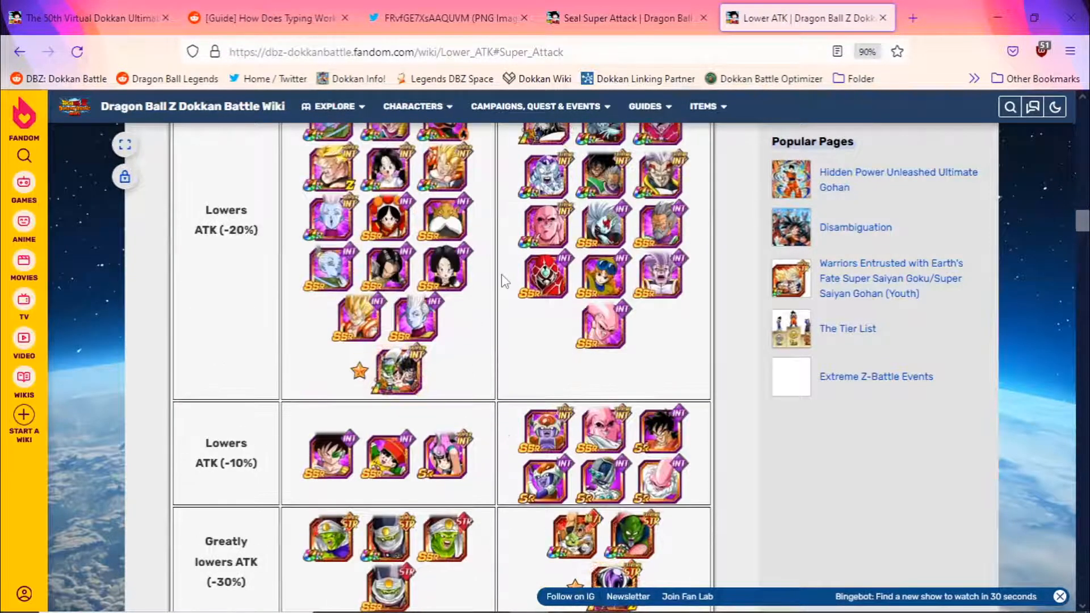
pyautogui.scroll(-3)
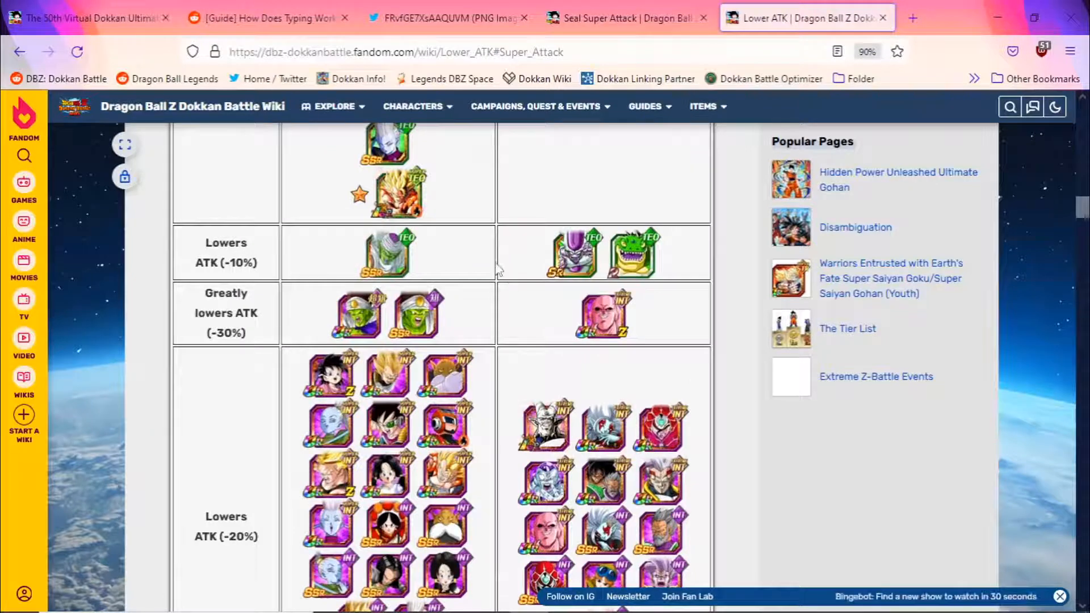
pyautogui.scroll(3)
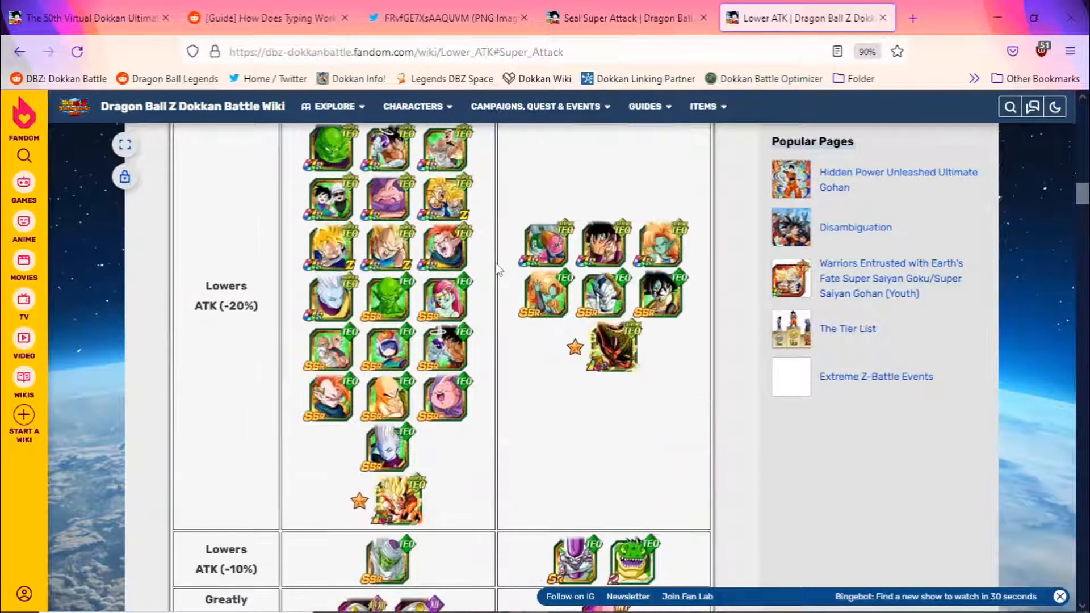
pyautogui.scroll(-3)
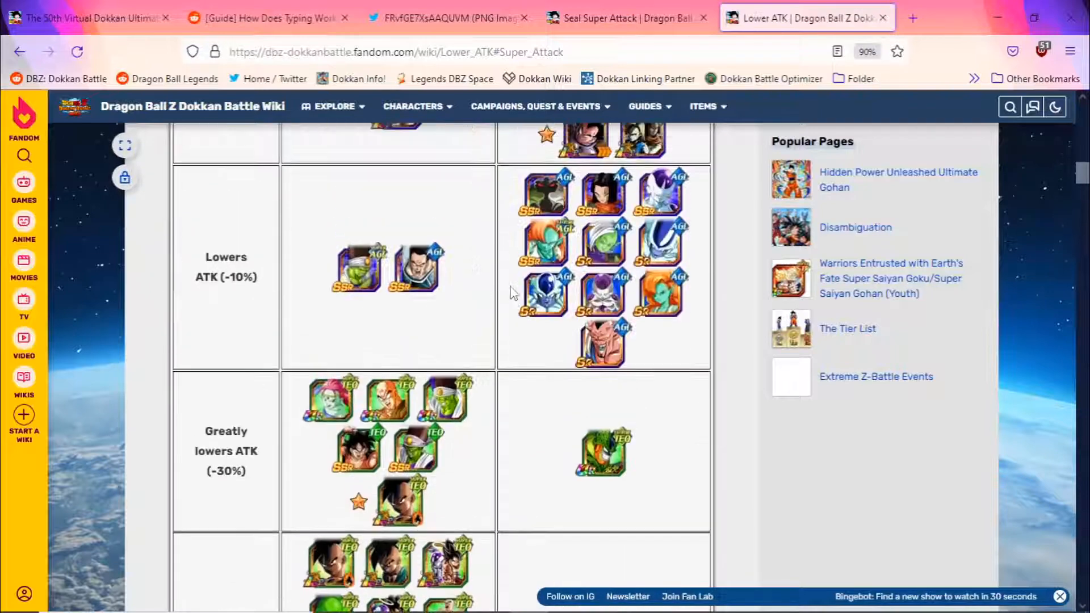
pyautogui.scroll(3)
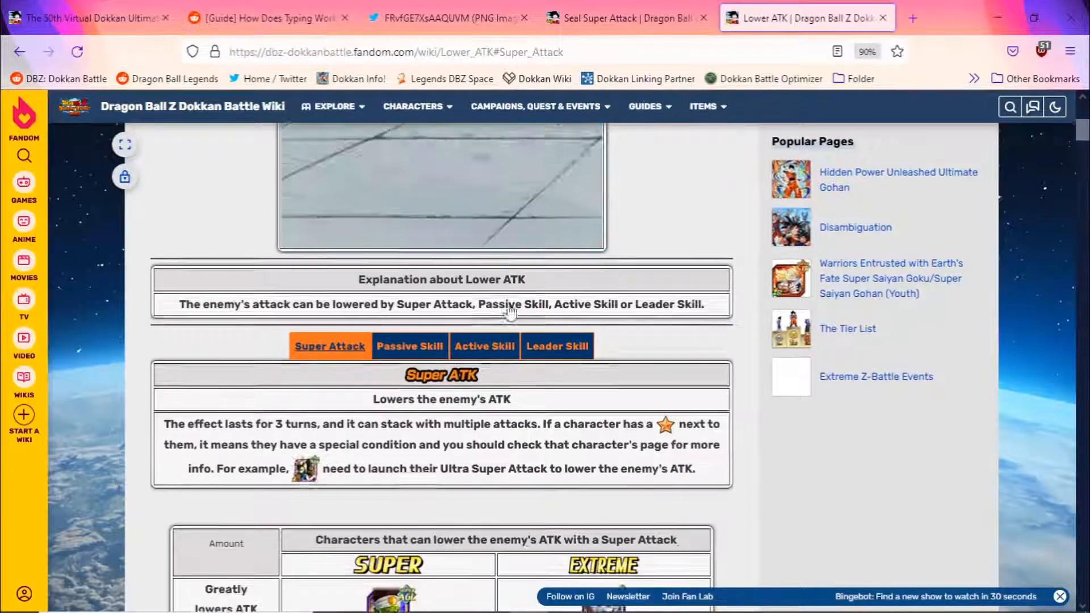
pyautogui.click(409, 346)
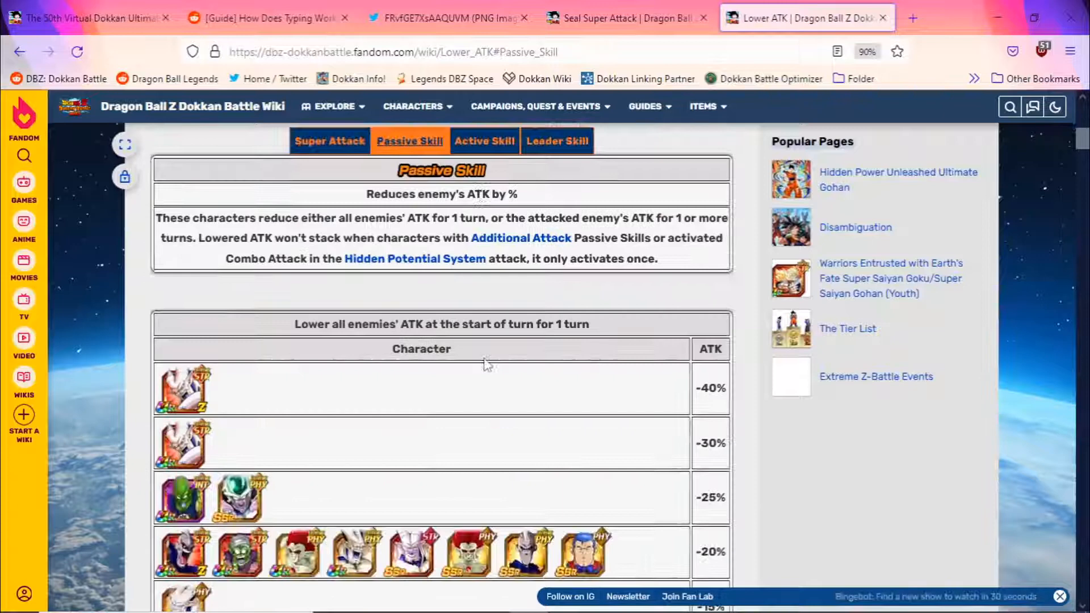
# Scroll the Lower ATK Passive Skill table, then close the Lower ATK wiki tab.
pyautogui.scroll(-3)
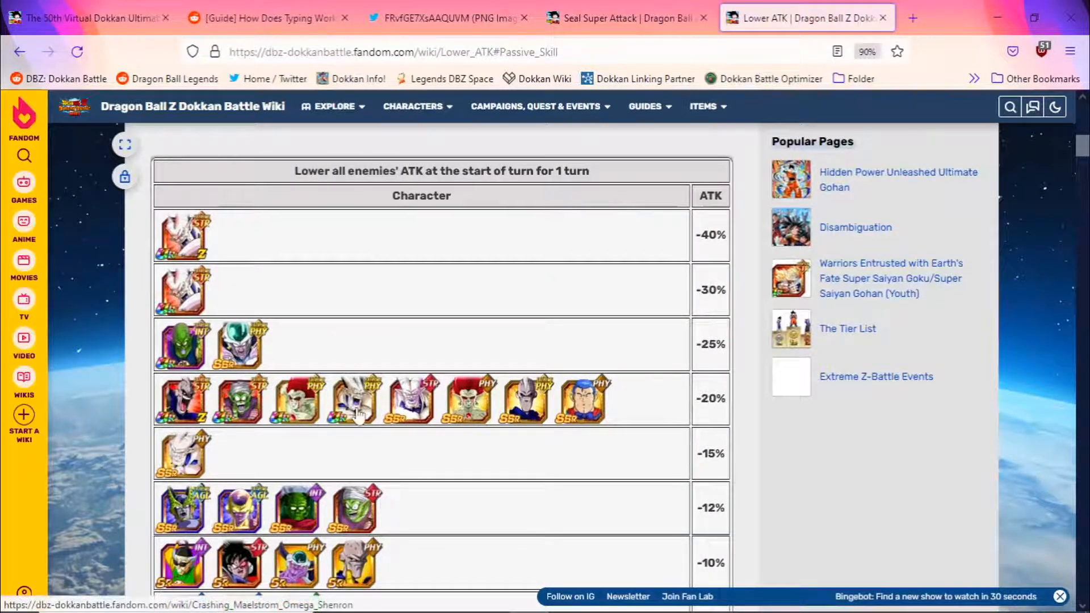
pyautogui.moveTo(353, 398)
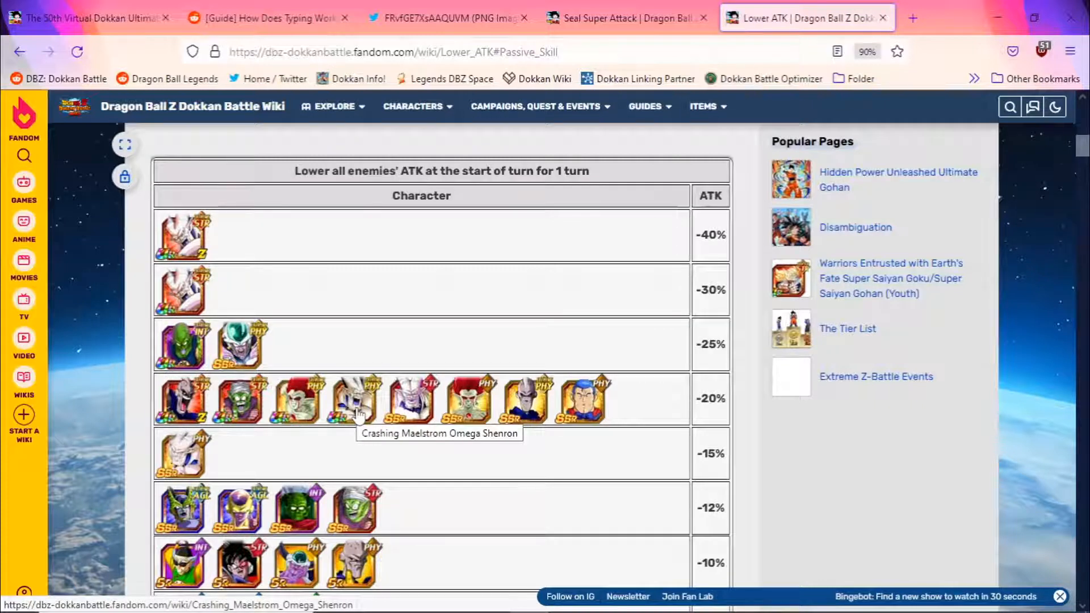
pyautogui.moveTo(631, 192)
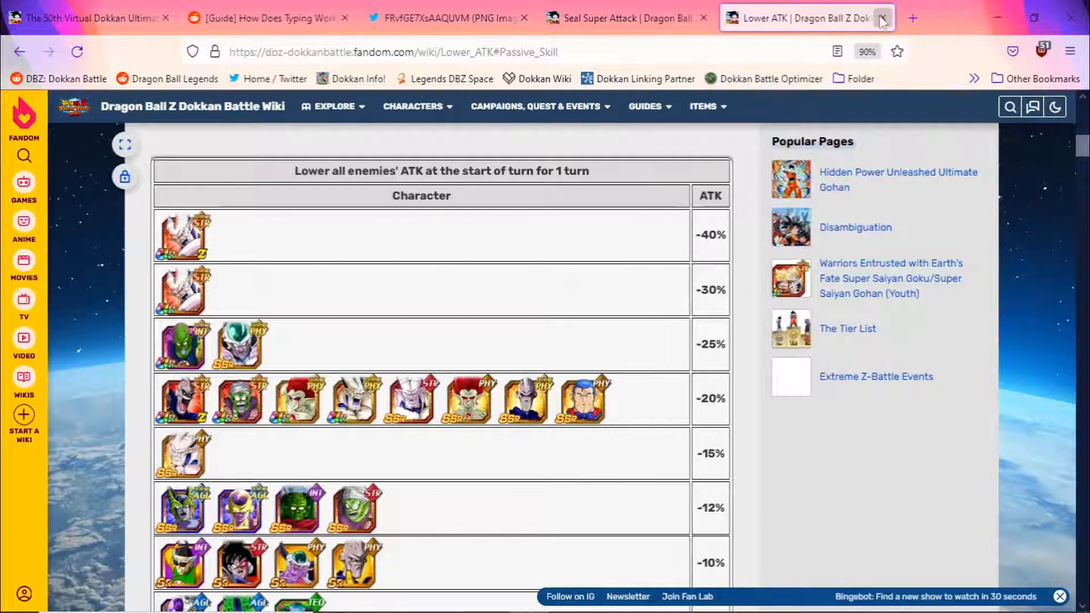
pyautogui.click(882, 17)
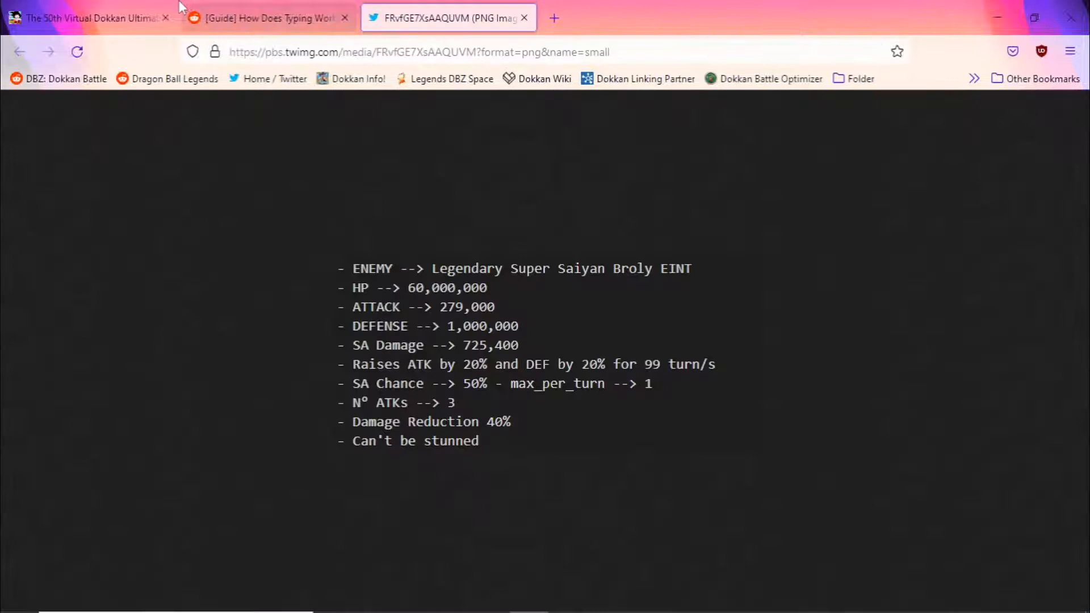
# Revisit the Reddit typing guide image, then return to the 50th Virtual Dokkan Ultimate Clash tab.
pyautogui.click(267, 18)
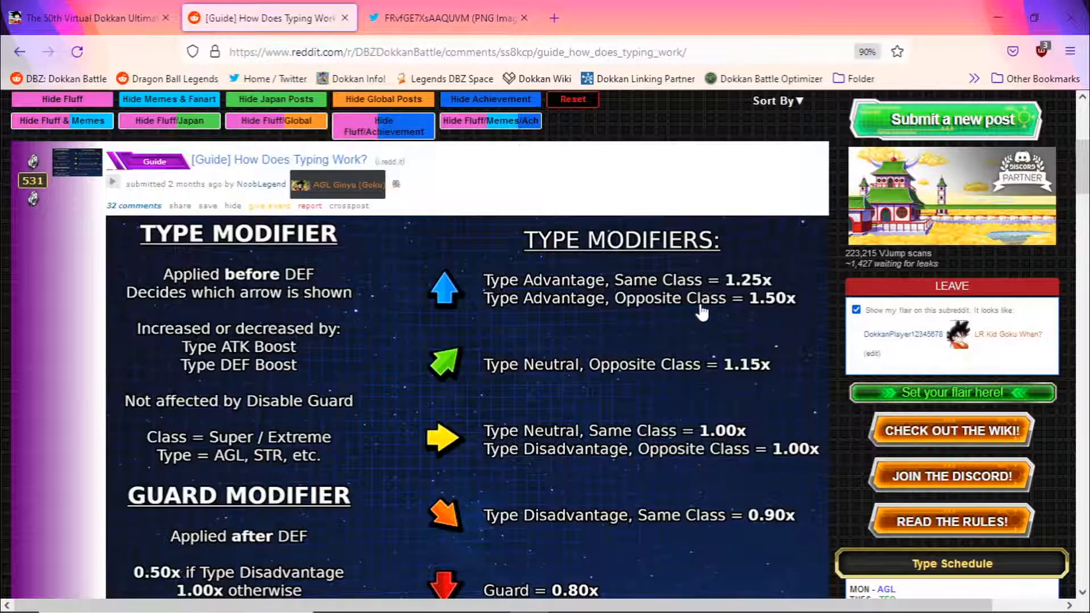
pyautogui.scroll(-3)
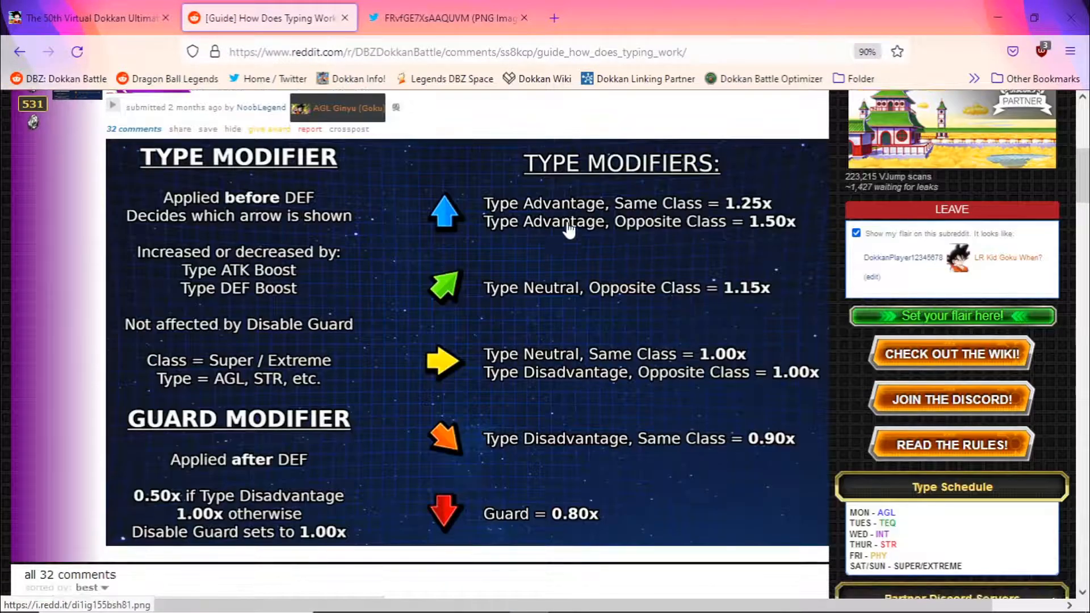
pyautogui.moveTo(559, 233)
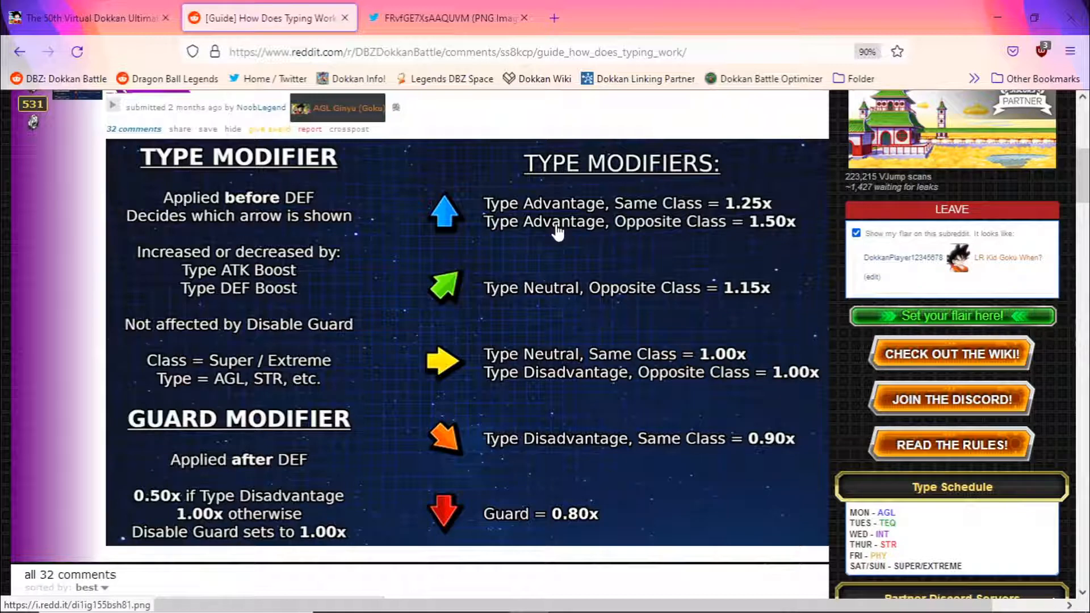
pyautogui.moveTo(518, 231)
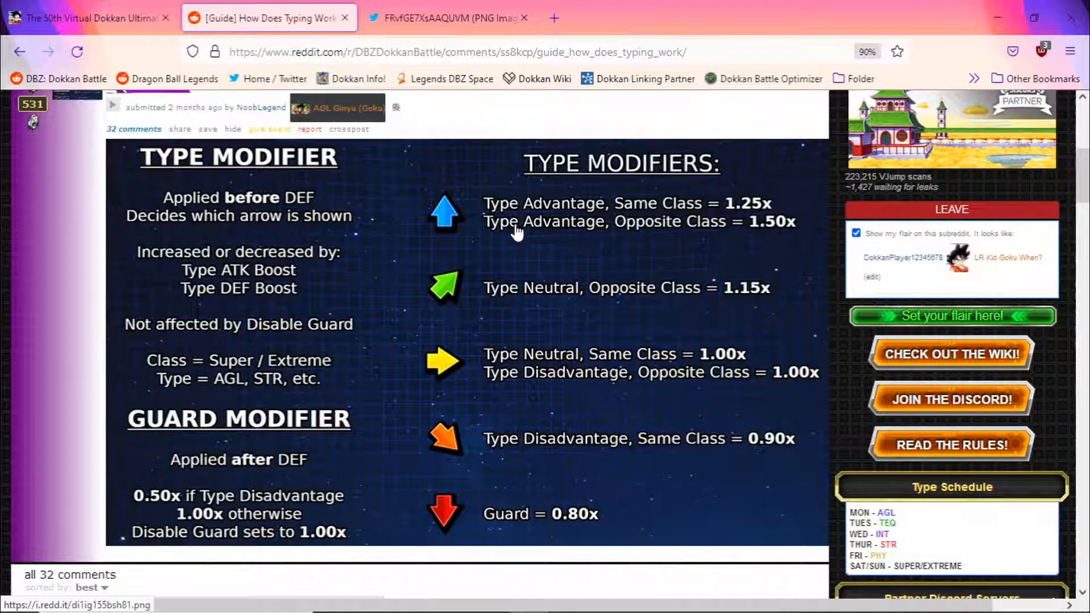
pyautogui.click(87, 18)
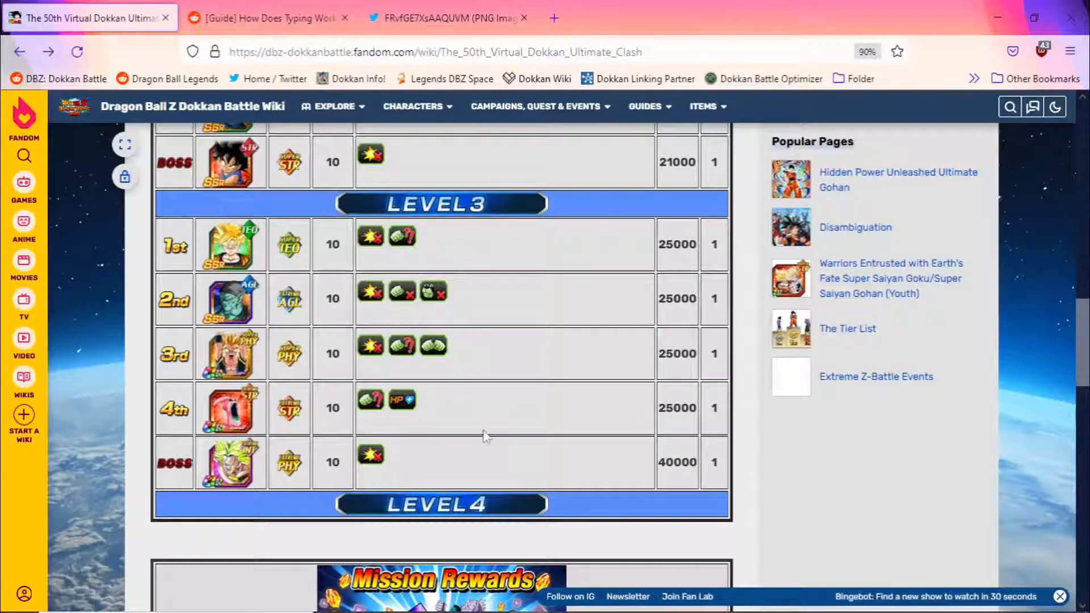
pyautogui.moveTo(476, 417)
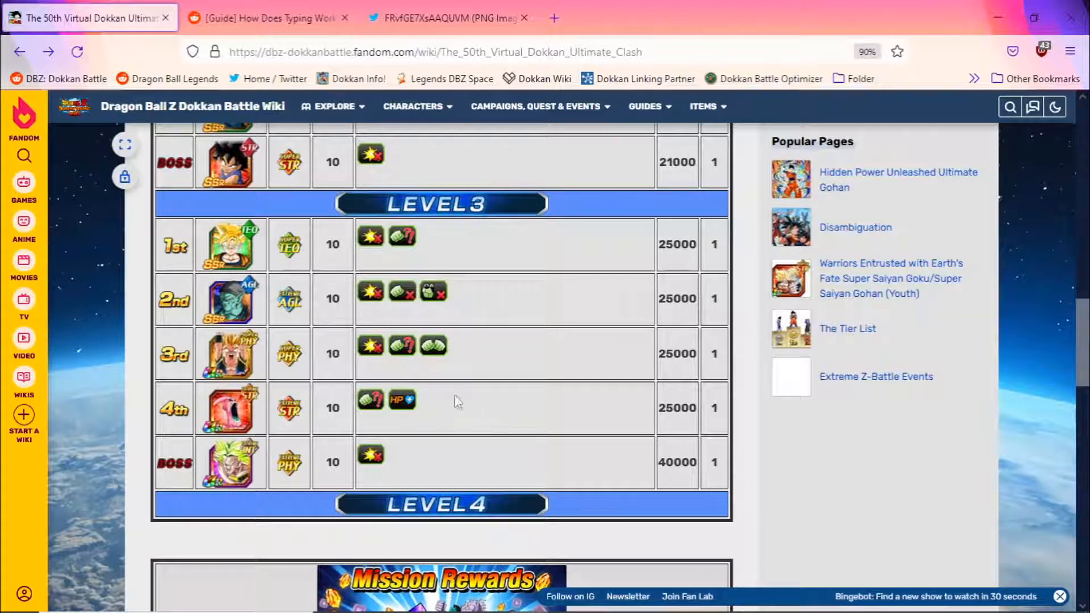
pyautogui.moveTo(229, 302)
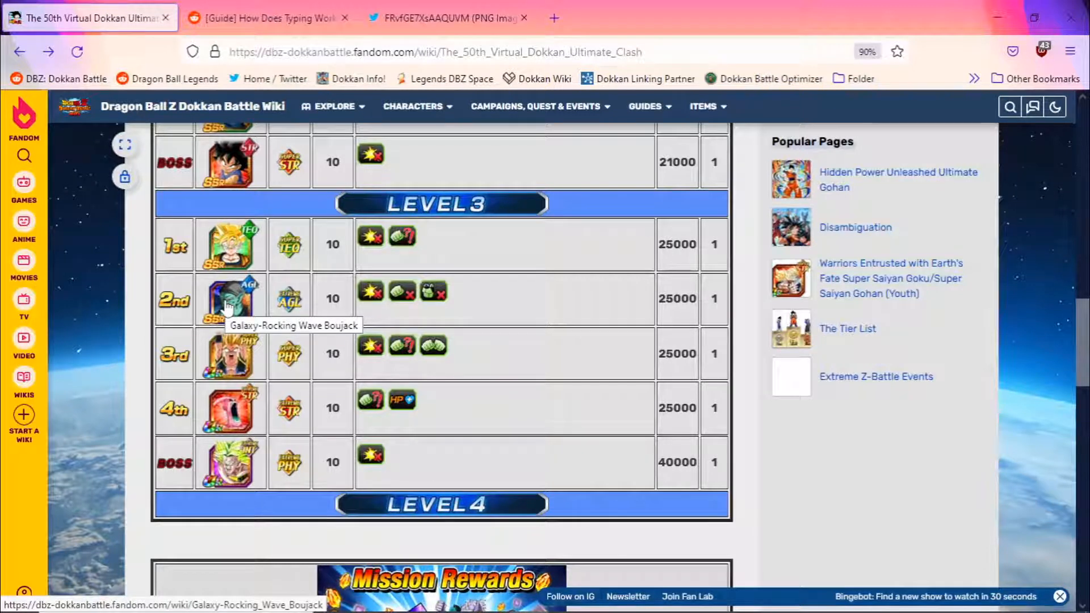
pyautogui.moveTo(257, 312)
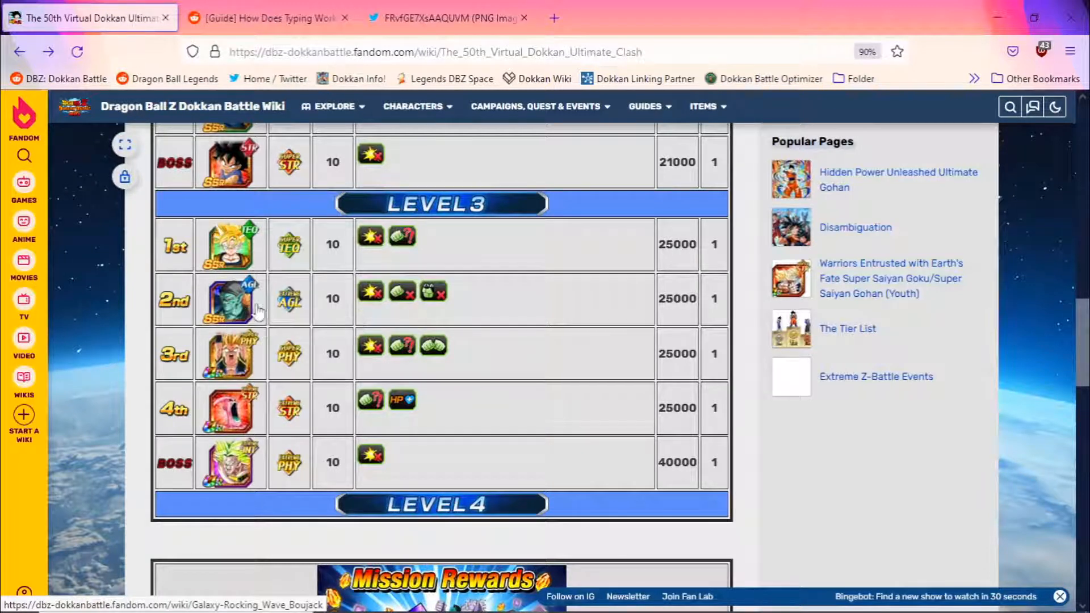
pyautogui.moveTo(229, 281)
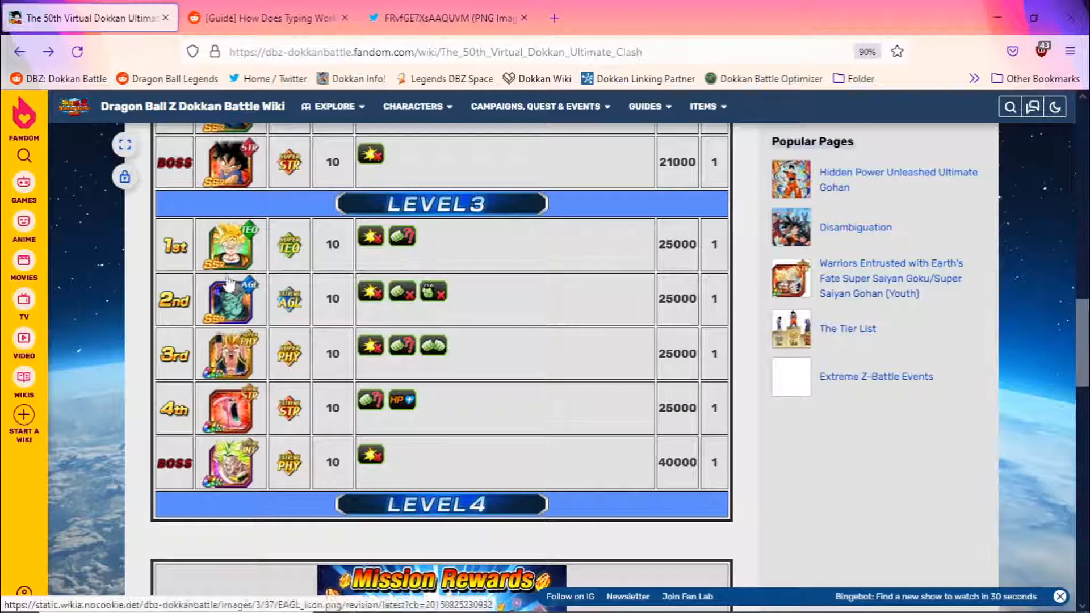
pyautogui.moveTo(229, 299)
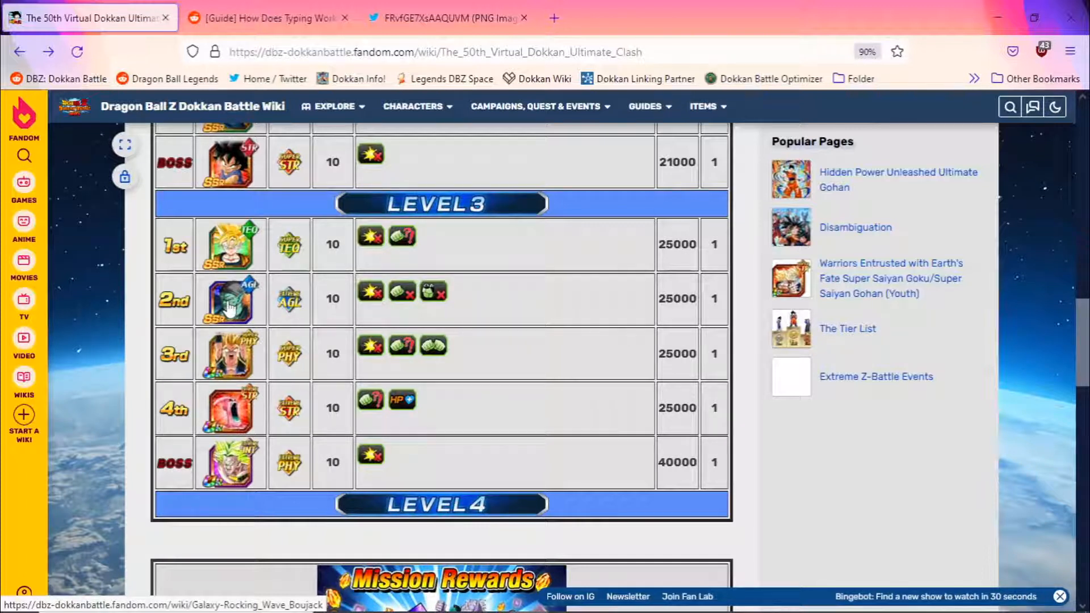
pyautogui.moveTo(418, 317)
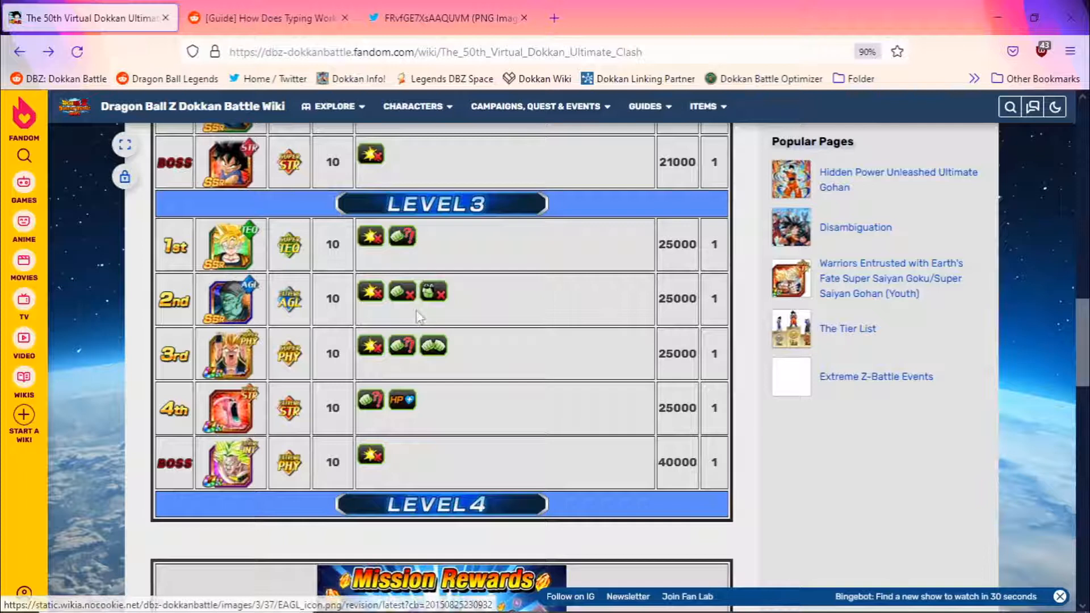
pyautogui.moveTo(433, 291)
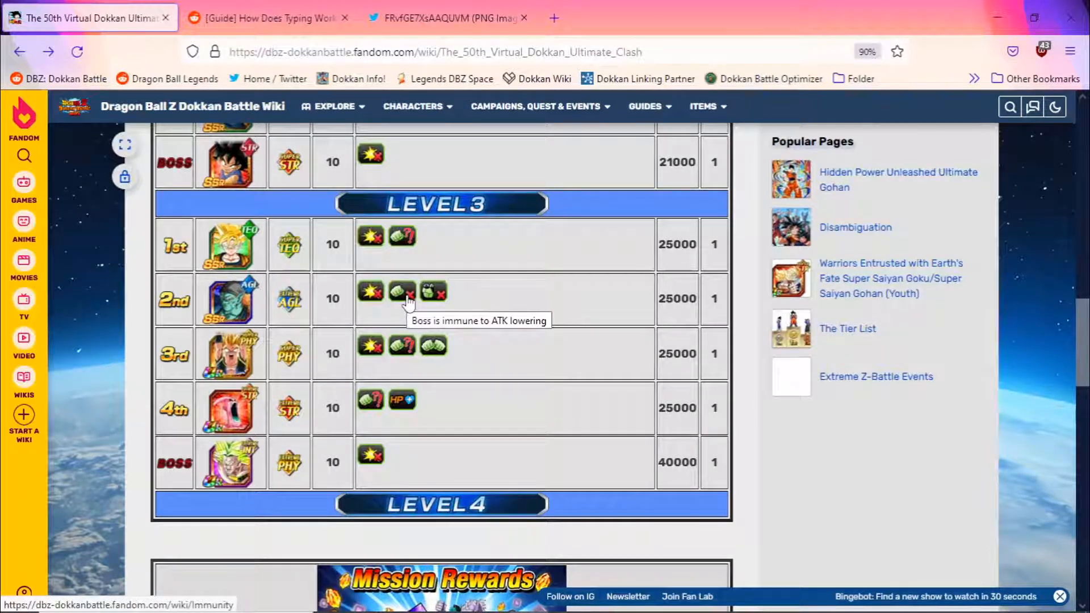
pyautogui.click(448, 17)
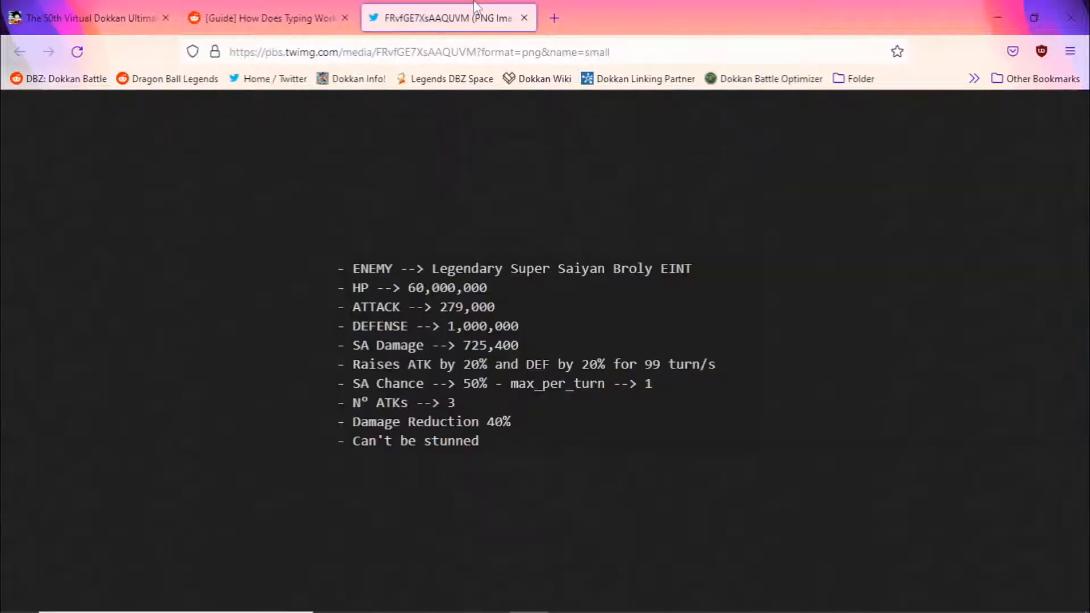
pyautogui.click(84, 18)
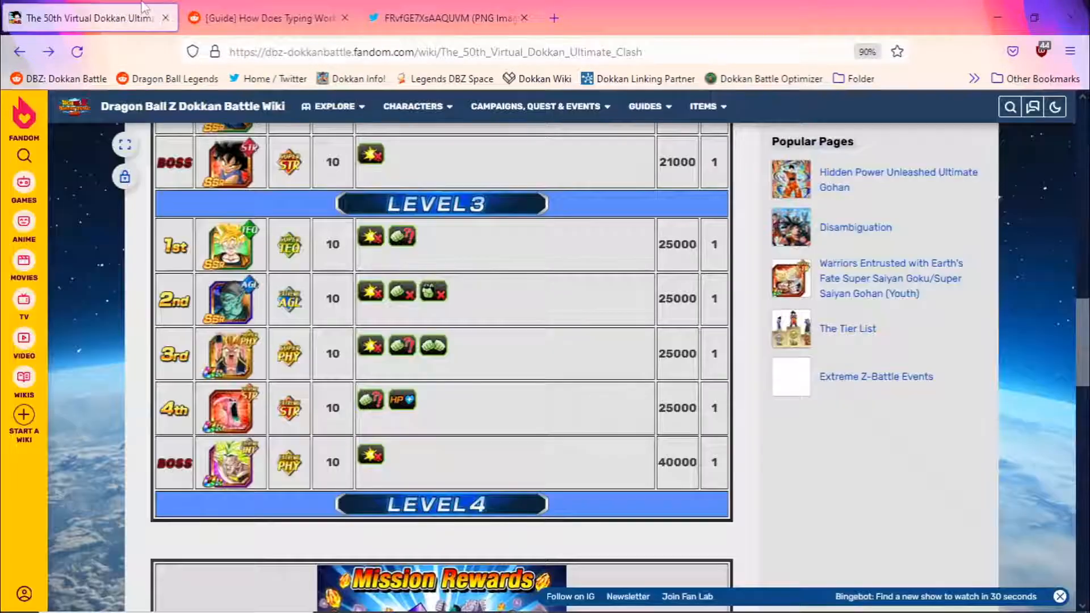